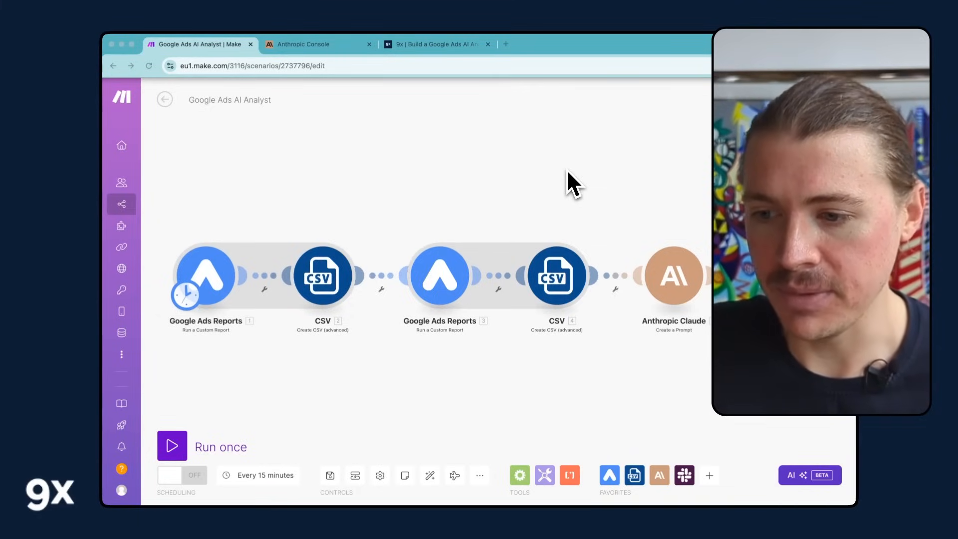
{"action": "mouse_move", "coordinate": [558, 187]}
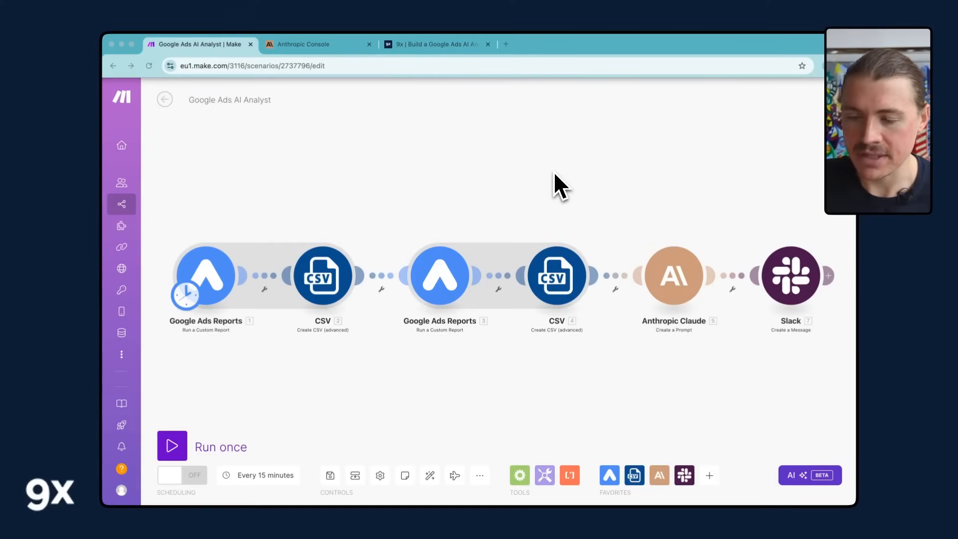
{"action": "mouse_move", "coordinate": [262, 373]}
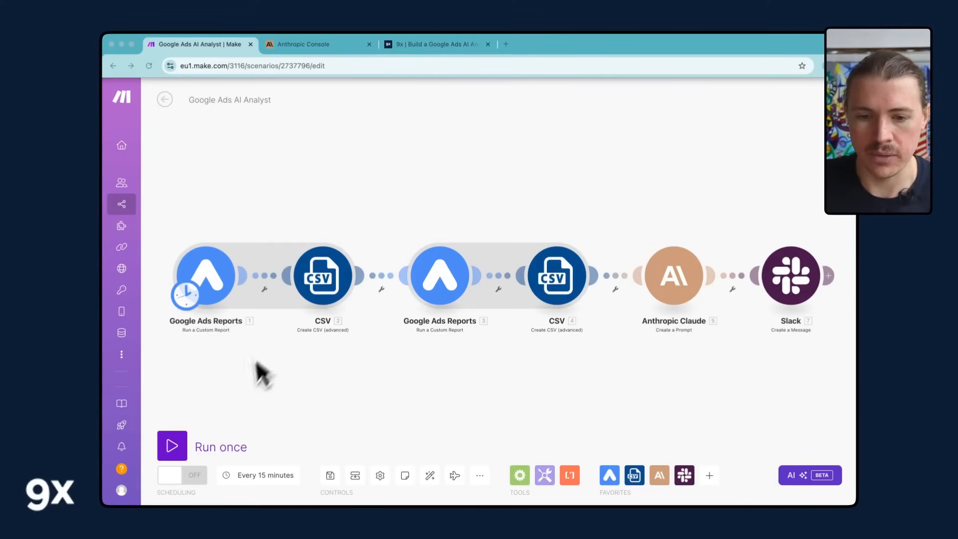
Test-run the Google Ads AI Analyst scenario once and confirm every module succeeds.
{"action": "left_click", "coordinate": [171, 446]}
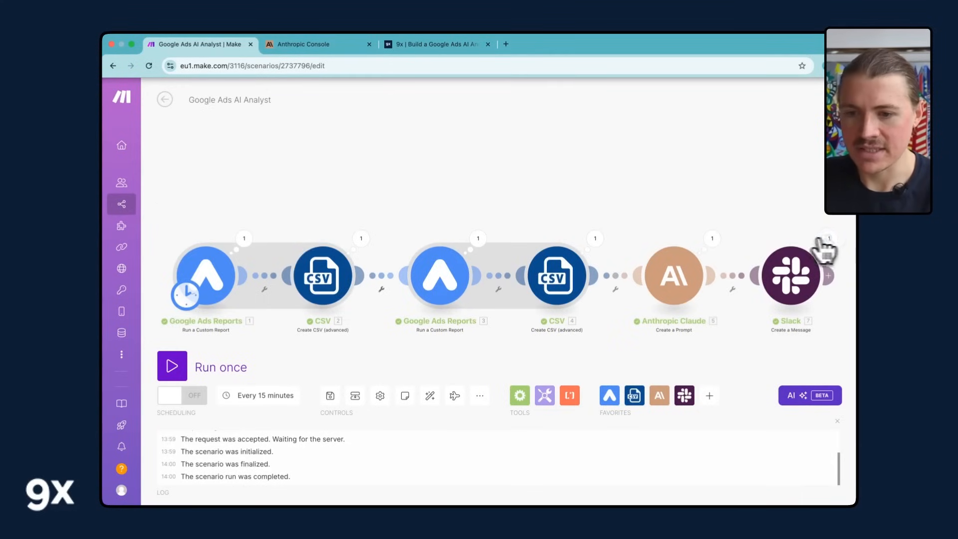
{"action": "mouse_move", "coordinate": [254, 284]}
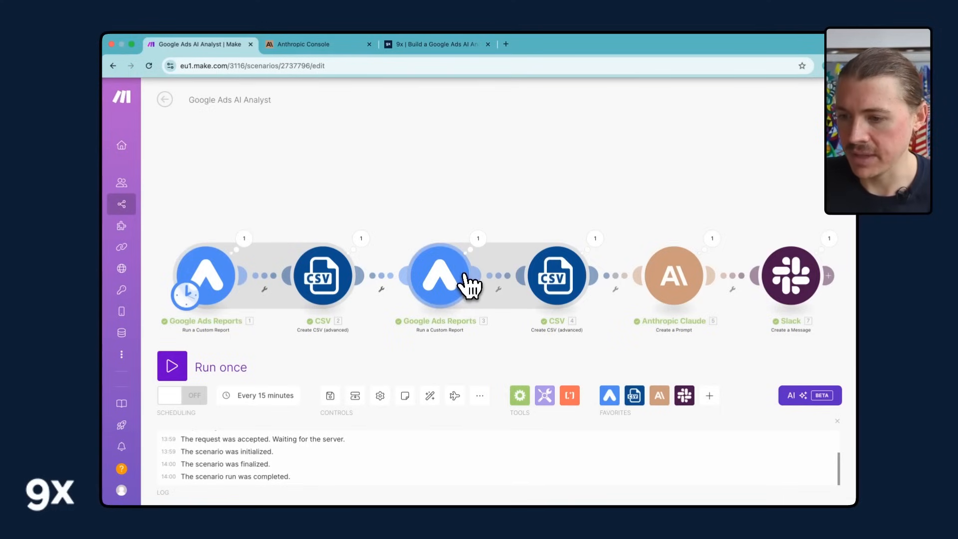
{"action": "mouse_move", "coordinate": [697, 259]}
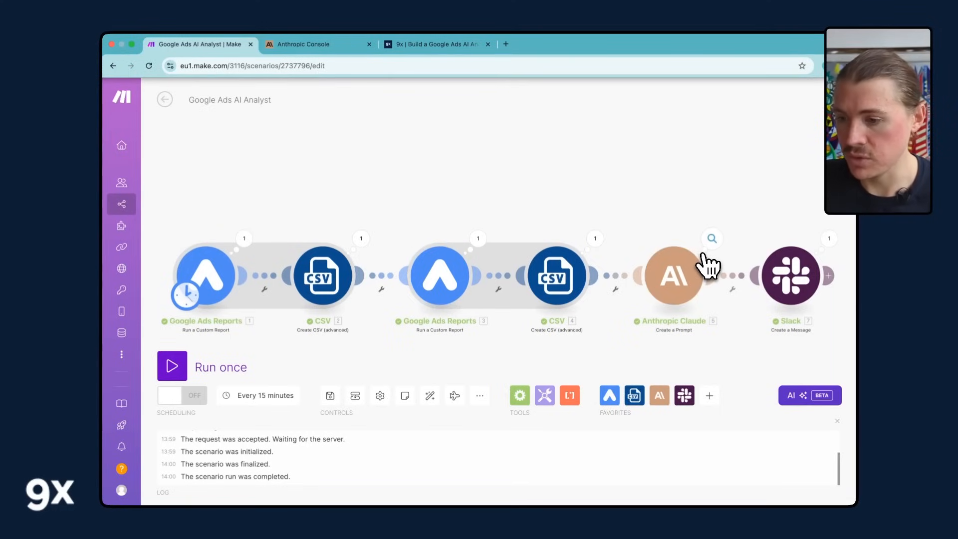
{"action": "mouse_move", "coordinate": [789, 285]}
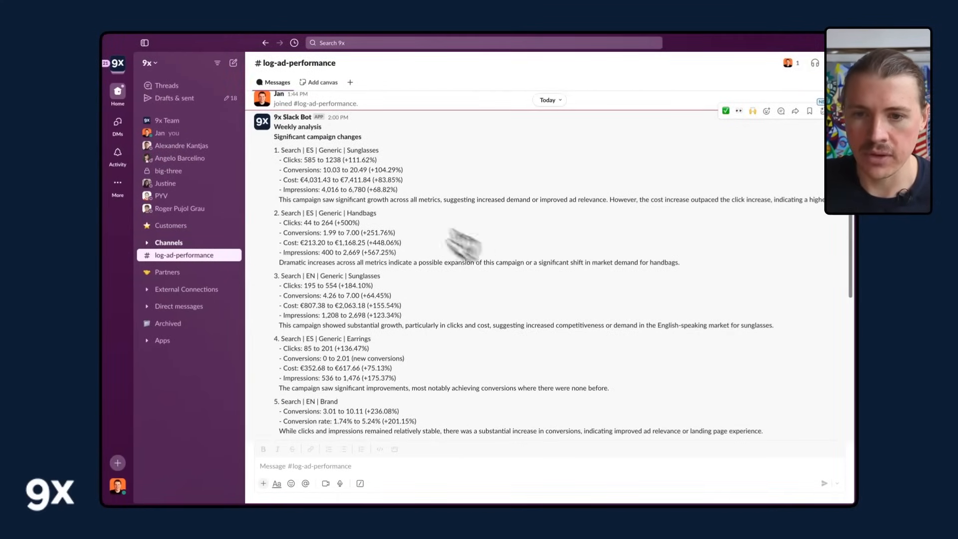
{"action": "mouse_move", "coordinate": [329, 148]}
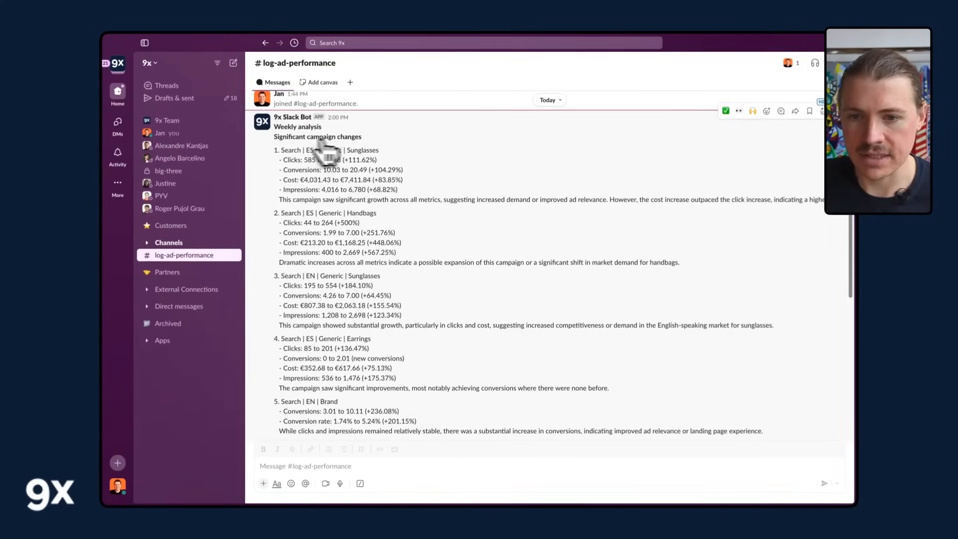
{"action": "mouse_move", "coordinate": [352, 217]}
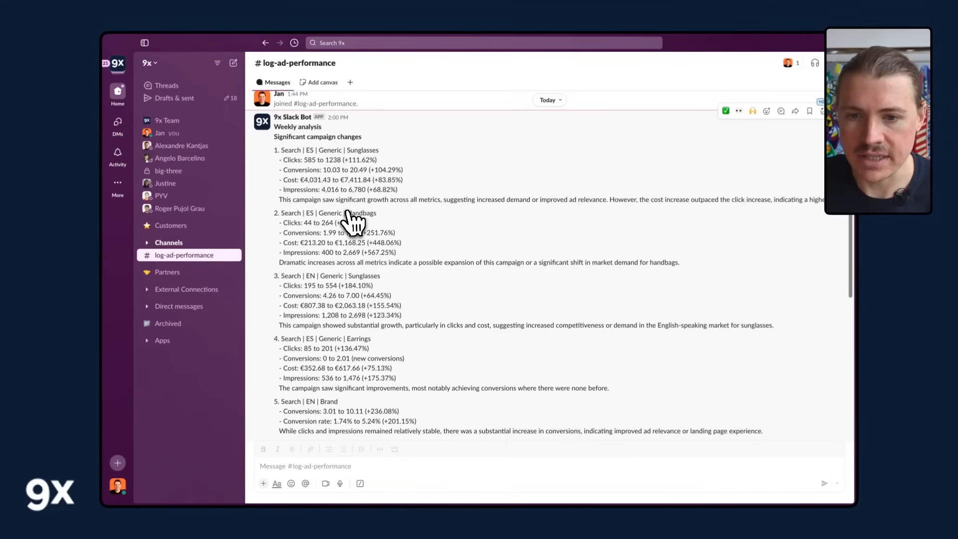
{"action": "mouse_move", "coordinate": [341, 215]}
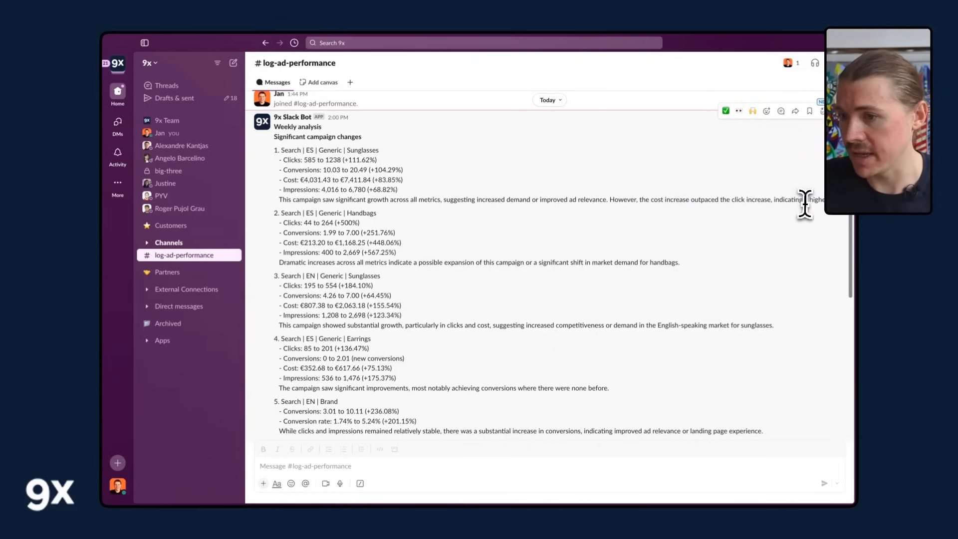
{"action": "scroll", "scroll_direction": "down", "scroll_amount": 3}
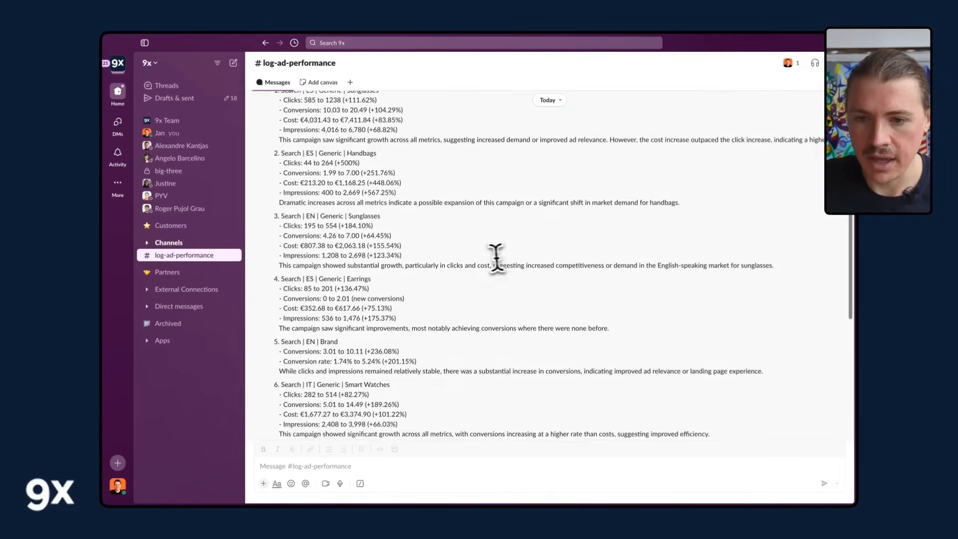
{"action": "left_click_drag", "start_coordinate": [371, 202], "coordinate": [462, 202]}
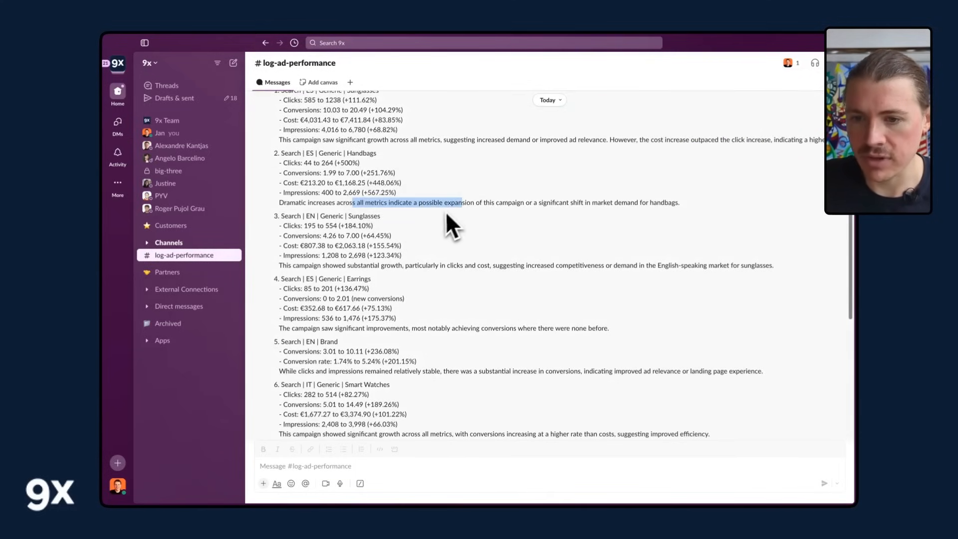
{"action": "mouse_move", "coordinate": [561, 219]}
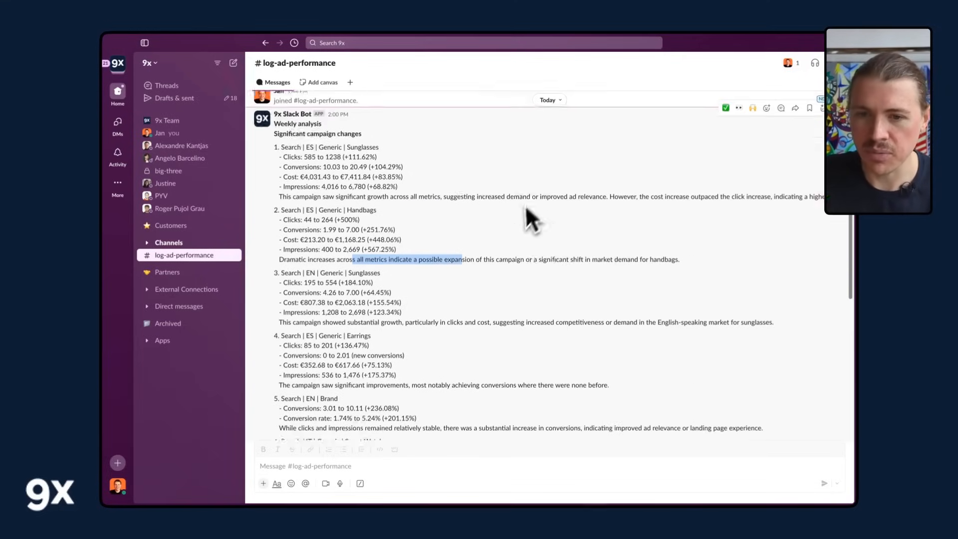
{"action": "scroll", "scroll_direction": "down", "scroll_amount": 3}
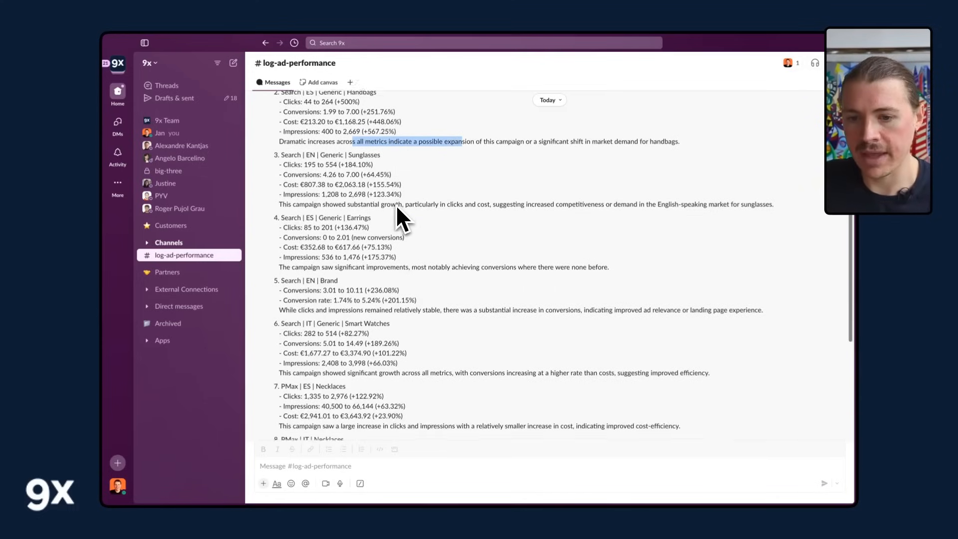
{"action": "scroll", "scroll_direction": "down", "scroll_amount": 3}
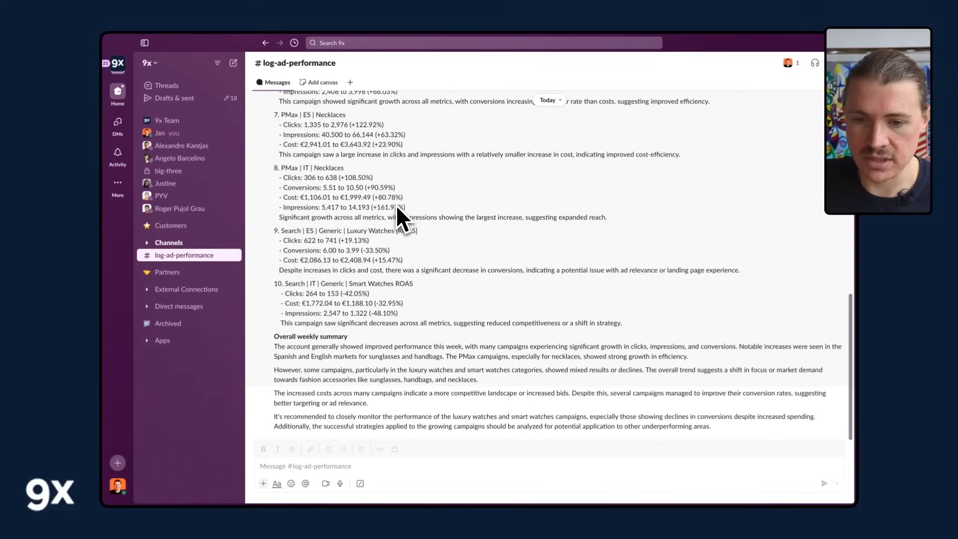
{"action": "mouse_move", "coordinate": [332, 353]}
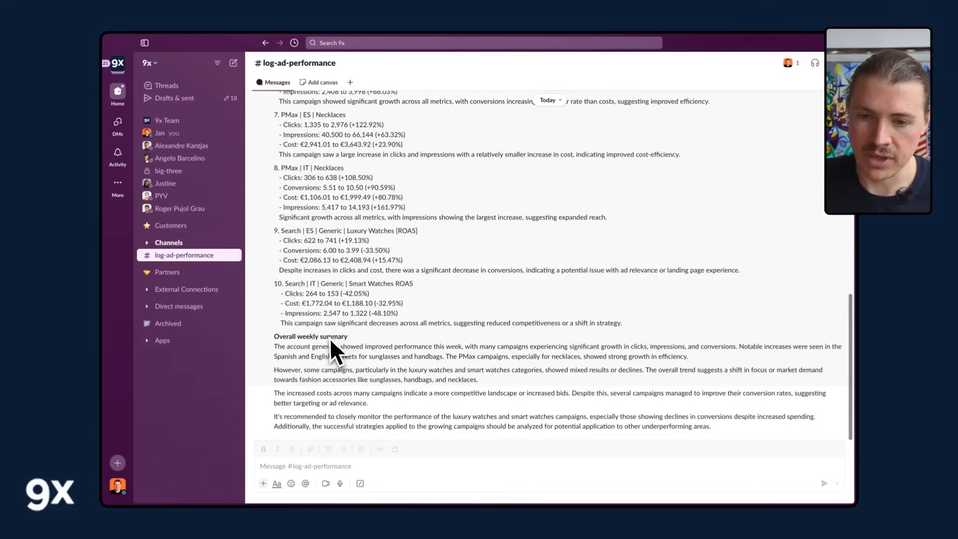
{"action": "mouse_move", "coordinate": [348, 397]}
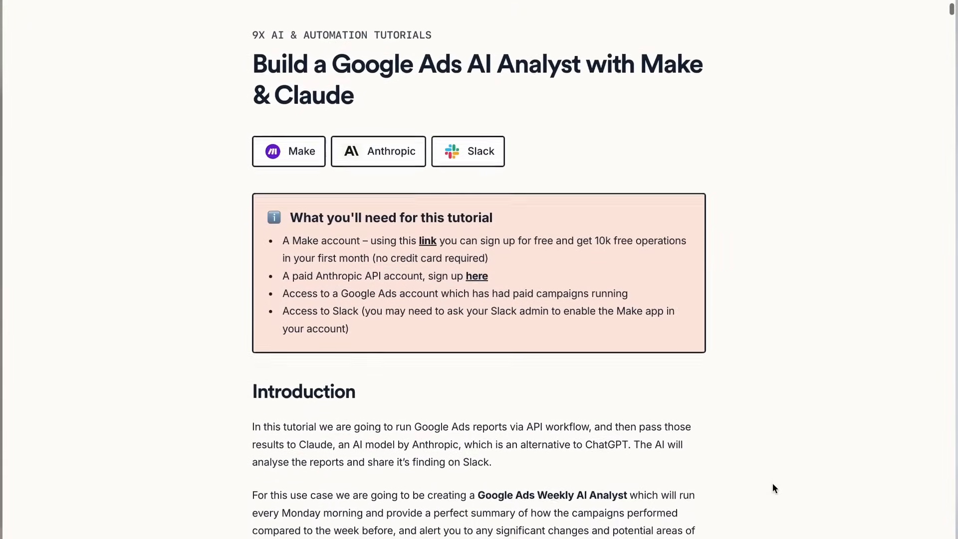
{"action": "scroll", "scroll_direction": "down", "scroll_amount": 3}
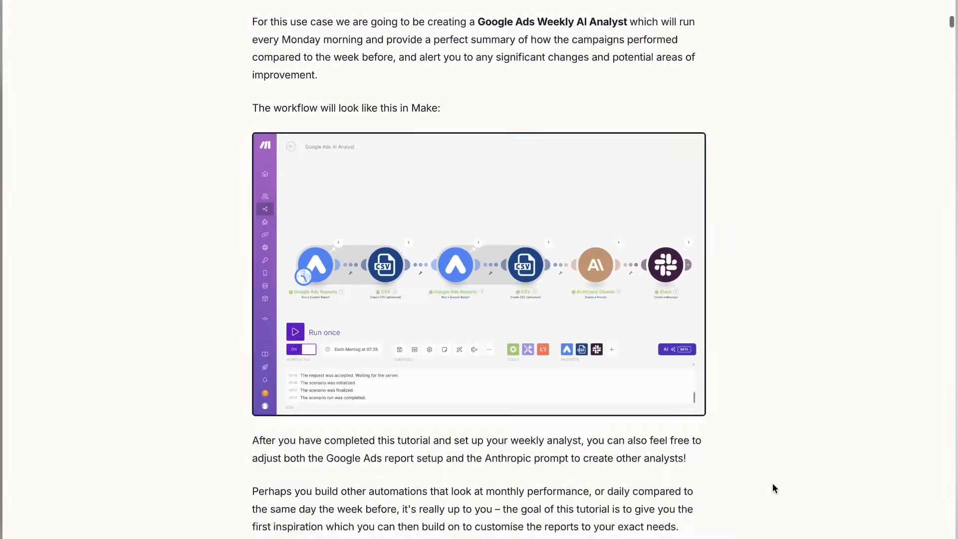
{"action": "scroll", "scroll_direction": "down", "scroll_amount": 3}
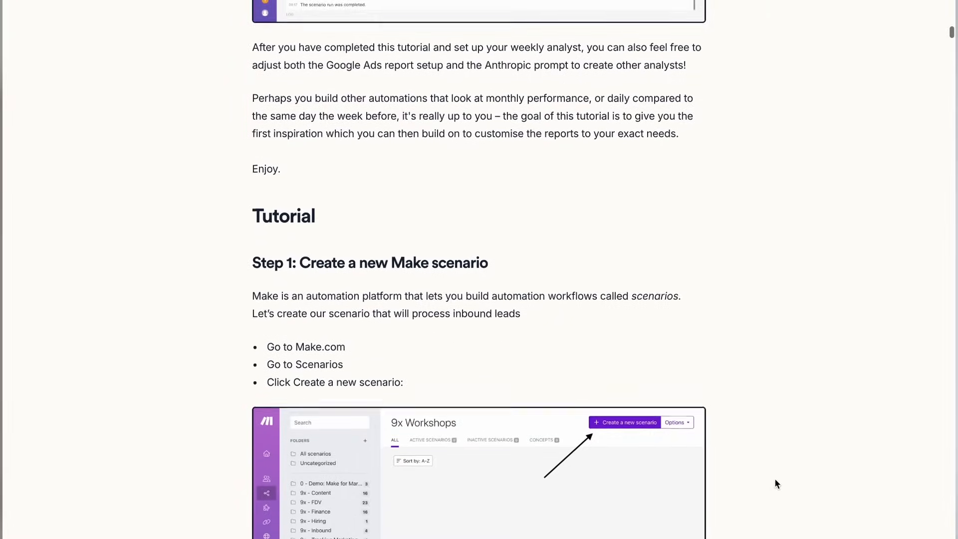
{"action": "scroll", "scroll_direction": "down", "scroll_amount": 3}
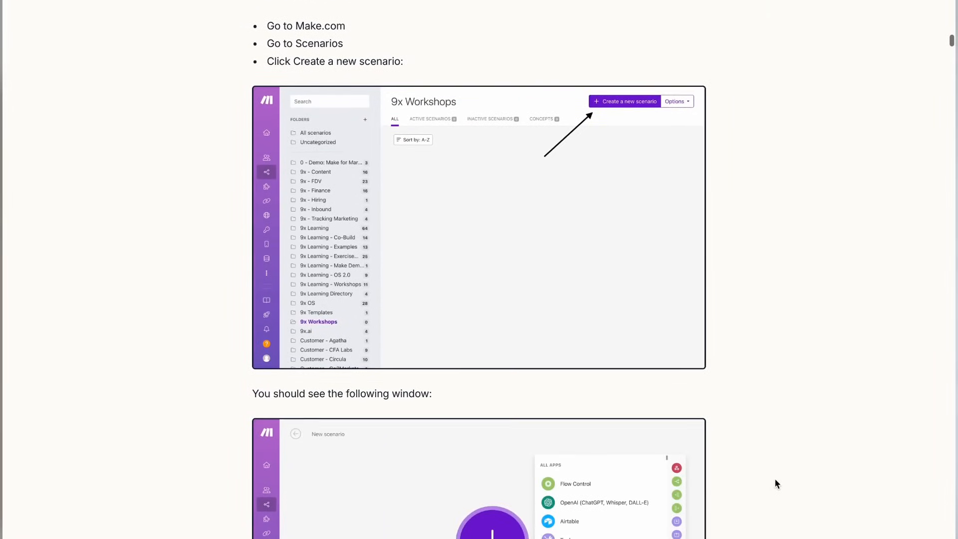
{"action": "scroll", "scroll_direction": "down", "scroll_amount": 3}
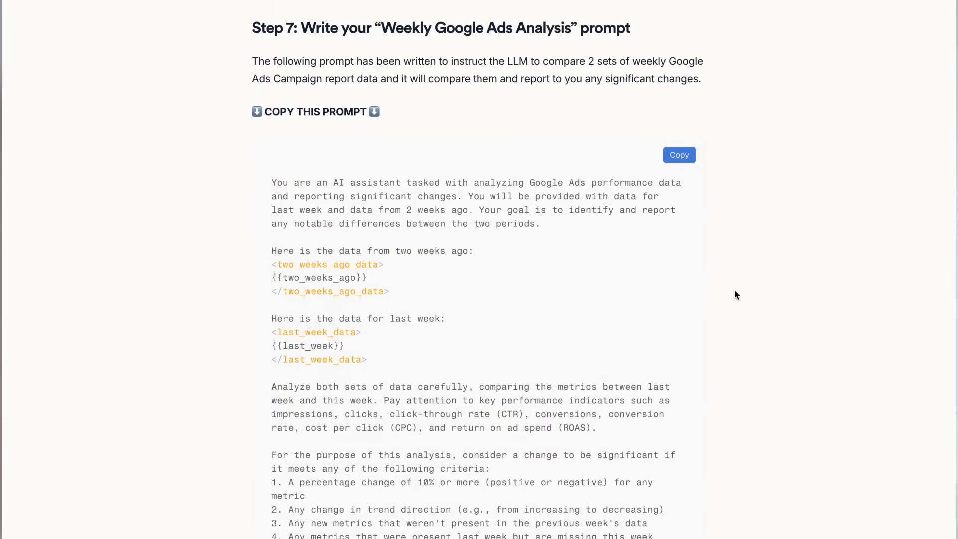
{"action": "left_click", "coordinate": [678, 155]}
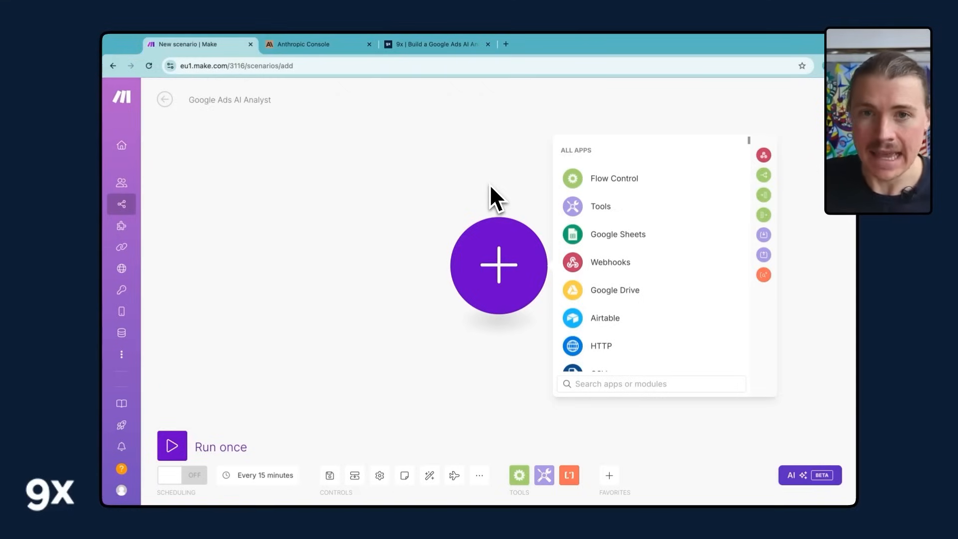
Review the tutorial prerequisites and open Make's free account sign-up page.
{"action": "left_click", "coordinate": [431, 44]}
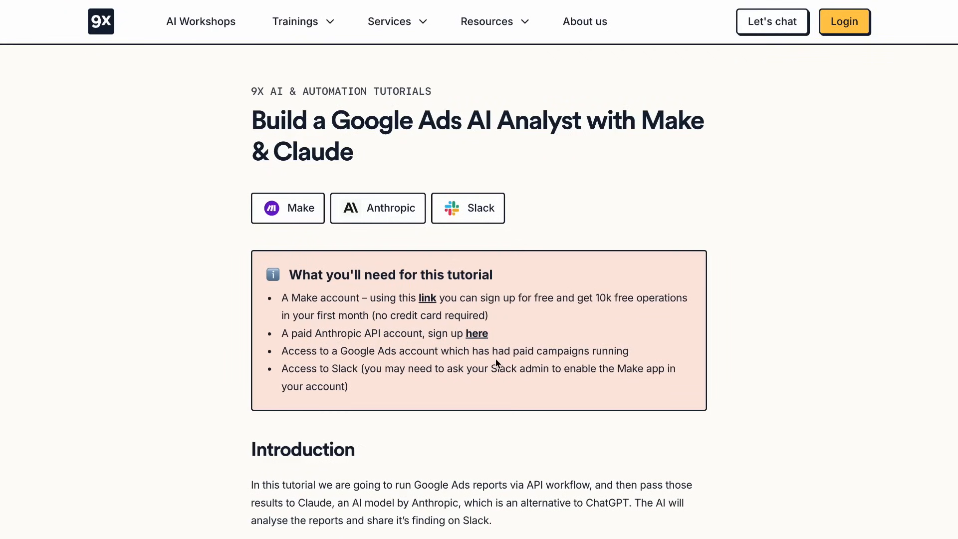
{"action": "left_click", "coordinate": [427, 298]}
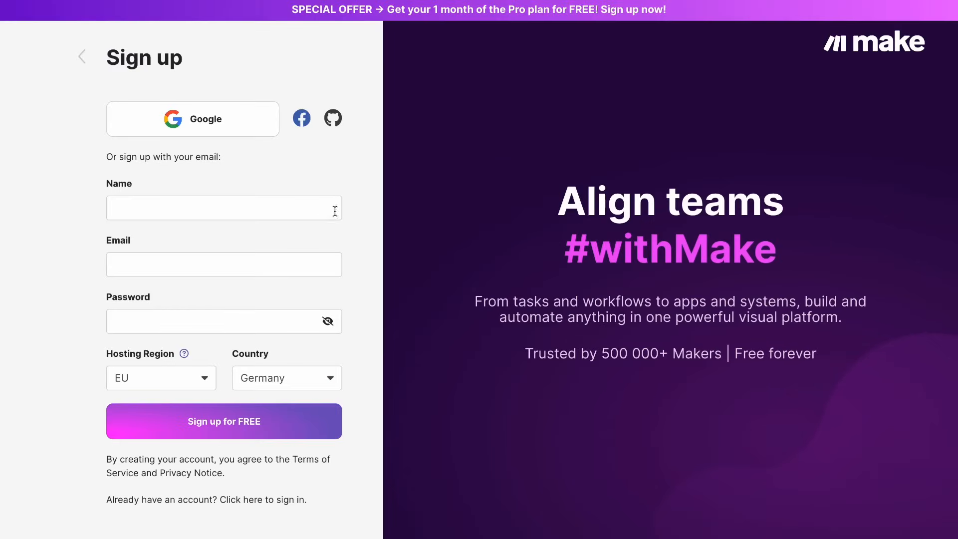
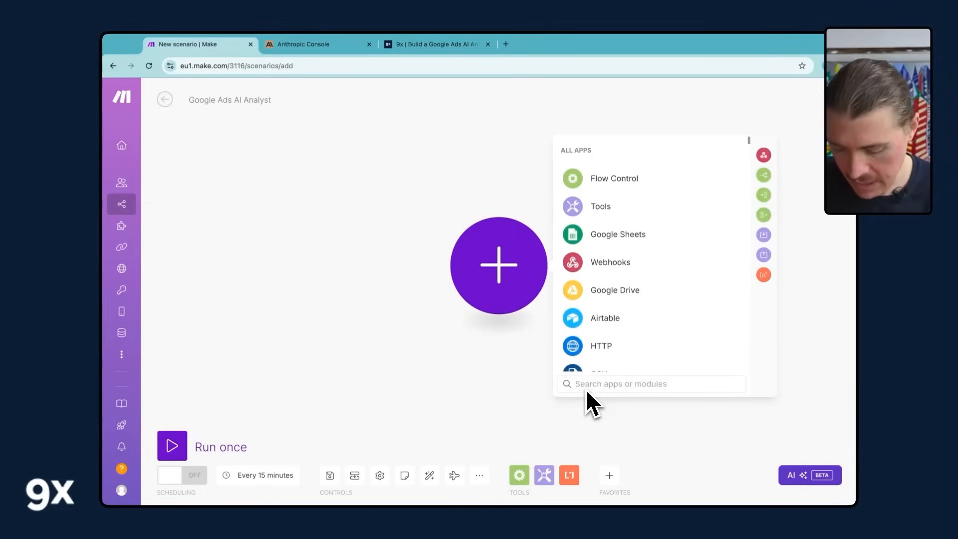
Add a Google Ads Reports custom-report module and raise its result limit to 1000.
{"action": "type", "text": "Google"}
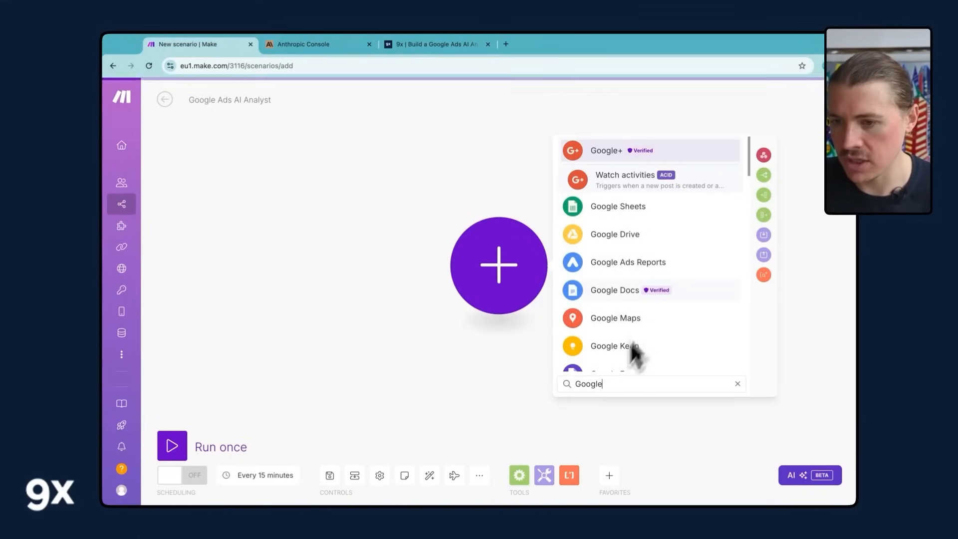
{"action": "left_click", "coordinate": [628, 262]}
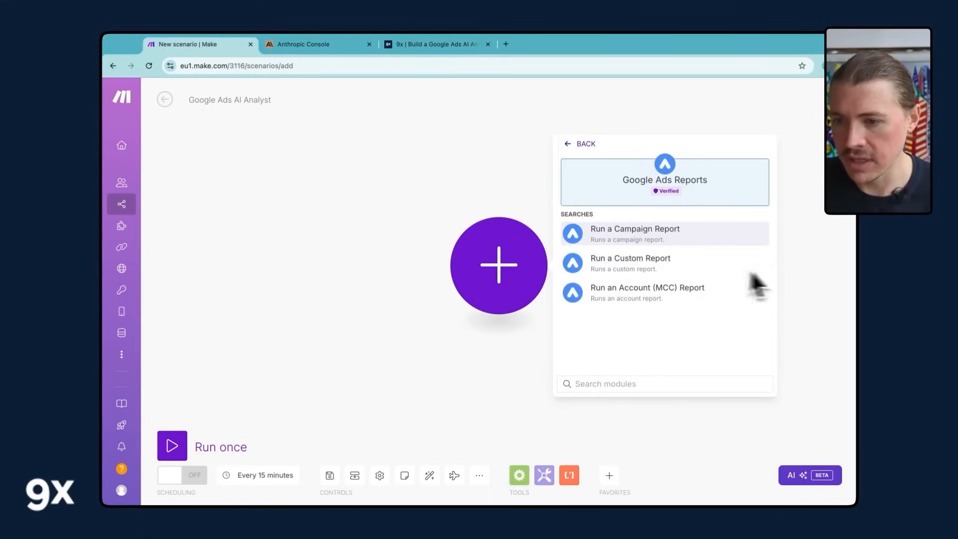
{"action": "mouse_move", "coordinate": [630, 275]}
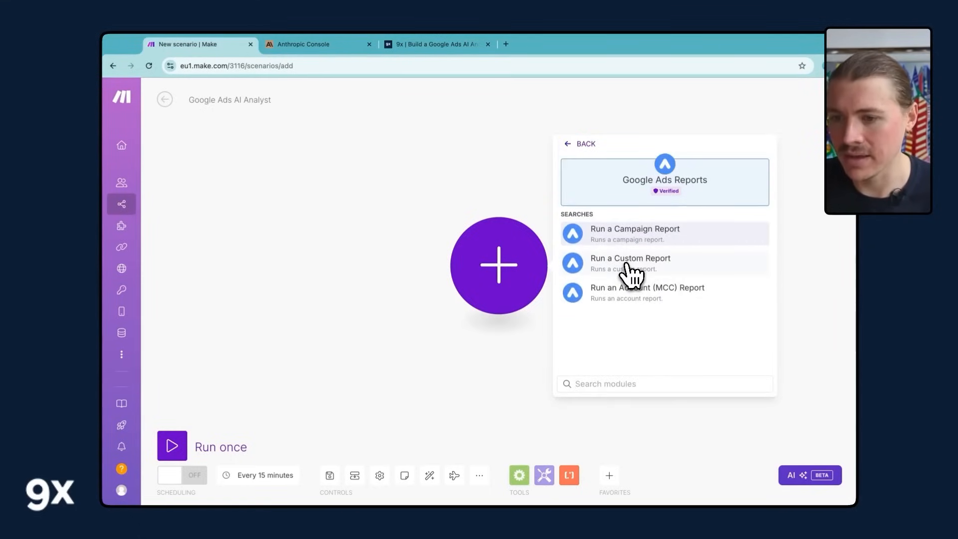
{"action": "left_click", "coordinate": [629, 263]}
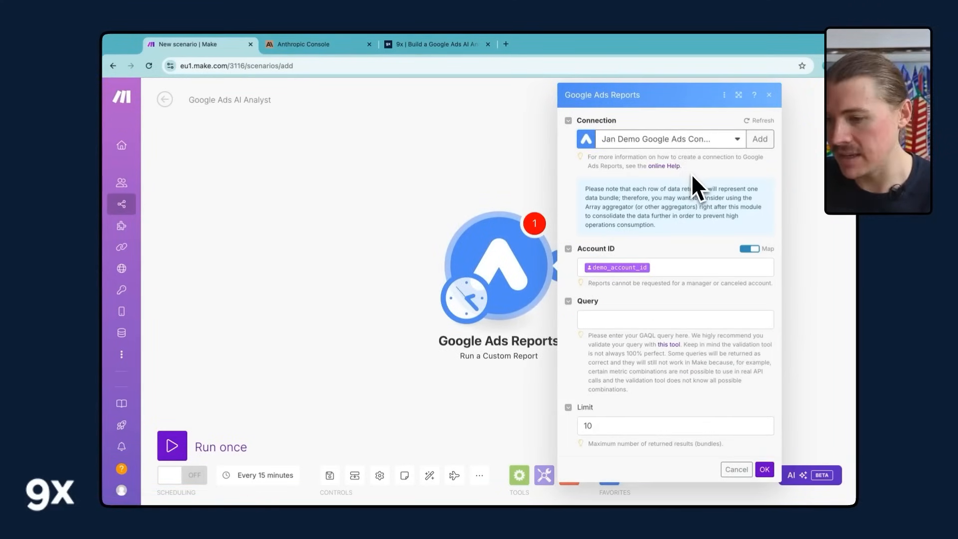
{"action": "mouse_move", "coordinate": [709, 165]}
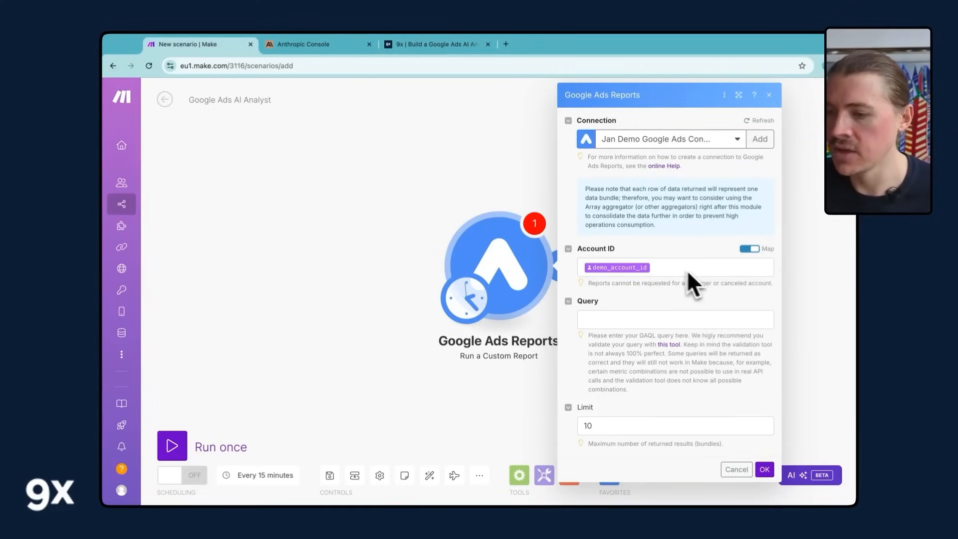
{"action": "mouse_move", "coordinate": [668, 296]}
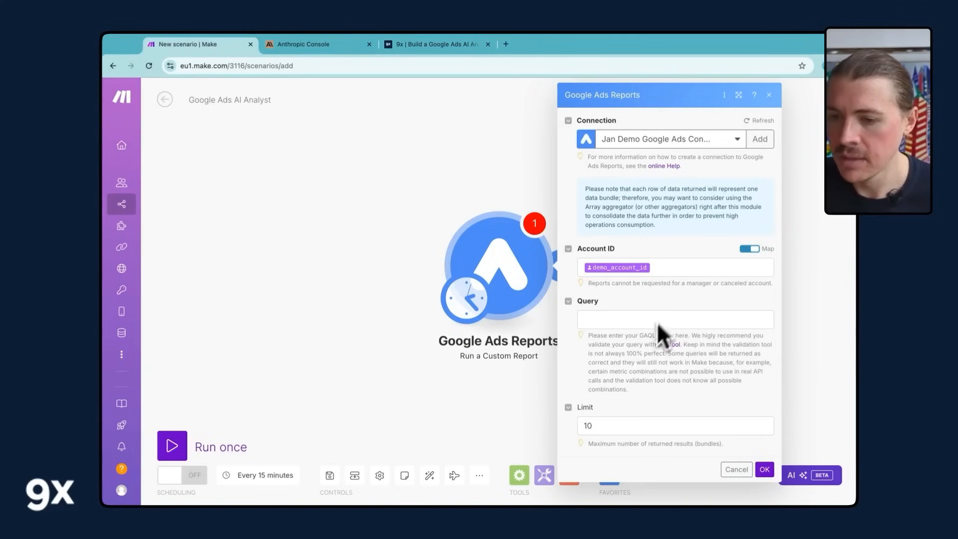
{"action": "mouse_move", "coordinate": [611, 336]}
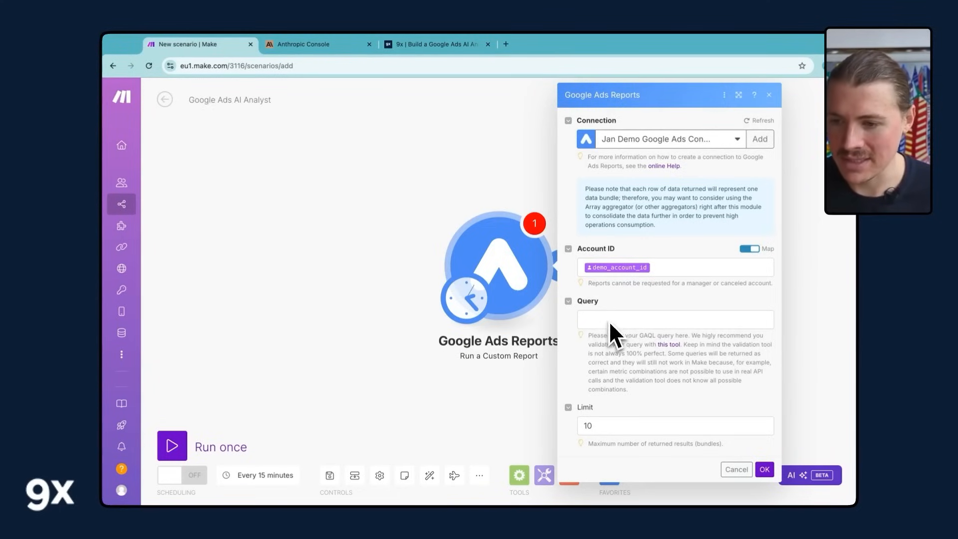
{"action": "left_click", "coordinate": [675, 426]}
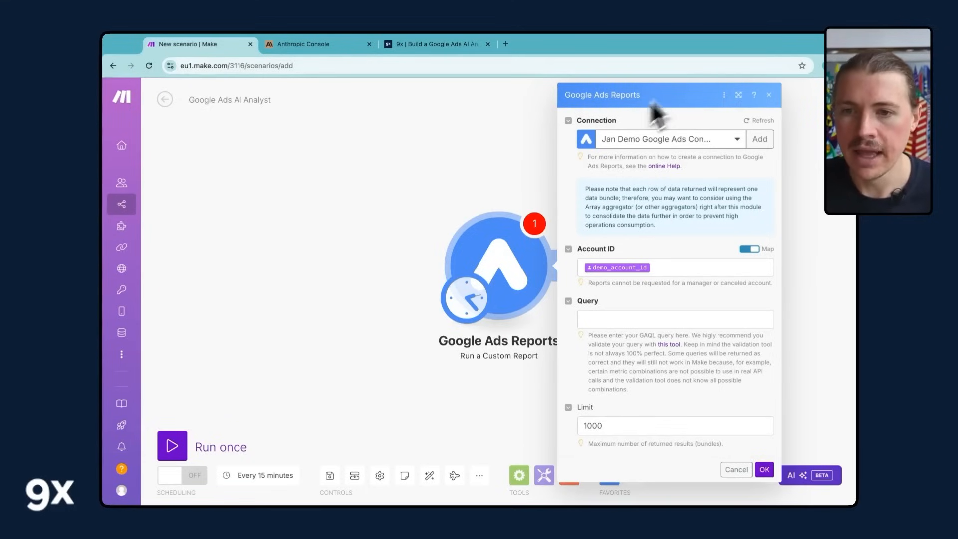
{"action": "mouse_move", "coordinate": [620, 306]}
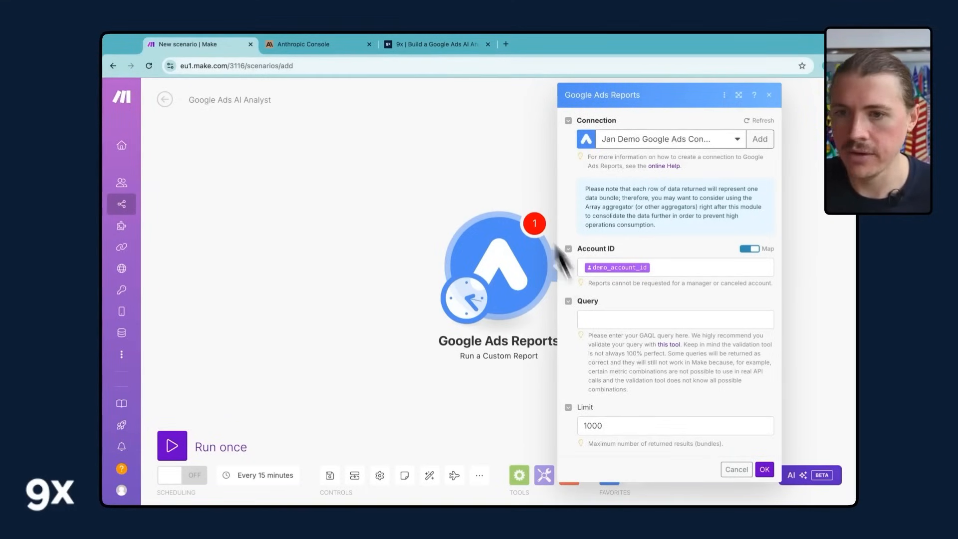
{"action": "left_click", "coordinate": [433, 44]}
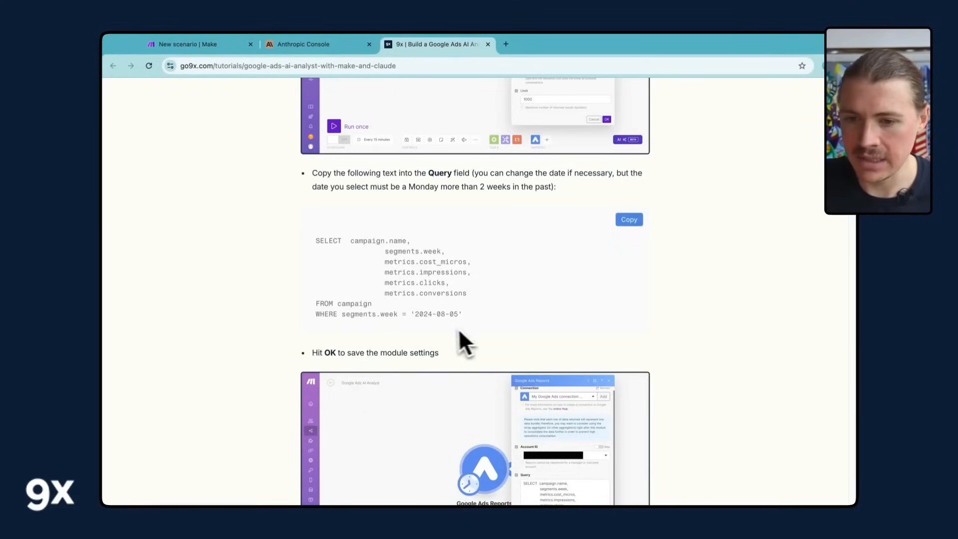
Copy the campaign report SELECT query from the go9x tutorial page.
{"action": "double_click", "coordinate": [437, 314]}
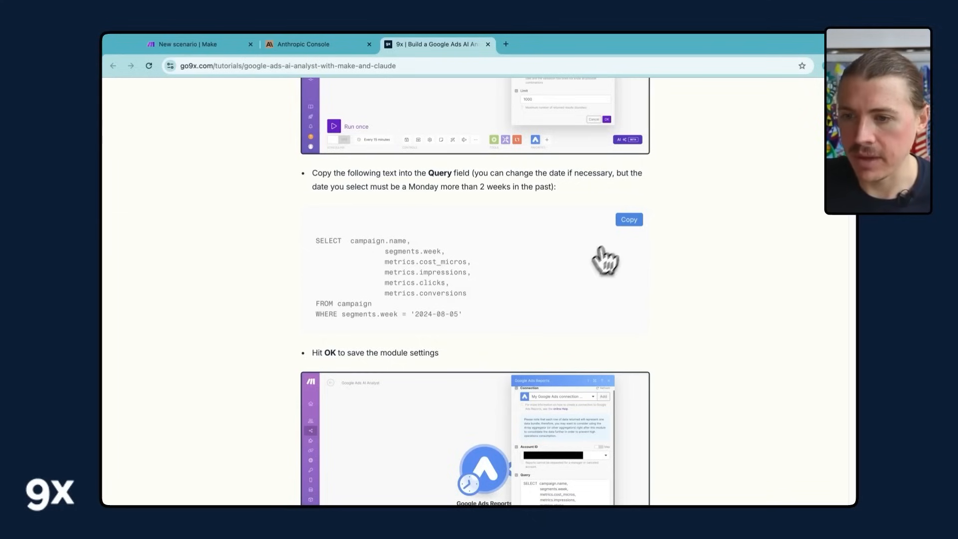
{"action": "left_click", "coordinate": [628, 219]}
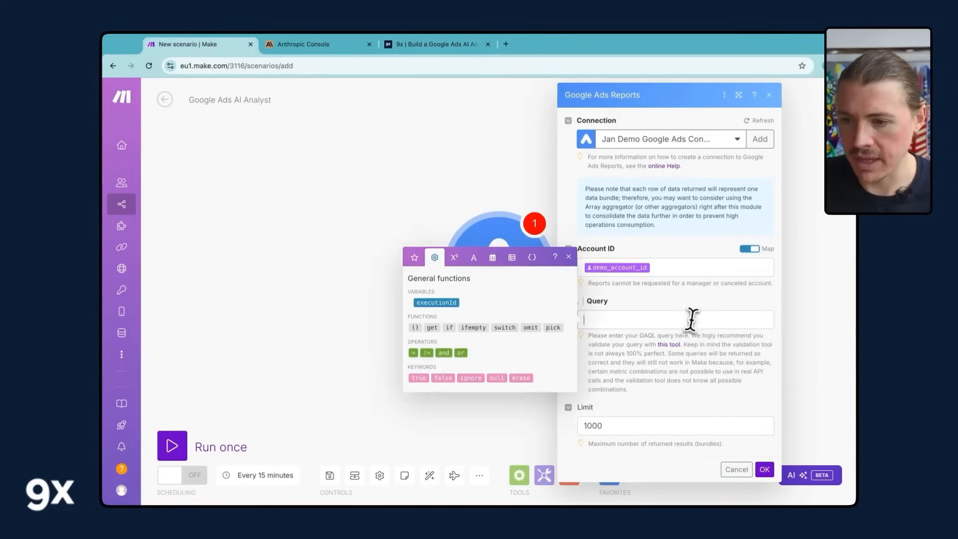
Save the weekly campaign GAQL query in the report module and run it alone, returning 29 bundles.
{"action": "type", "text": "SELECT campaign.name, segments.week, metrics.cost_micros, metrics.impressions, metrics.clicks, metrics.conversions FROM campaign WHERE segments.week = '2024-08-05'"}
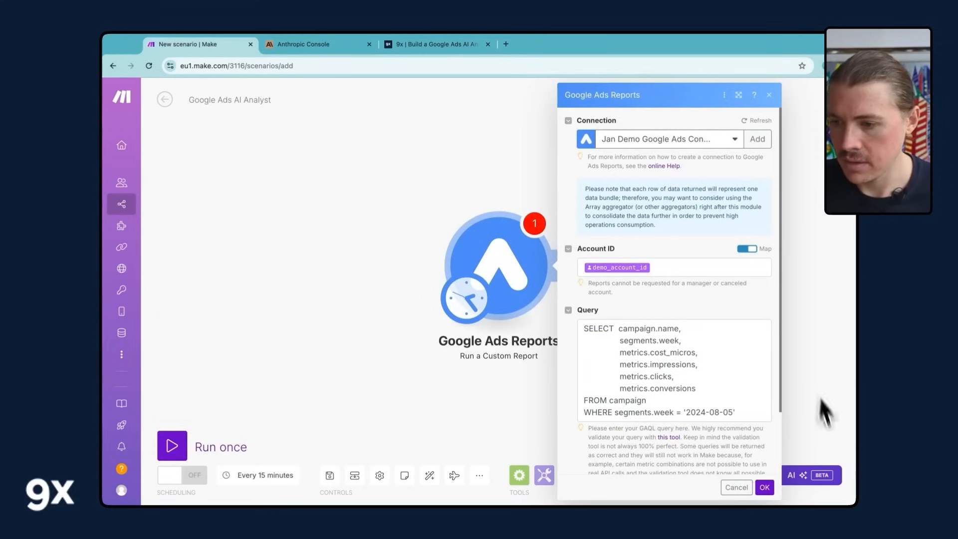
{"action": "left_click", "coordinate": [764, 487]}
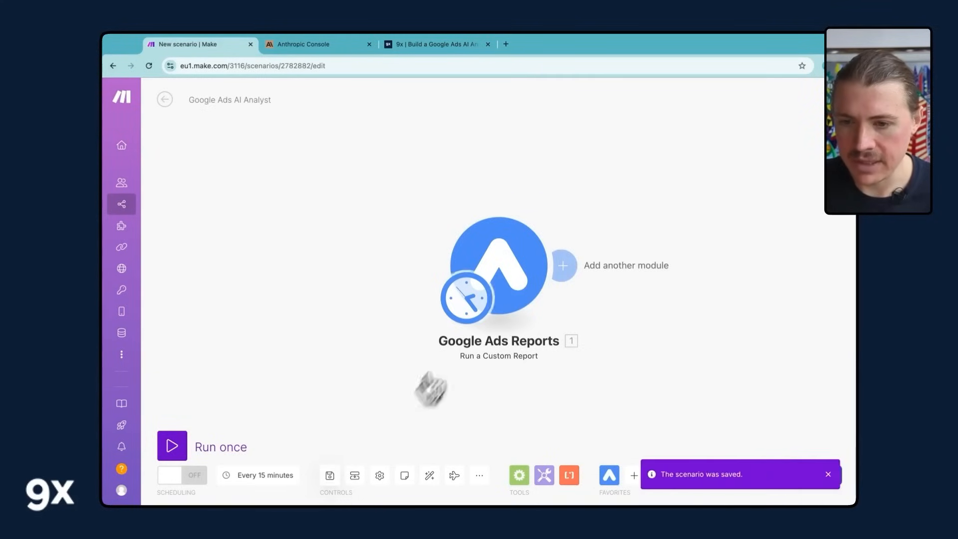
{"action": "right_click", "coordinate": [495, 276]}
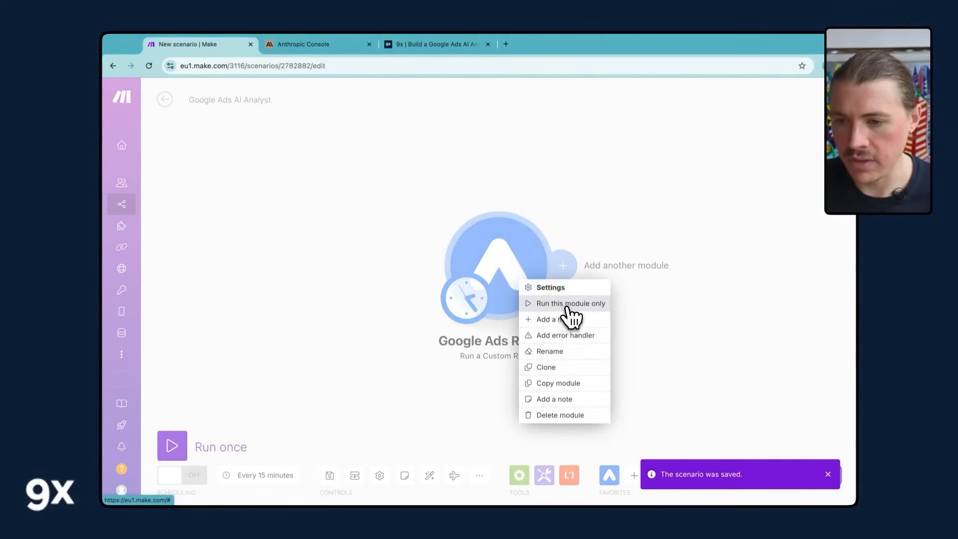
{"action": "left_click", "coordinate": [570, 303]}
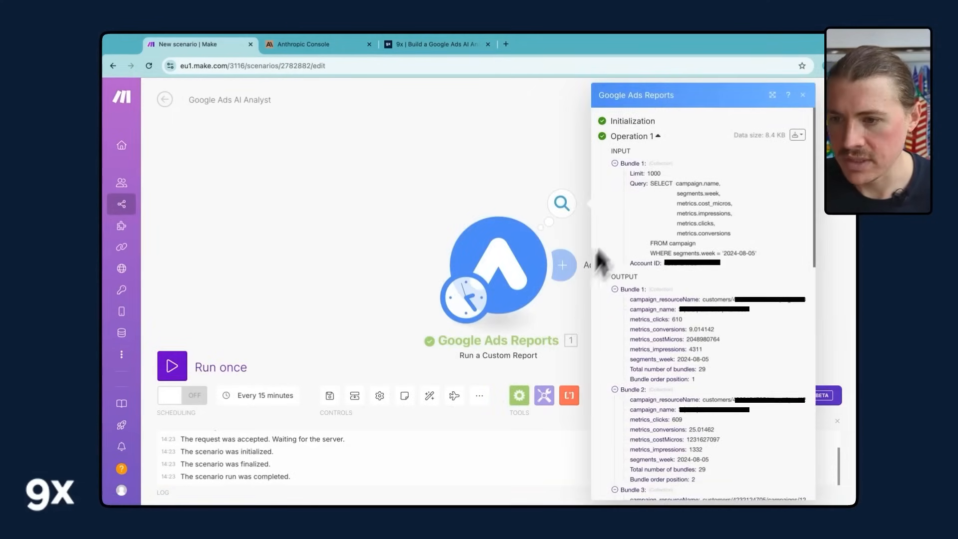
{"action": "mouse_move", "coordinate": [609, 202]}
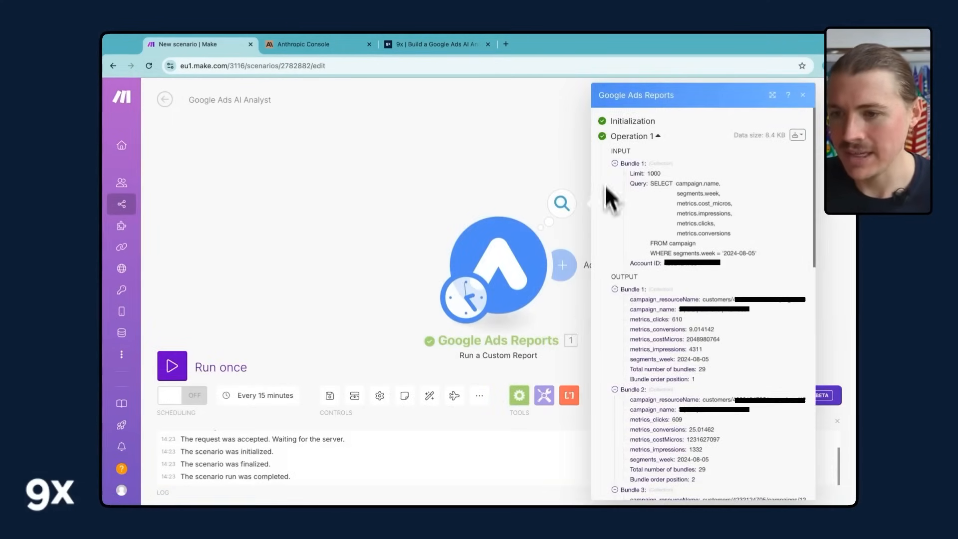
{"action": "left_click", "coordinate": [802, 95]}
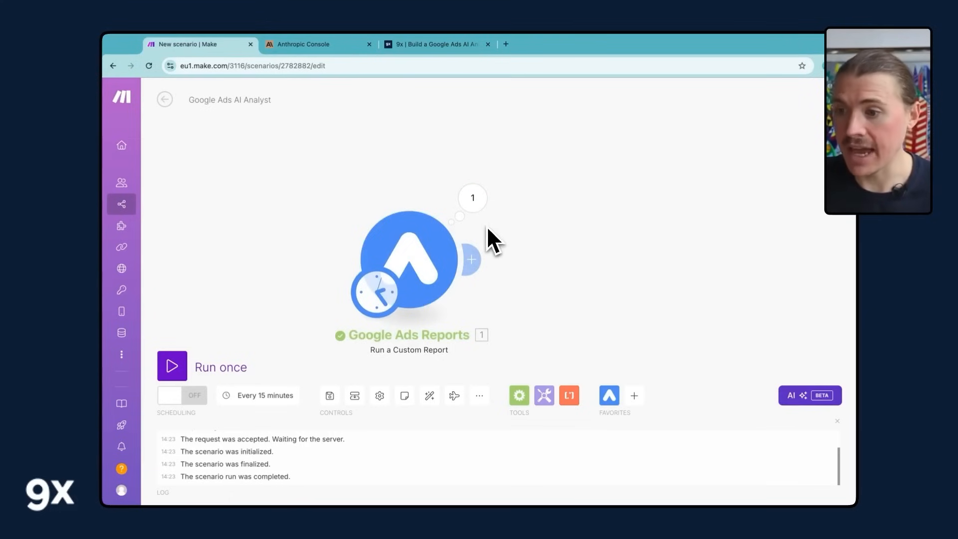
Add Create CSV (advanced) after the report with a new data structure 'Demo Google Ads AI Analyst'.
{"action": "left_click", "coordinate": [470, 259]}
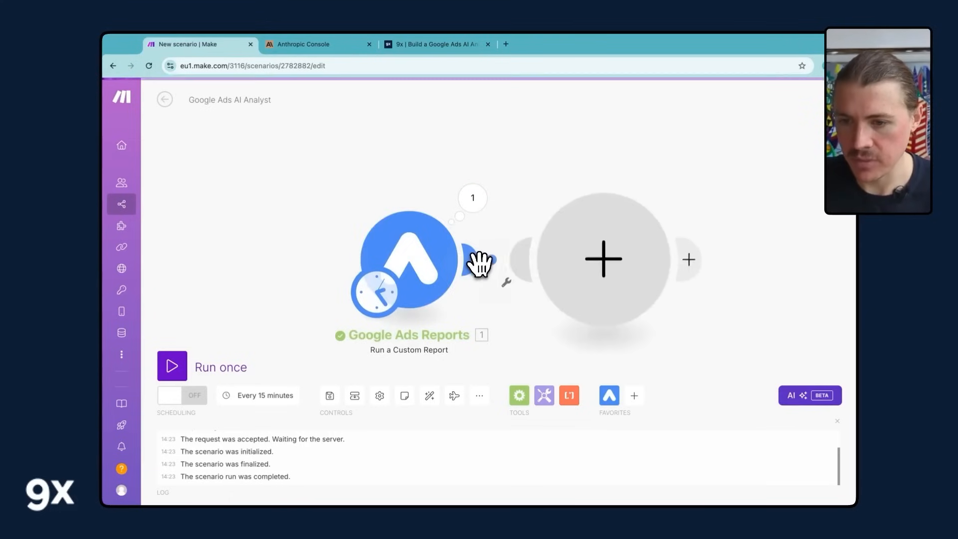
{"action": "type", "text": "CSV"}
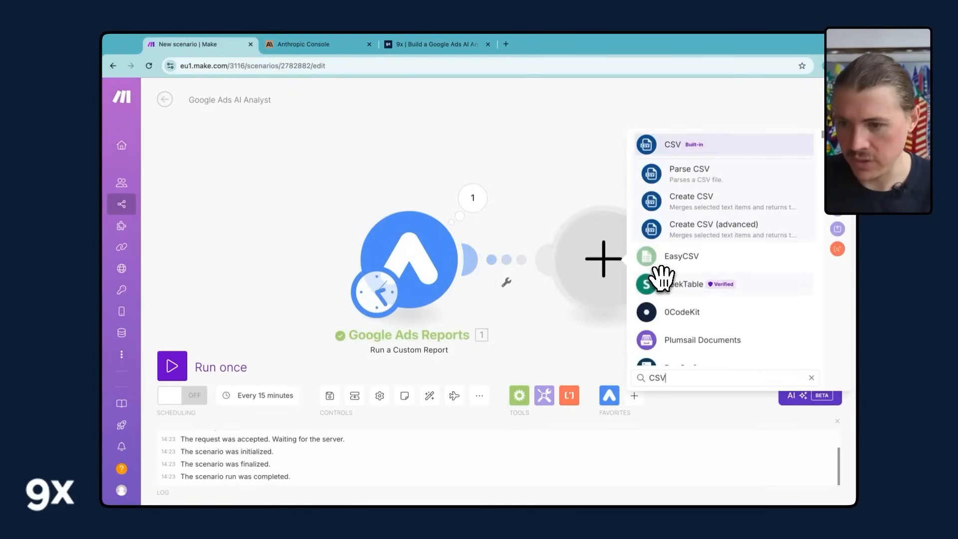
{"action": "mouse_move", "coordinate": [703, 242]}
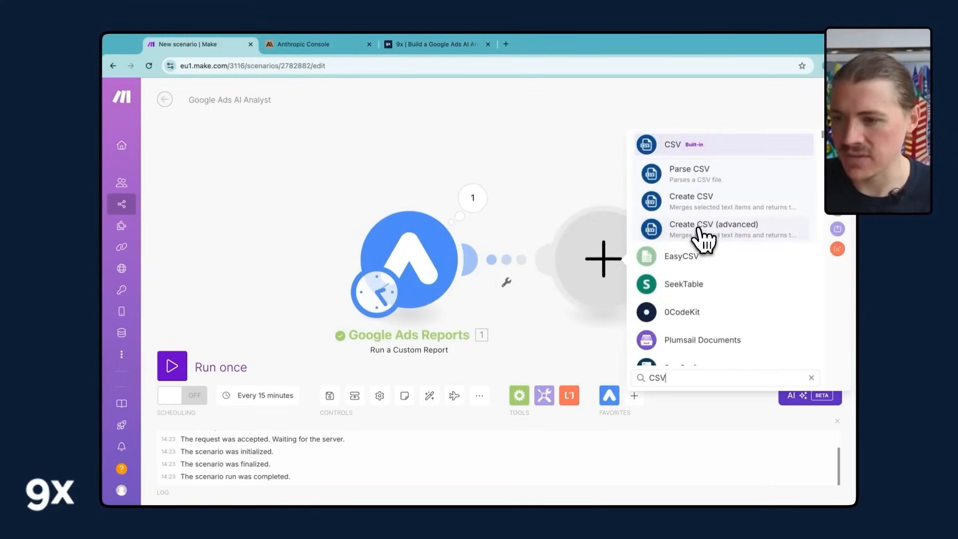
{"action": "left_click", "coordinate": [713, 226]}
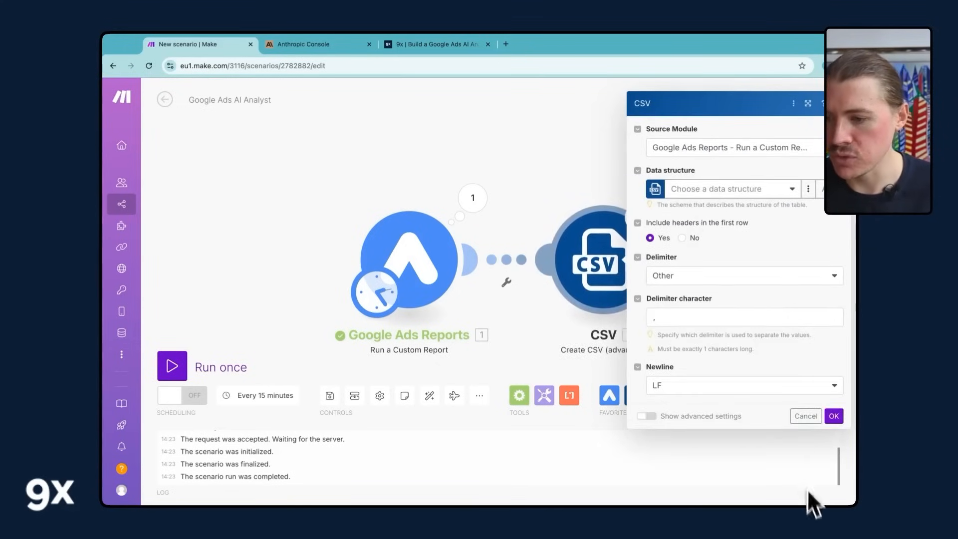
{"action": "mouse_move", "coordinate": [220, 465]}
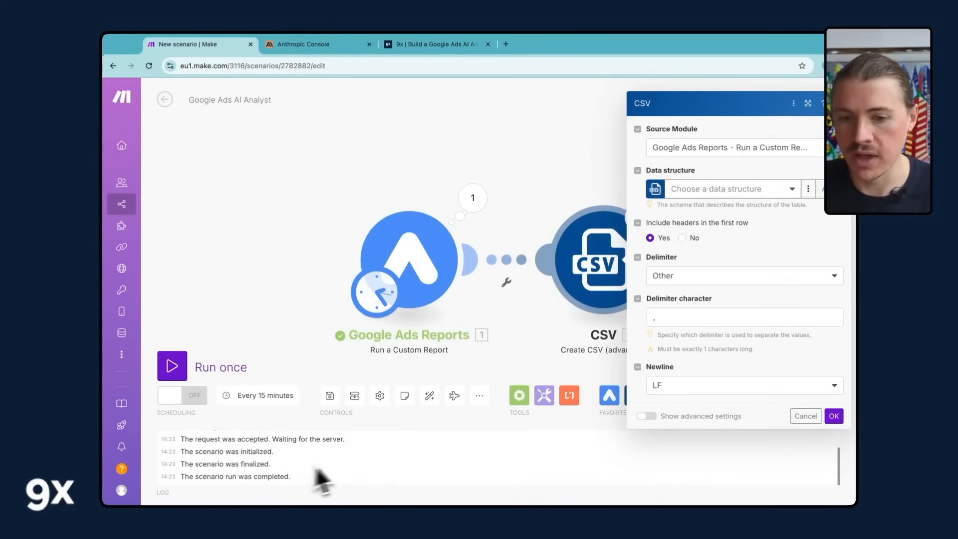
{"action": "mouse_move", "coordinate": [519, 396]}
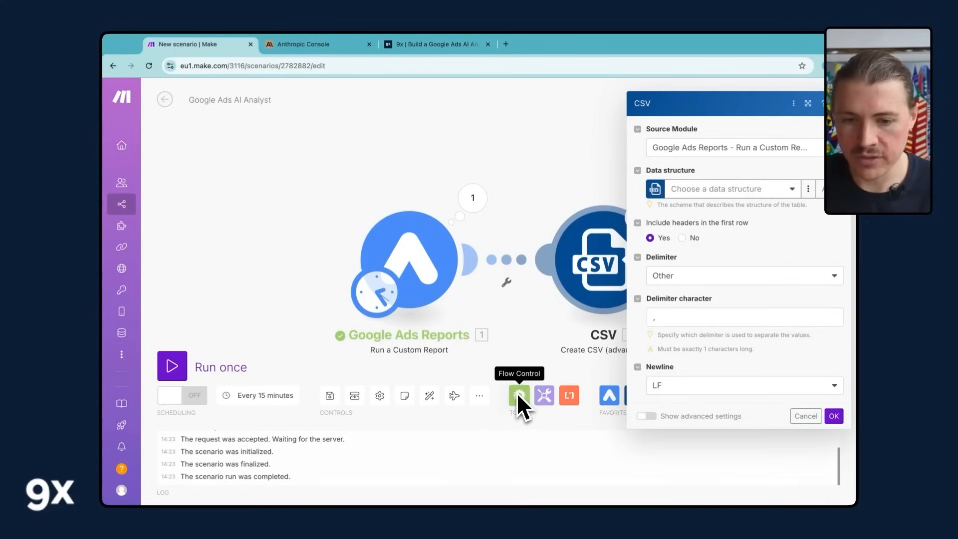
{"action": "mouse_move", "coordinate": [840, 233]}
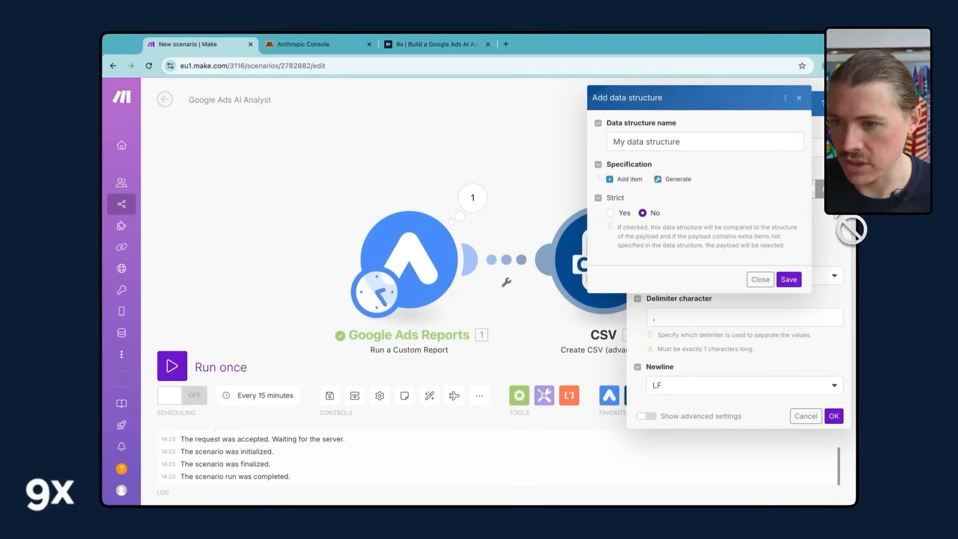
{"action": "type", "text": "D"}
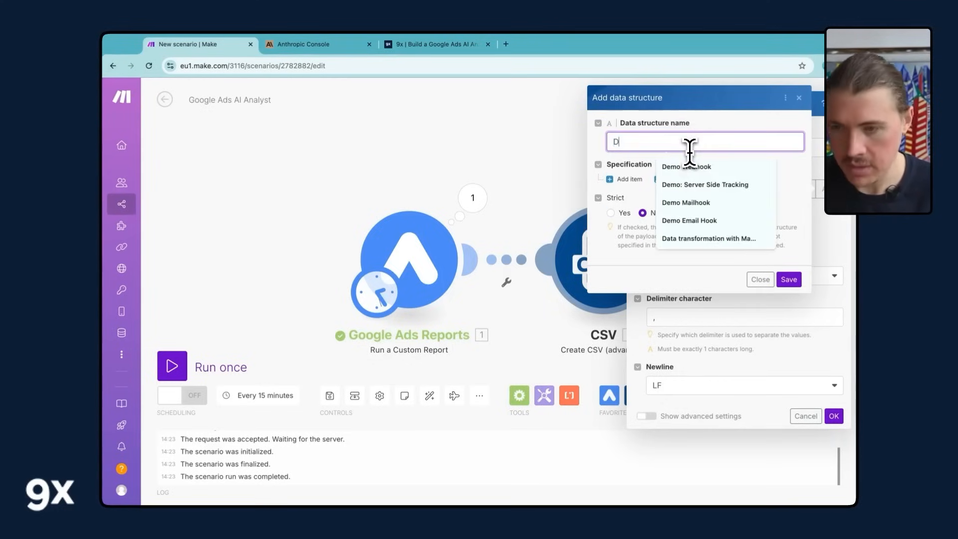
{"action": "type", "text": "emo Google Ads AI Analyst"}
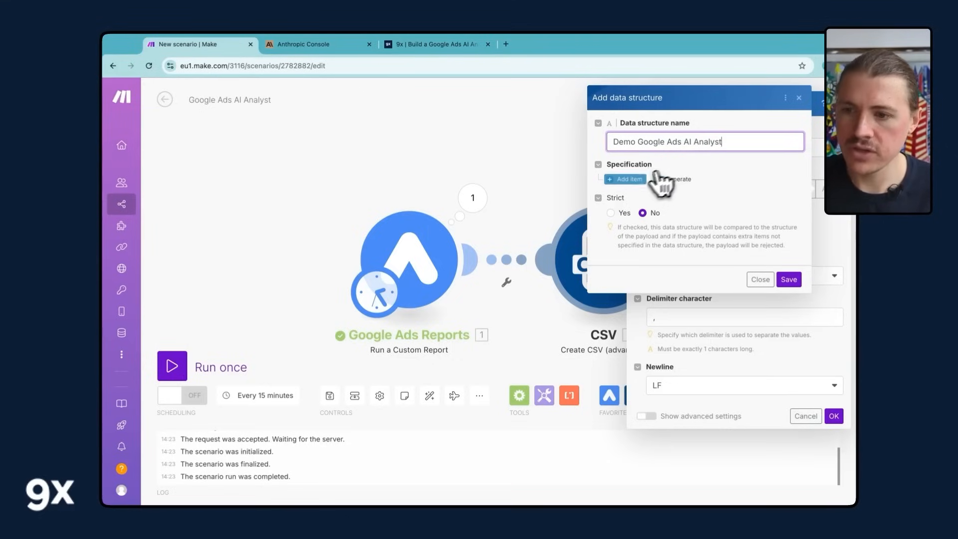
{"action": "left_click", "coordinate": [625, 178]}
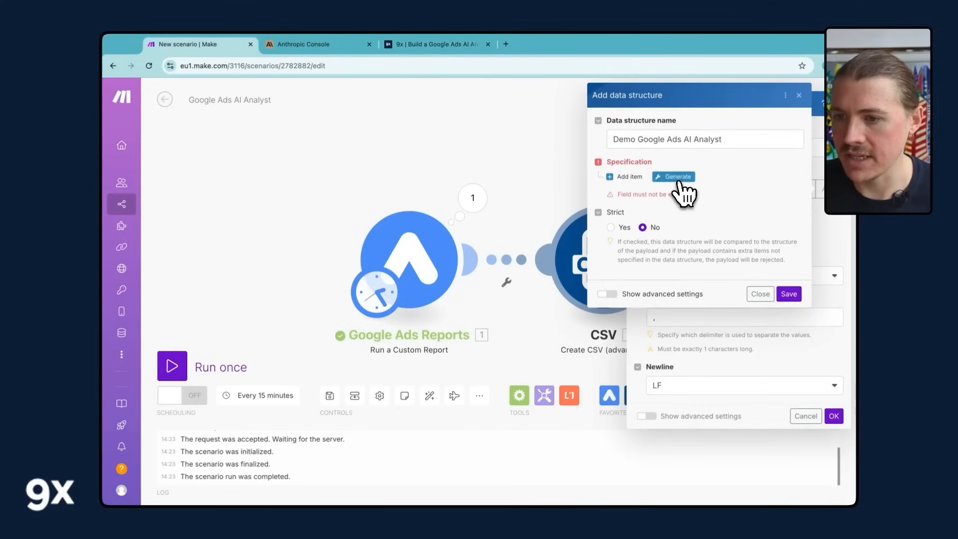
{"action": "left_click", "coordinate": [672, 176]}
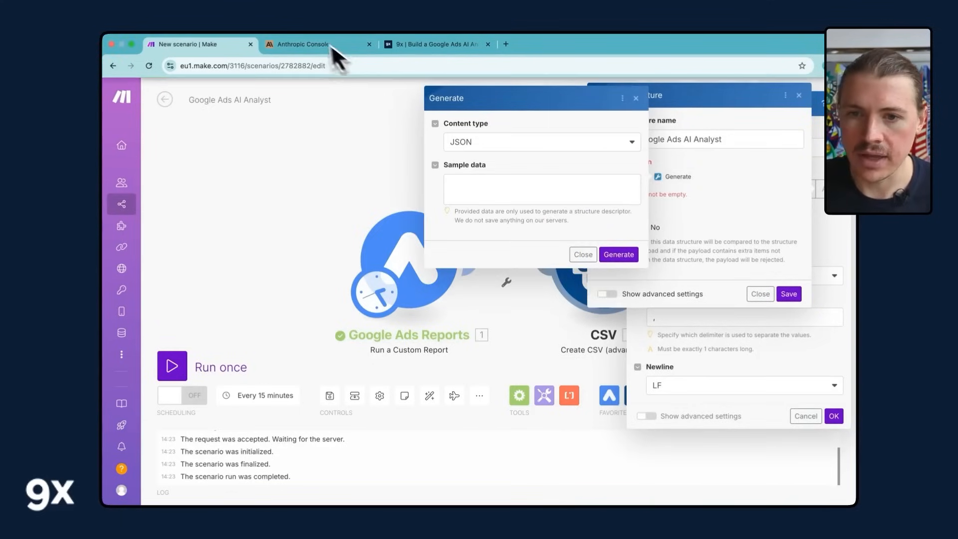
Copy the sample campaign JSON from the tutorial and return to the Make scenario.
{"action": "left_click", "coordinate": [436, 44]}
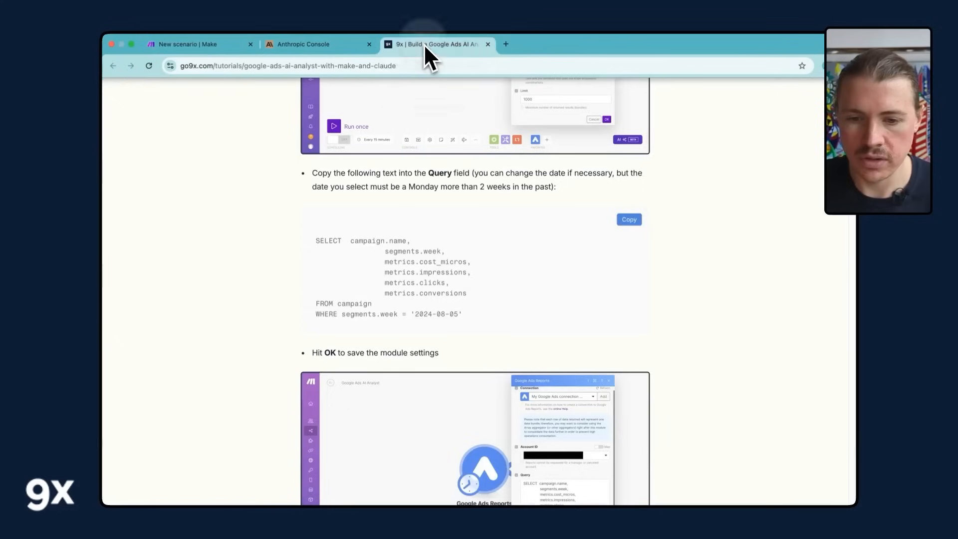
{"action": "scroll", "scroll_direction": "down", "scroll_amount": 3}
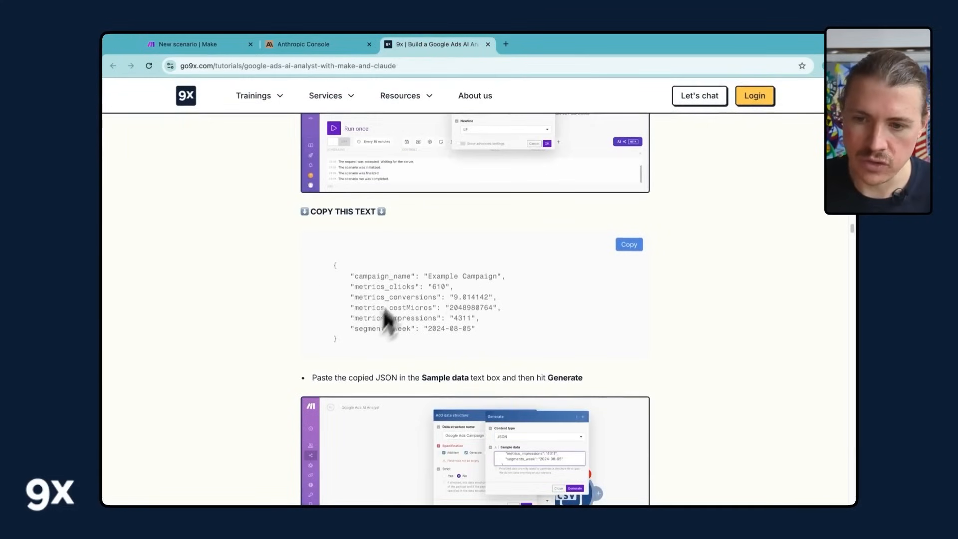
{"action": "mouse_move", "coordinate": [339, 305]}
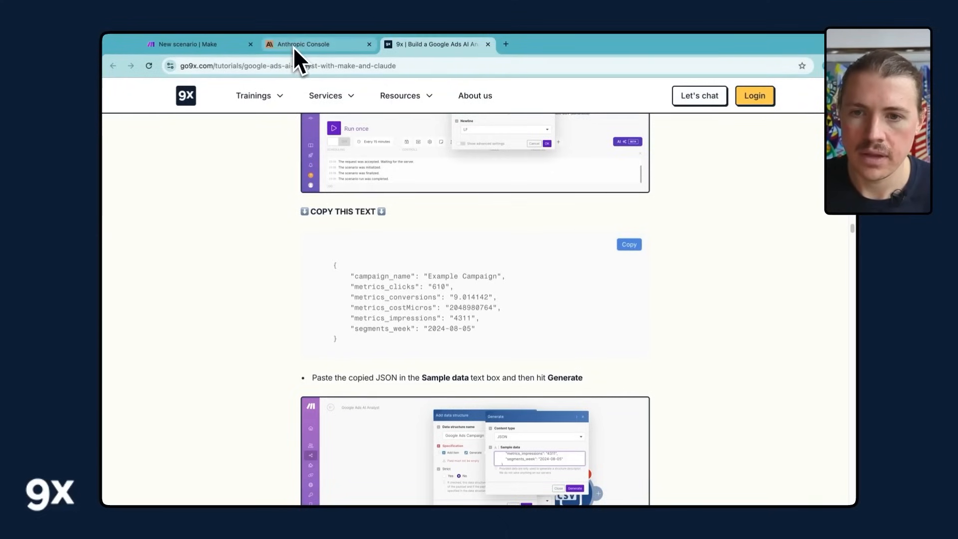
{"action": "left_click", "coordinate": [187, 44]}
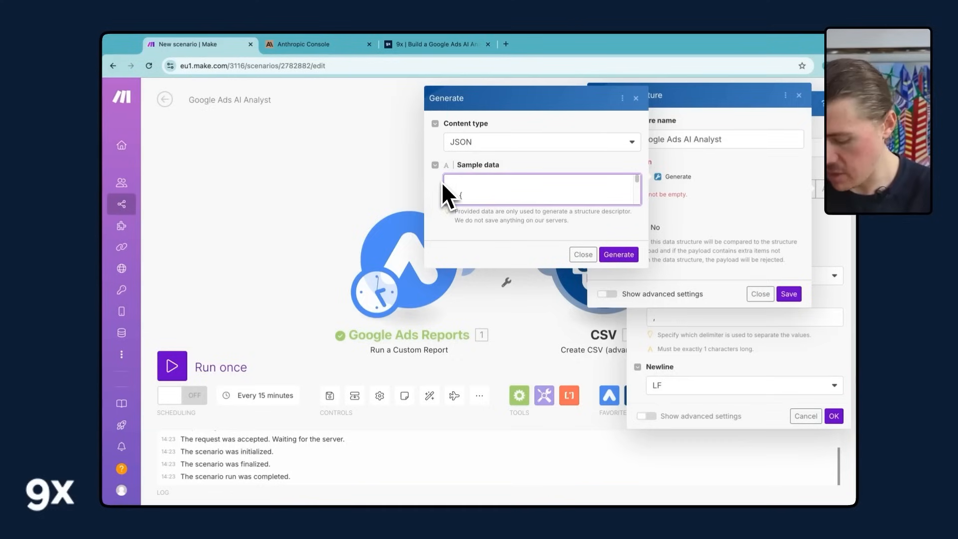
Paste the sample campaign JSON, generate the structure's fields, and save the data structure.
{"action": "type", "text": "\"segments_week\": \"2024-08-05\""}
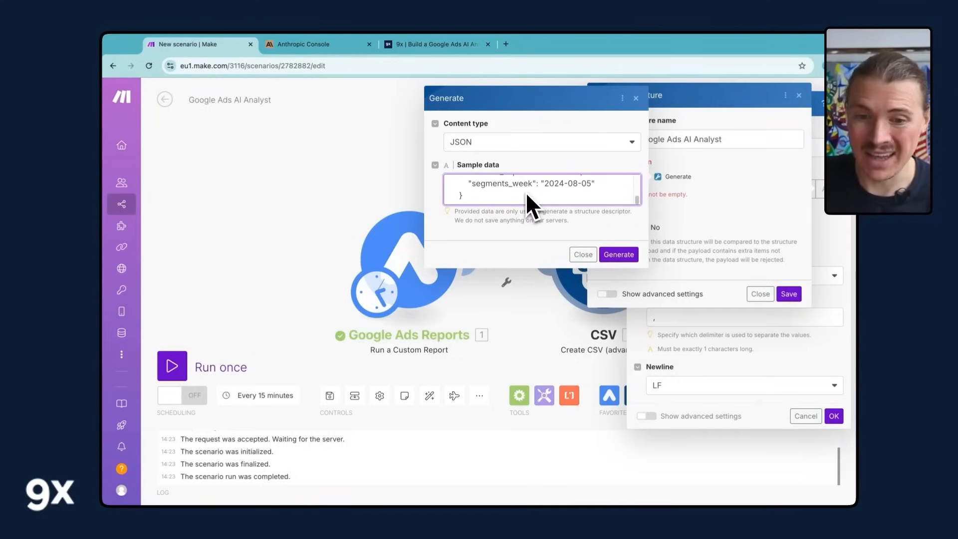
{"action": "left_click", "coordinate": [618, 254]}
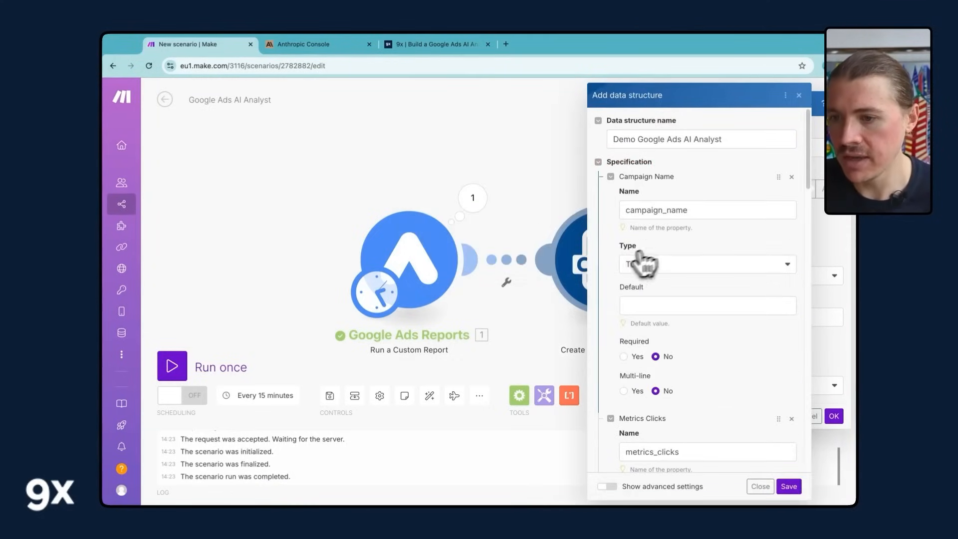
{"action": "scroll", "scroll_direction": "down", "scroll_amount": 3}
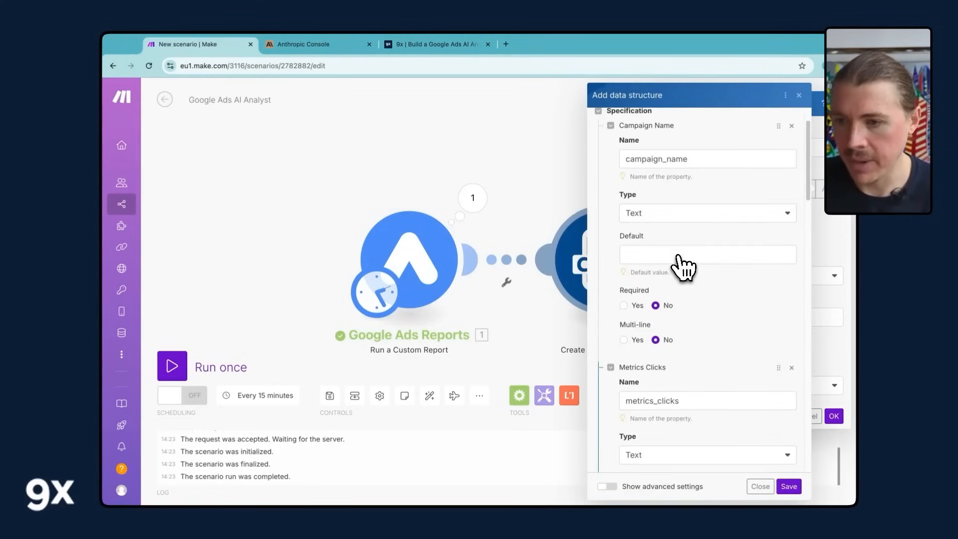
{"action": "scroll", "scroll_direction": "down", "scroll_amount": 3}
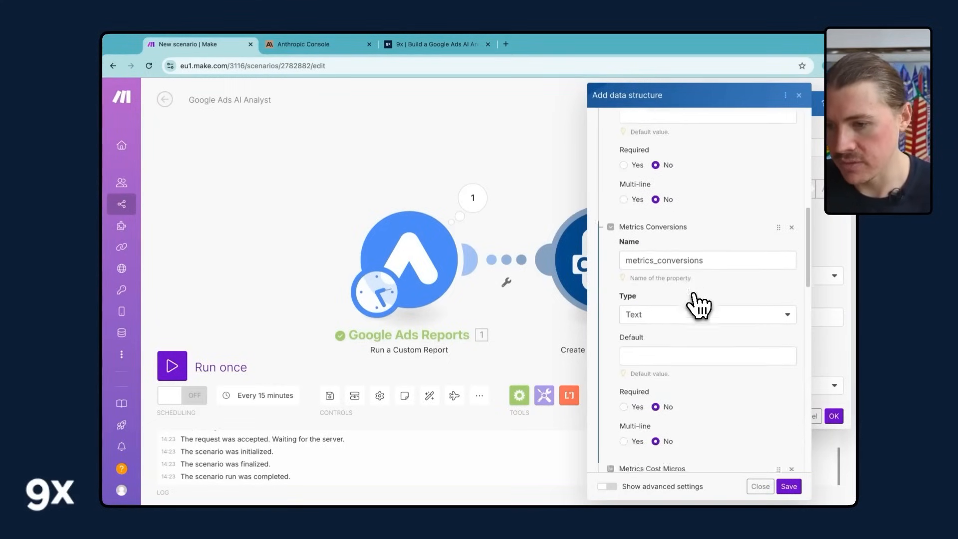
{"action": "scroll", "scroll_direction": "down", "scroll_amount": 3}
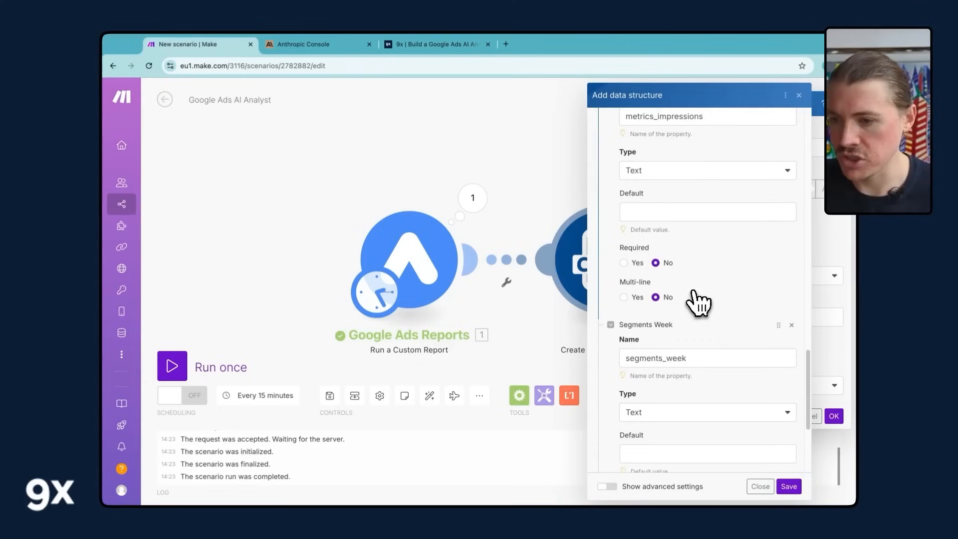
{"action": "scroll", "scroll_direction": "down", "scroll_amount": 3}
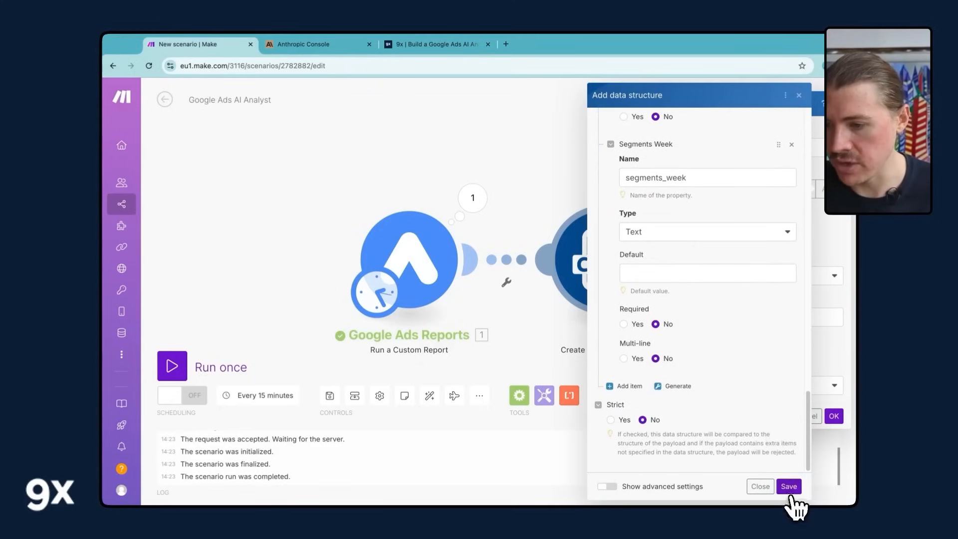
{"action": "left_click", "coordinate": [788, 486]}
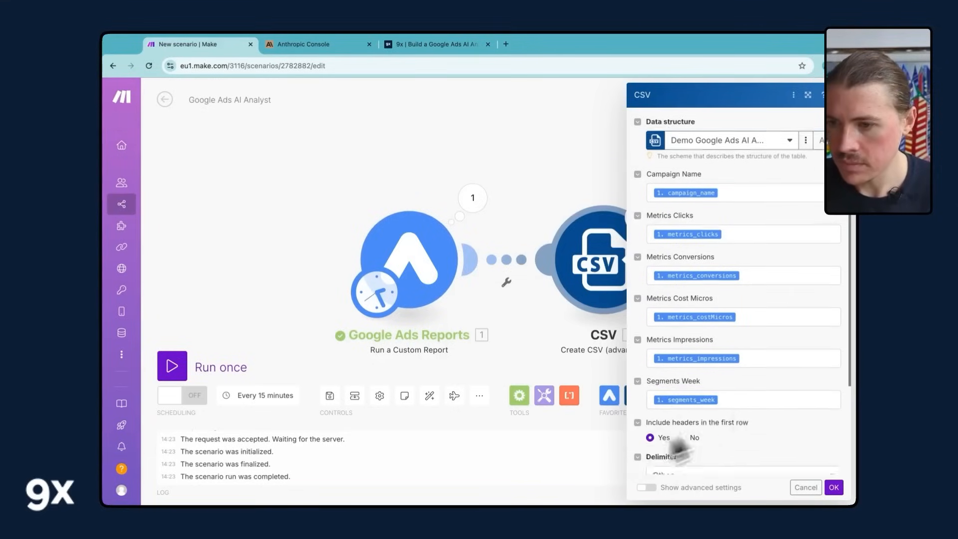
Review the six mapped campaign fields in Create CSV (advanced) and confirm with OK.
{"action": "scroll", "scroll_direction": "down", "scroll_amount": 3}
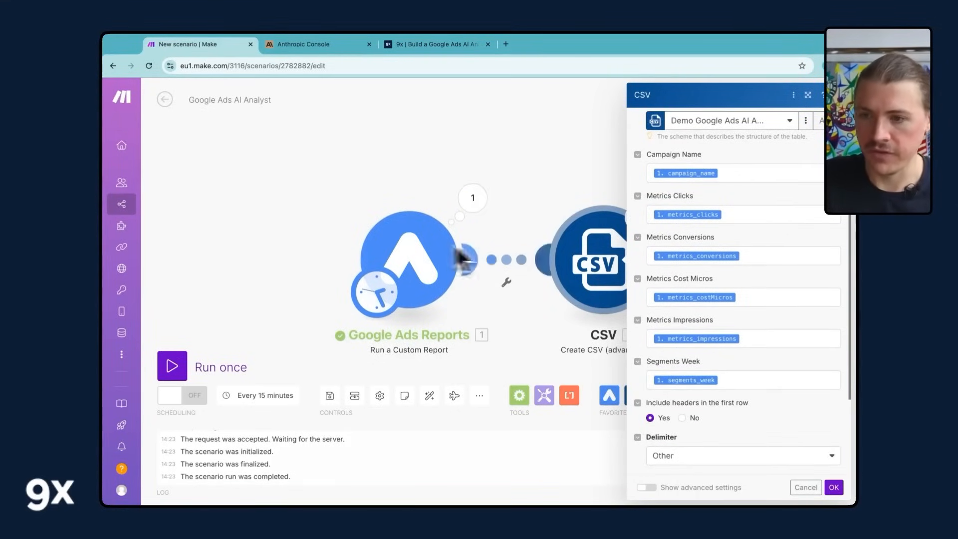
{"action": "mouse_move", "coordinate": [725, 243]}
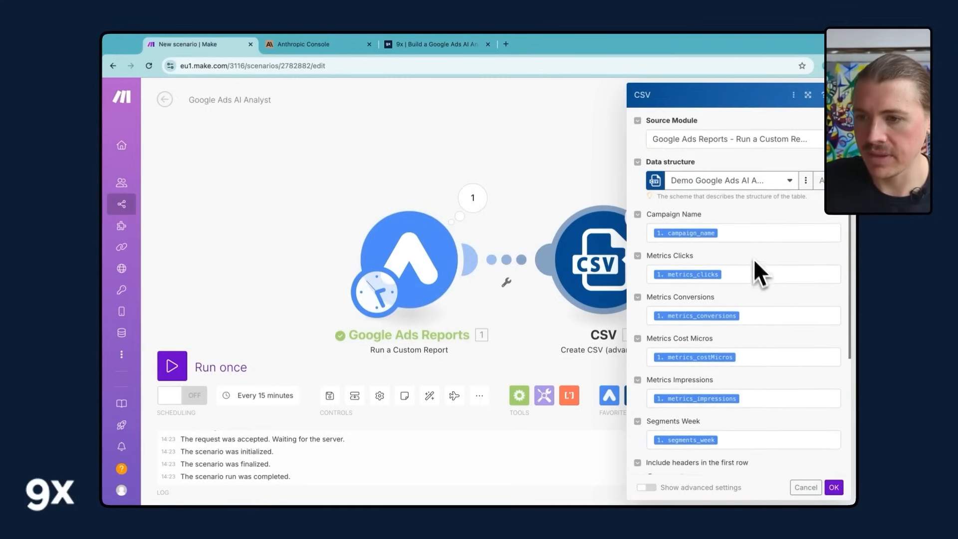
{"action": "scroll", "scroll_direction": "down", "scroll_amount": 3}
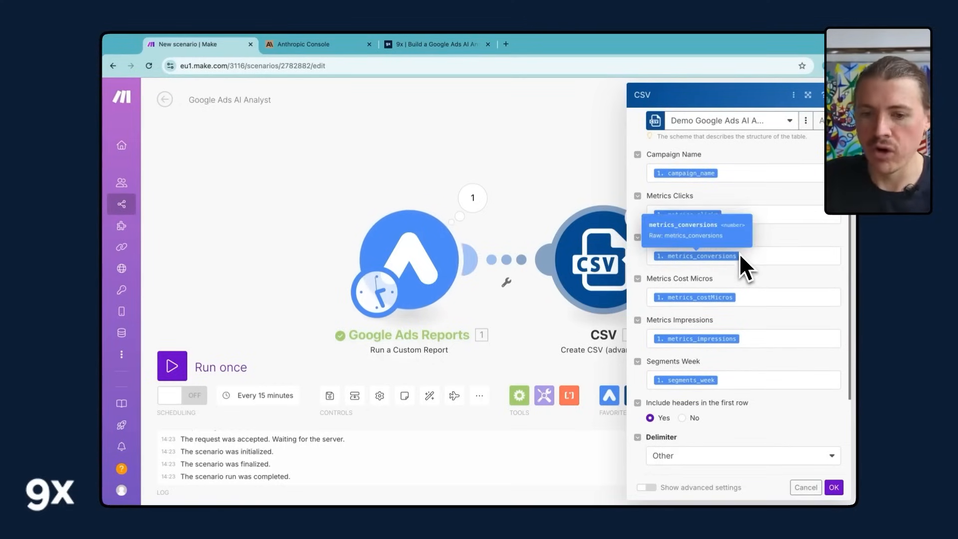
{"action": "left_click", "coordinate": [833, 487]}
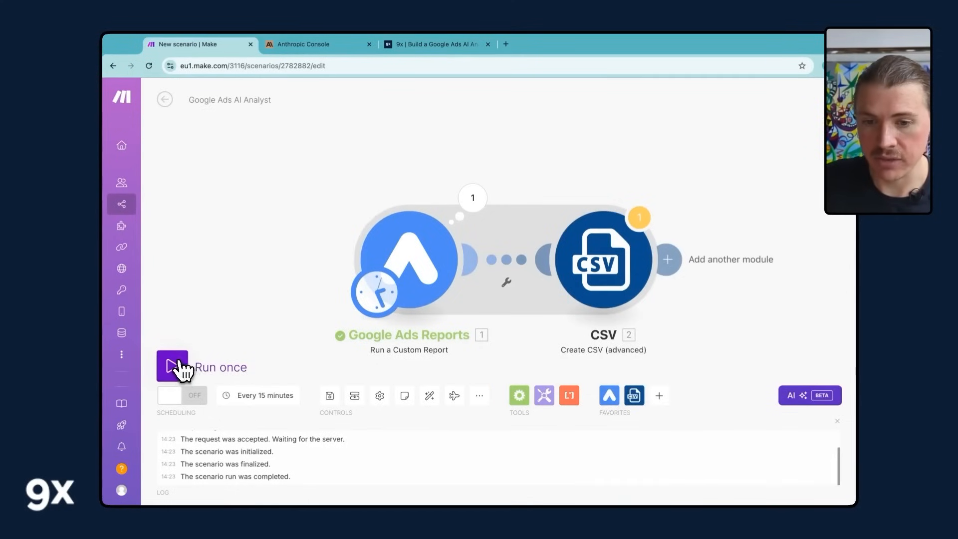
Run the two-module scenario despite the warning and check the CSV turned 29 bundles into one output.
{"action": "left_click", "coordinate": [172, 366]}
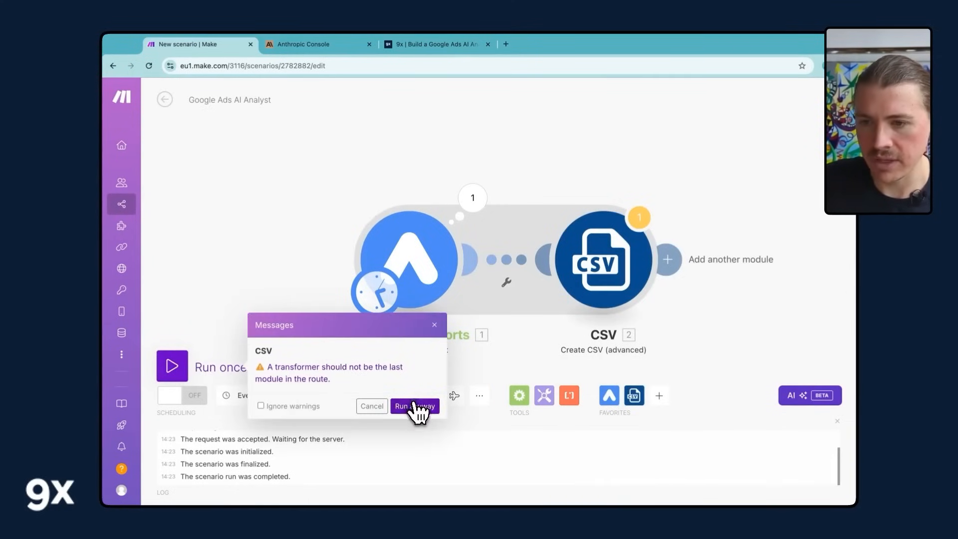
{"action": "left_click", "coordinate": [414, 407]}
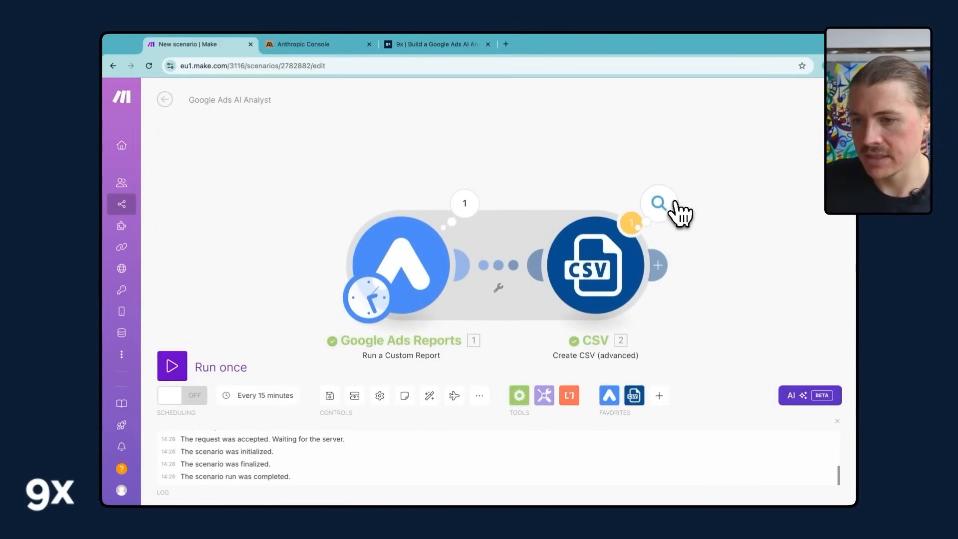
{"action": "left_click", "coordinate": [659, 203]}
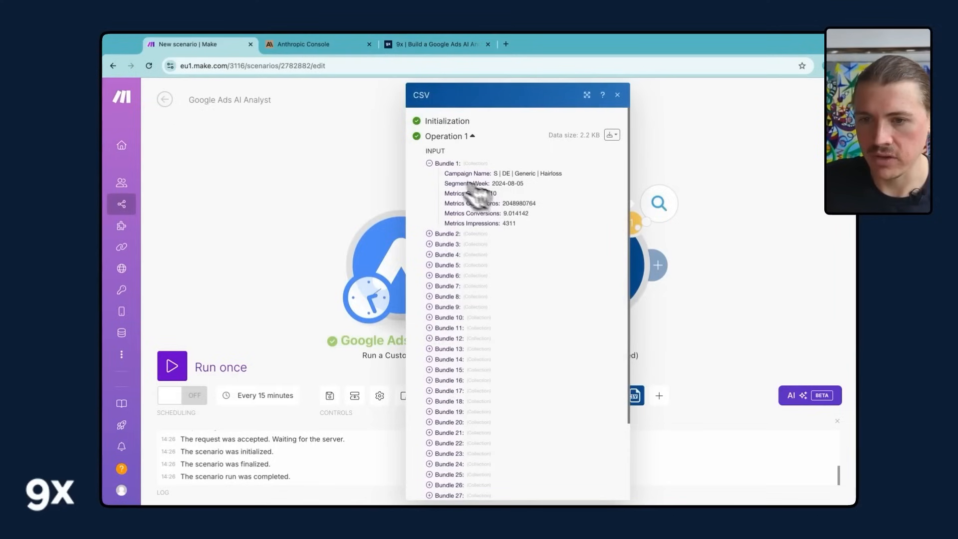
{"action": "scroll", "scroll_direction": "down", "scroll_amount": 3}
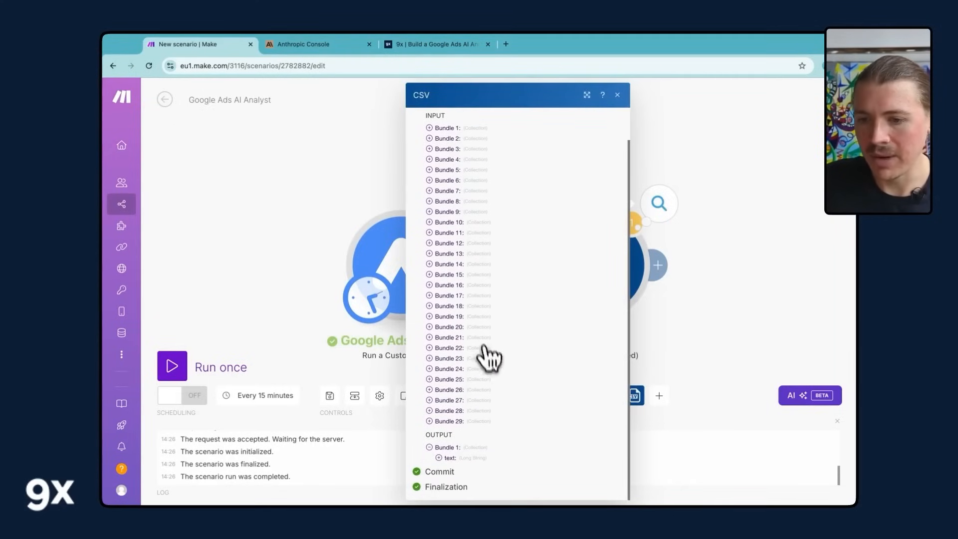
{"action": "mouse_move", "coordinate": [464, 478]}
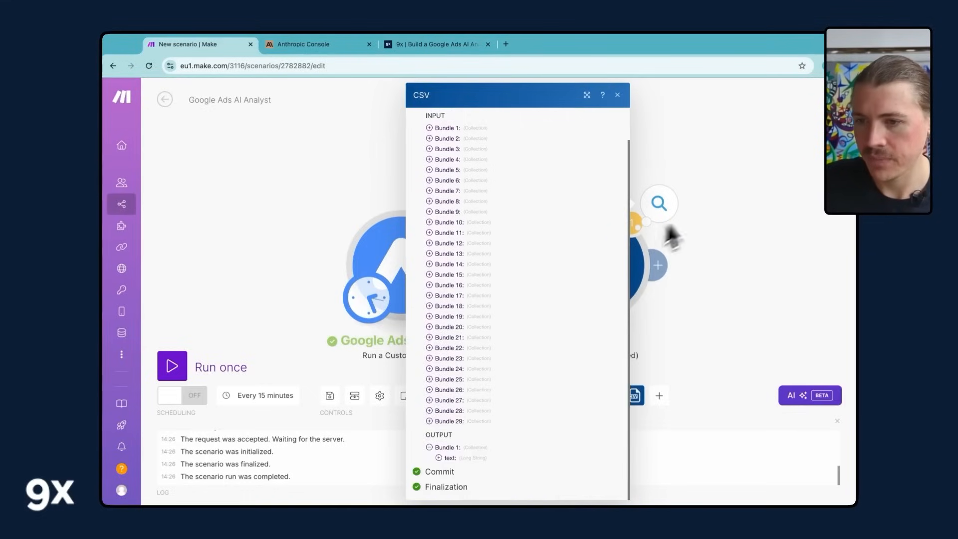
{"action": "left_click", "coordinate": [617, 95]}
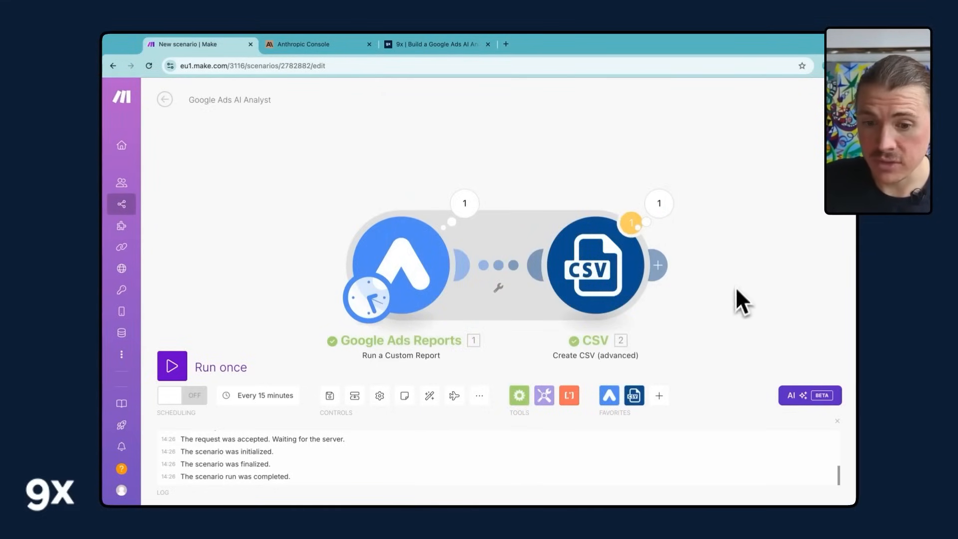
{"action": "mouse_move", "coordinate": [720, 322]}
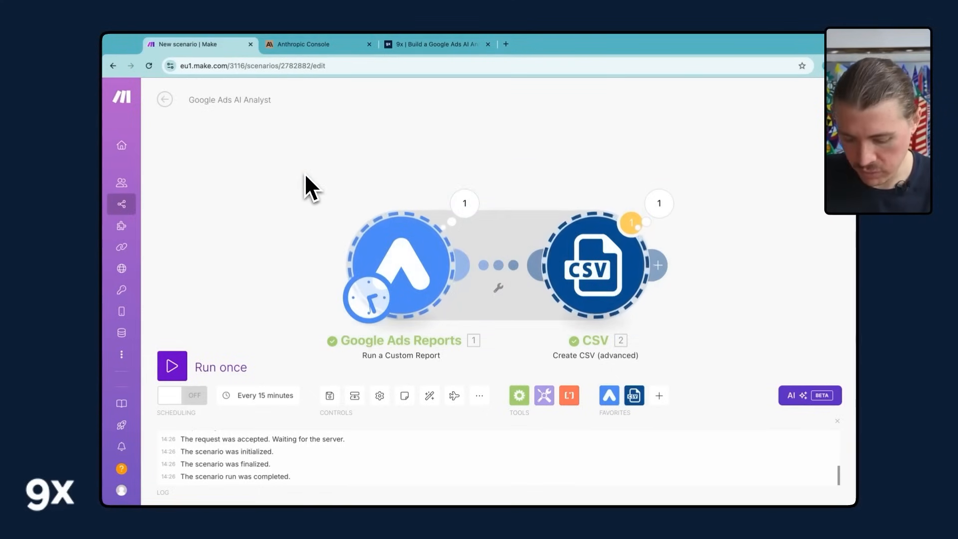
{"action": "mouse_move", "coordinate": [371, 183]}
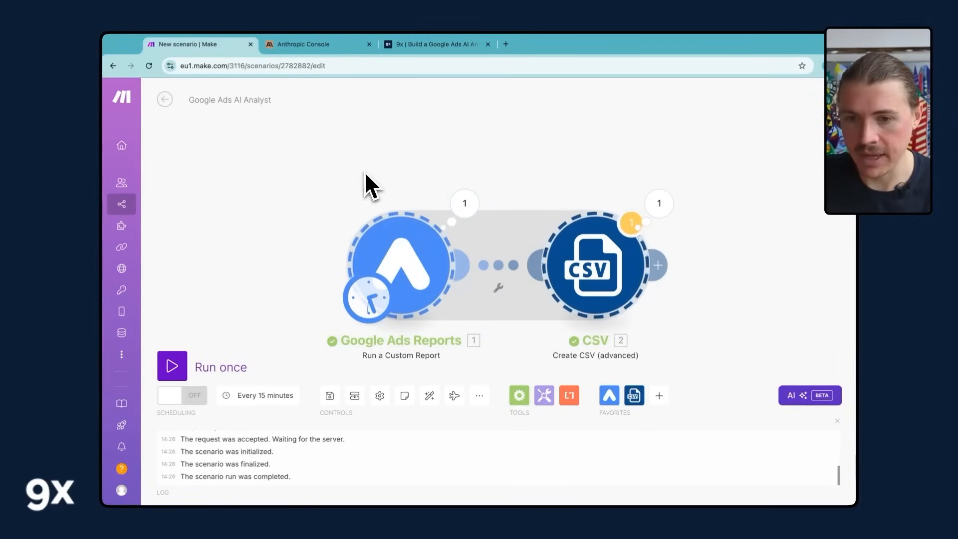
Copy the Google Ads report and CSV modules and paste them after CSV module 2.
{"action": "right_click", "coordinate": [594, 264]}
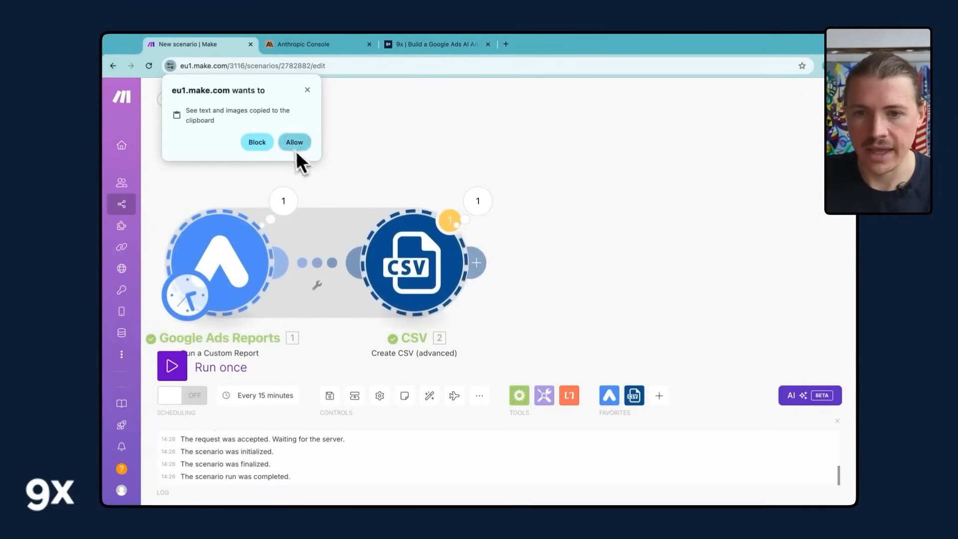
{"action": "left_click", "coordinate": [295, 142]}
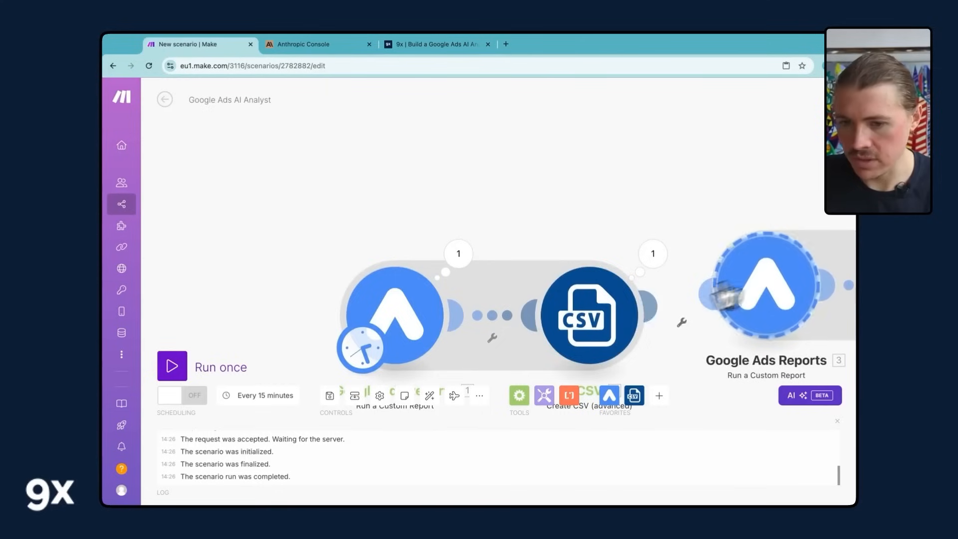
{"action": "left_click", "coordinate": [430, 395]}
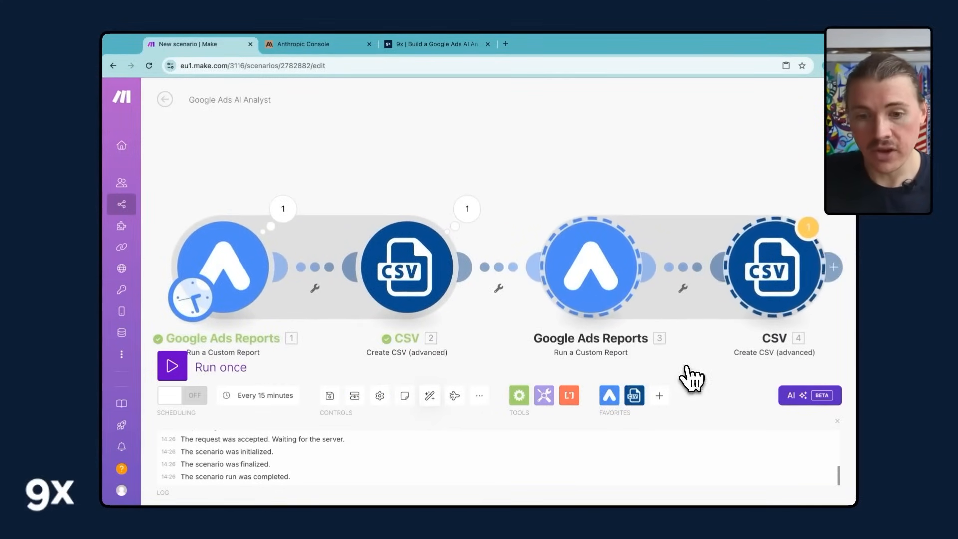
{"action": "mouse_move", "coordinate": [605, 283]}
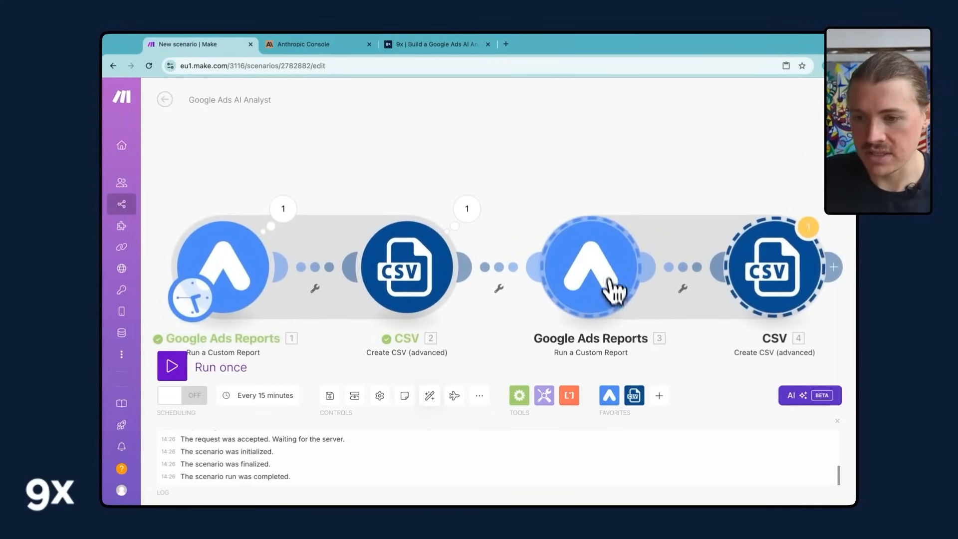
{"action": "mouse_move", "coordinate": [604, 284]}
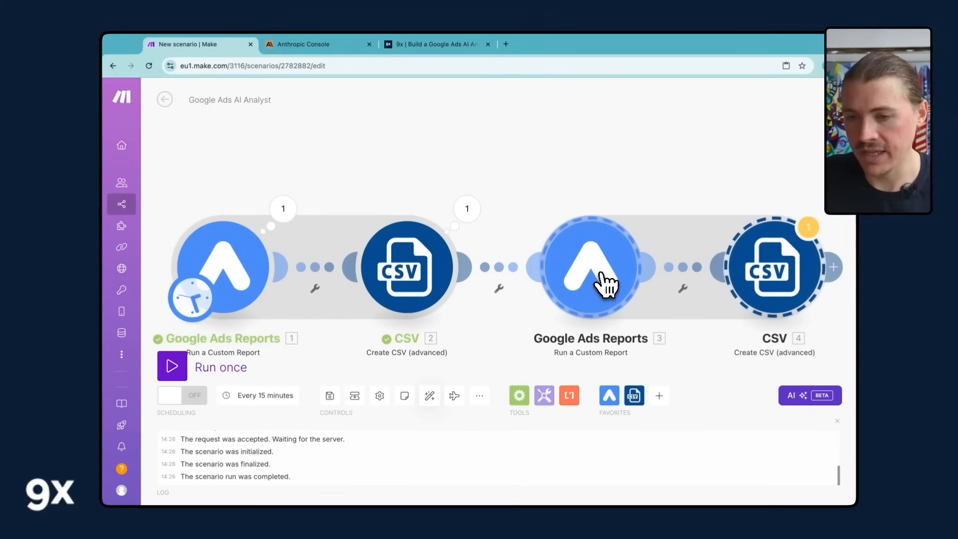
Change report module 3's WHERE segments.week date to 2024-08-12 and close its settings.
{"action": "left_click", "coordinate": [590, 266]}
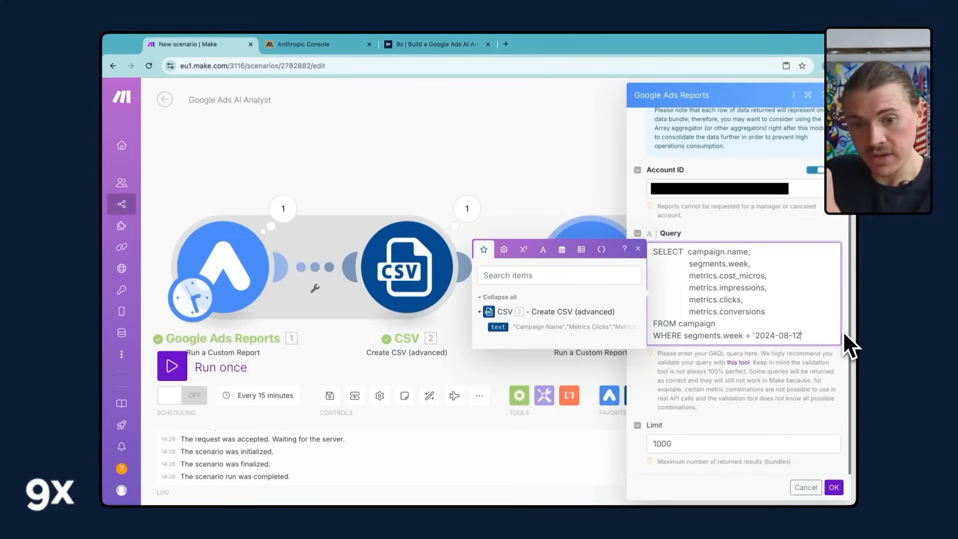
{"action": "mouse_move", "coordinate": [240, 261]}
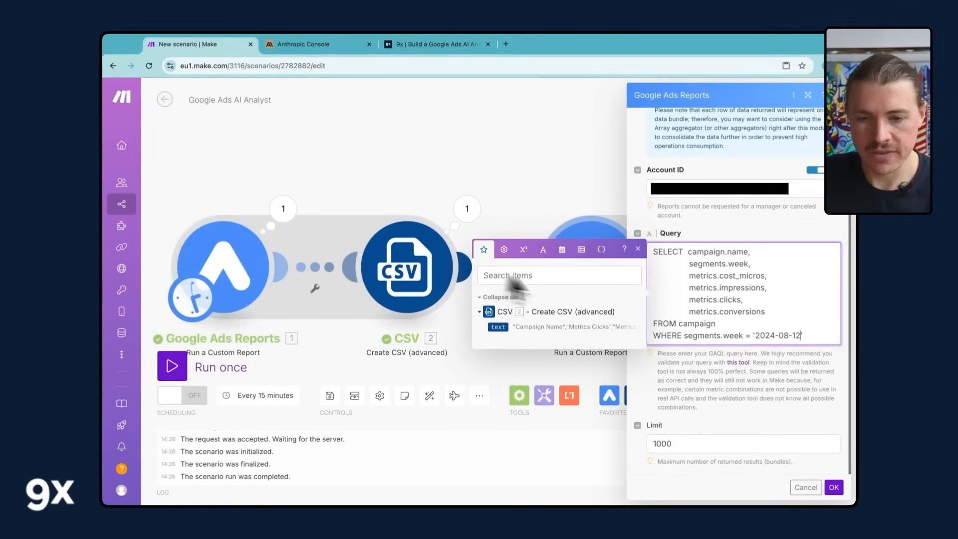
{"action": "mouse_move", "coordinate": [809, 370]}
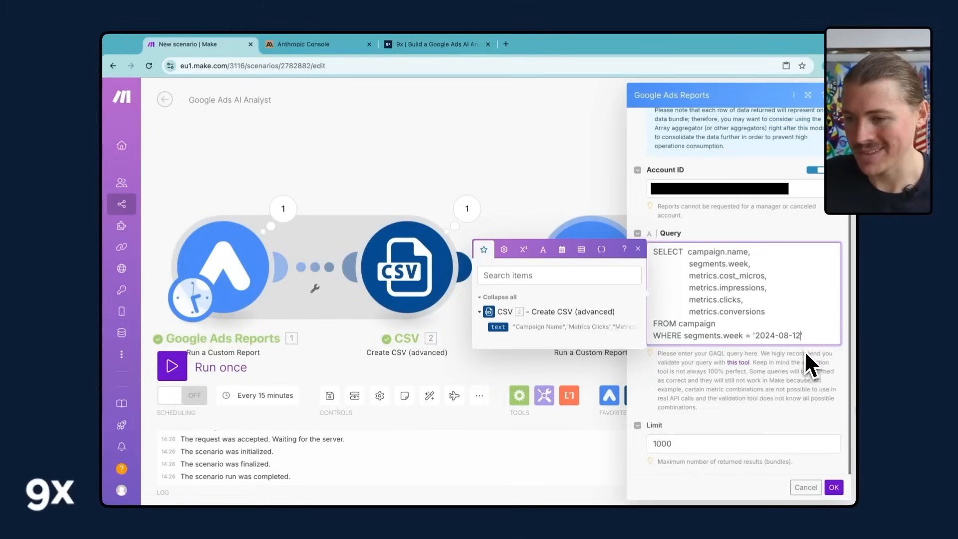
{"action": "left_click", "coordinate": [833, 487]}
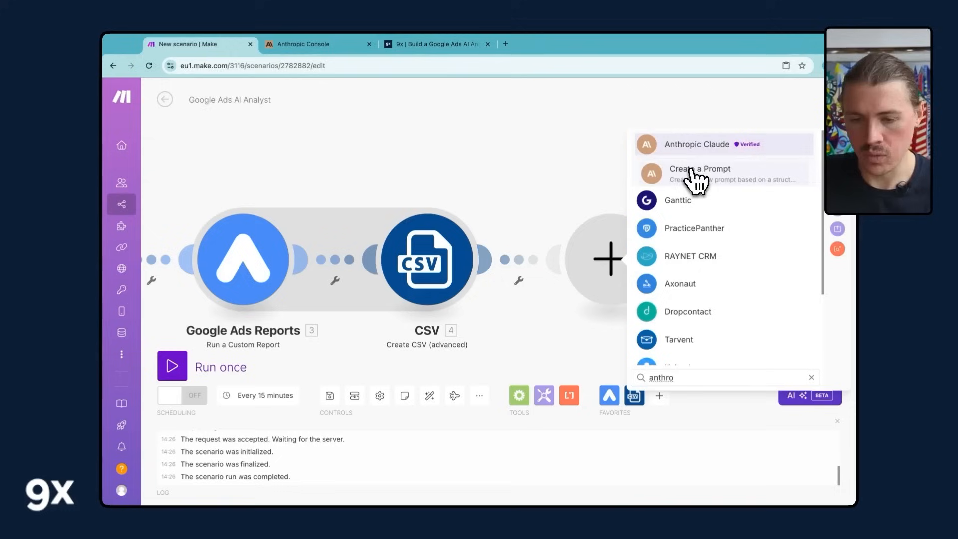
Add an Anthropic Claude Create a Prompt step after CSV module 4.
{"action": "left_click", "coordinate": [700, 173]}
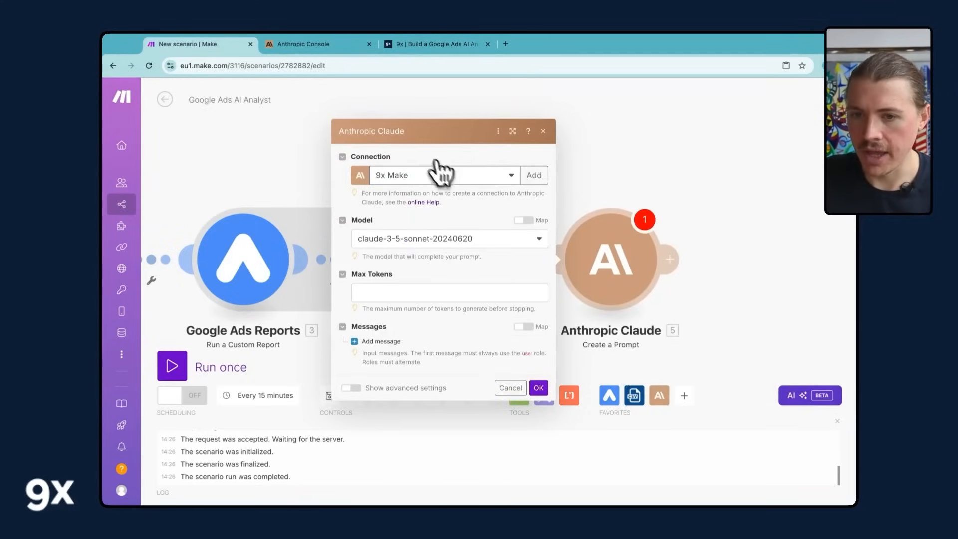
{"action": "mouse_move", "coordinate": [418, 188]}
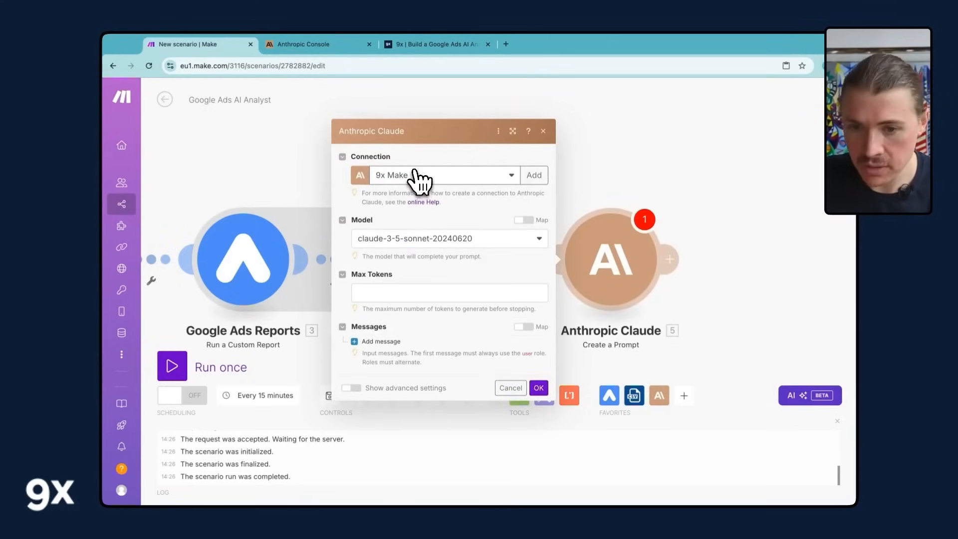
{"action": "mouse_move", "coordinate": [365, 102]}
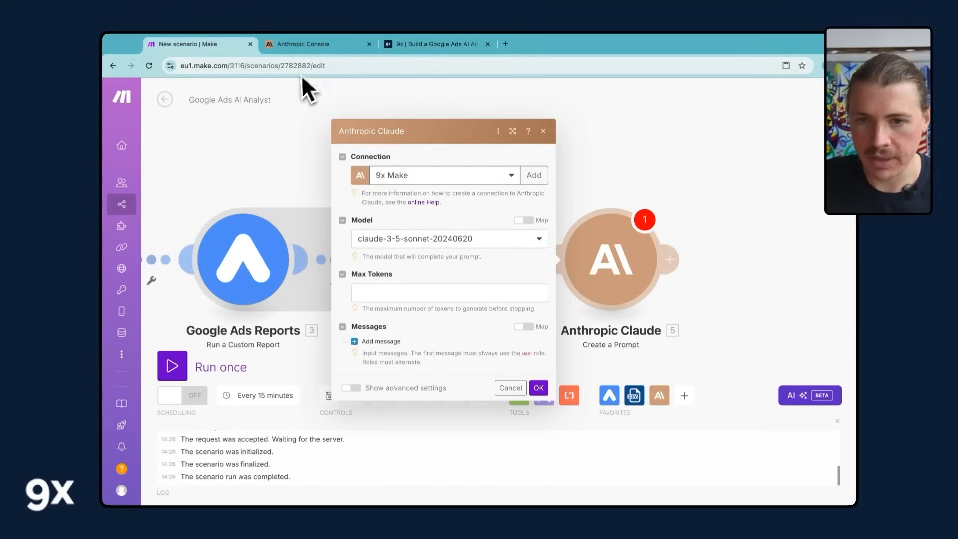
{"action": "left_click", "coordinate": [302, 44]}
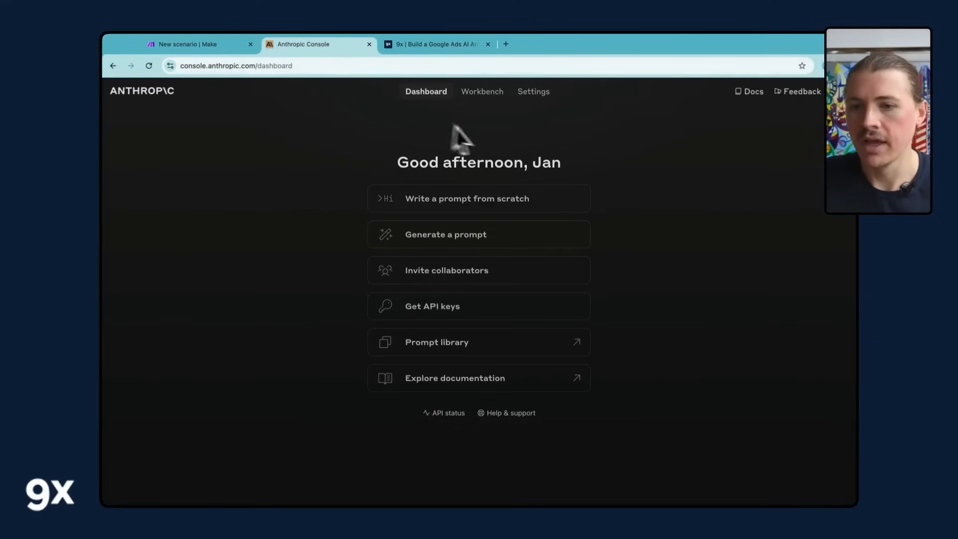
{"action": "mouse_move", "coordinate": [494, 150]}
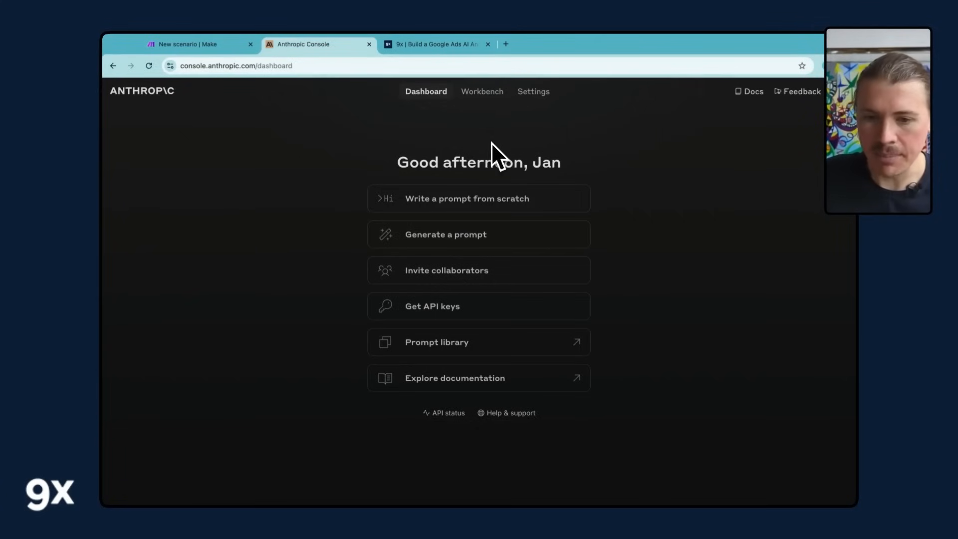
Create Anthropic API key 'GAdsDemoKey' in the Default workspace, then return to Make.
{"action": "left_click", "coordinate": [432, 306]}
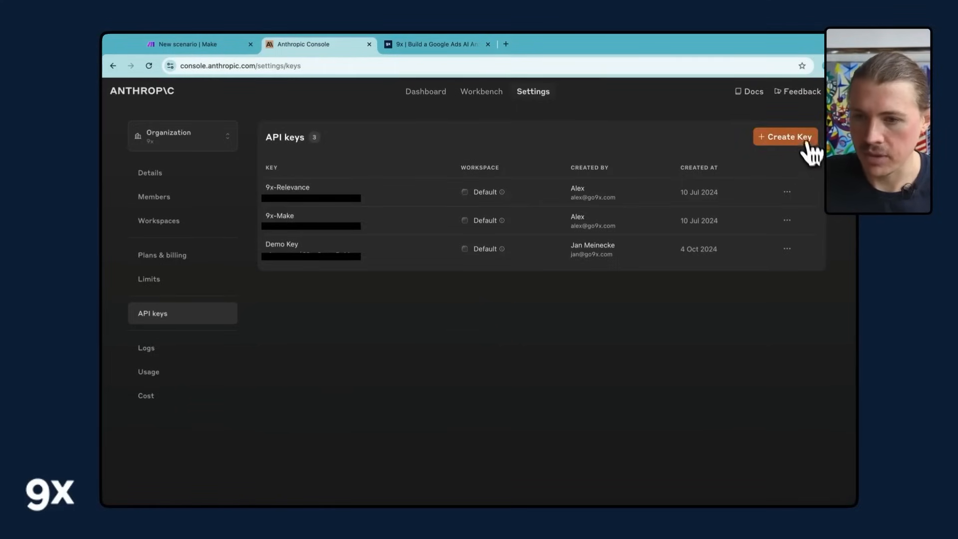
{"action": "left_click", "coordinate": [785, 136]}
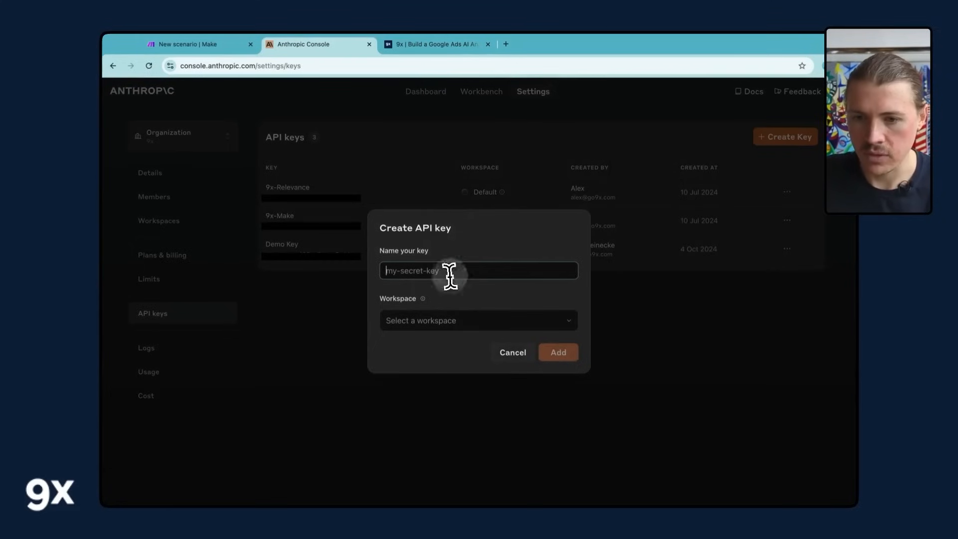
{"action": "type", "text": "GAdsDemoKey"}
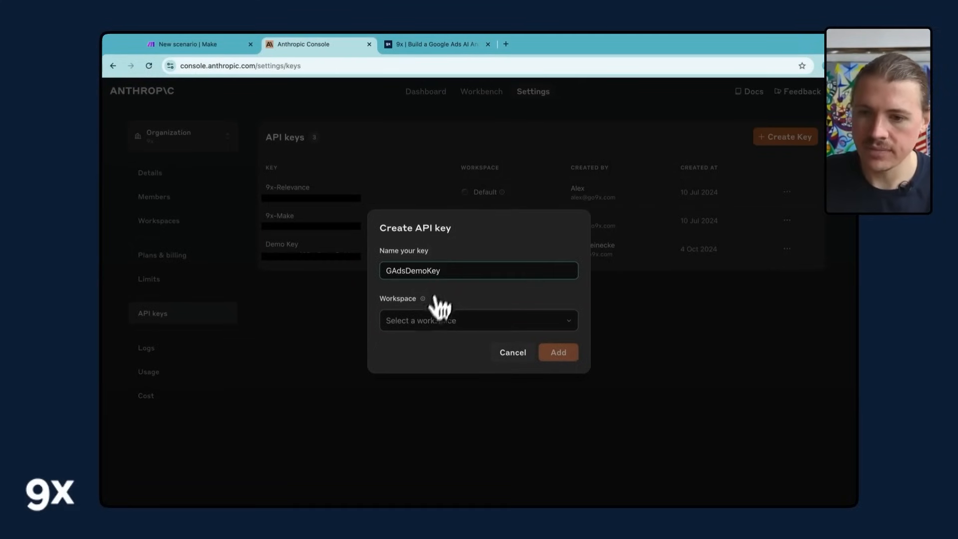
{"action": "left_click", "coordinate": [478, 320]}
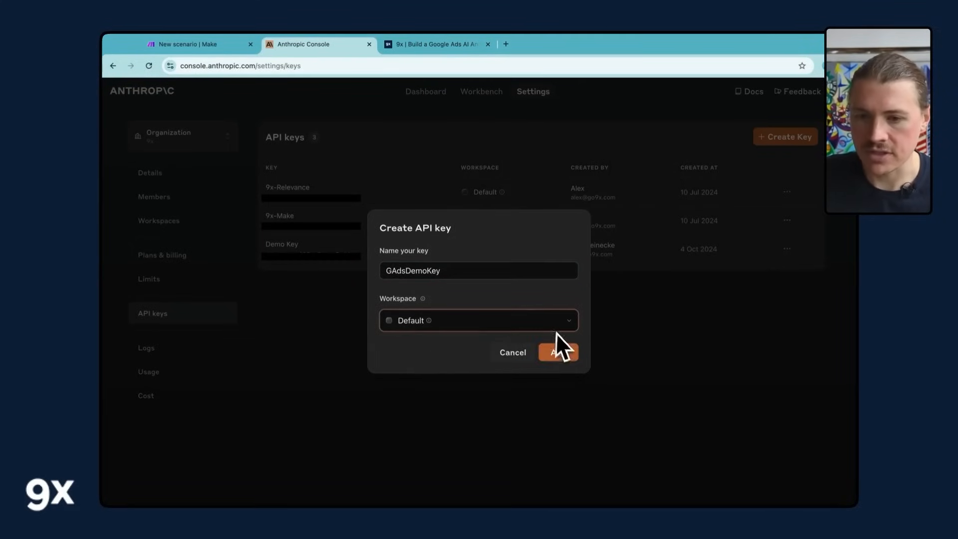
{"action": "left_click", "coordinate": [557, 352]}
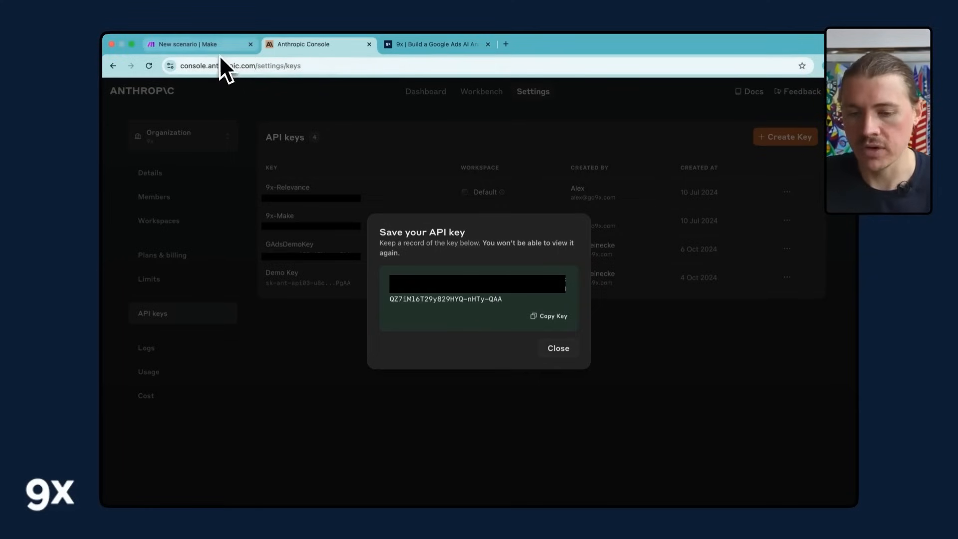
{"action": "left_click", "coordinate": [191, 43]}
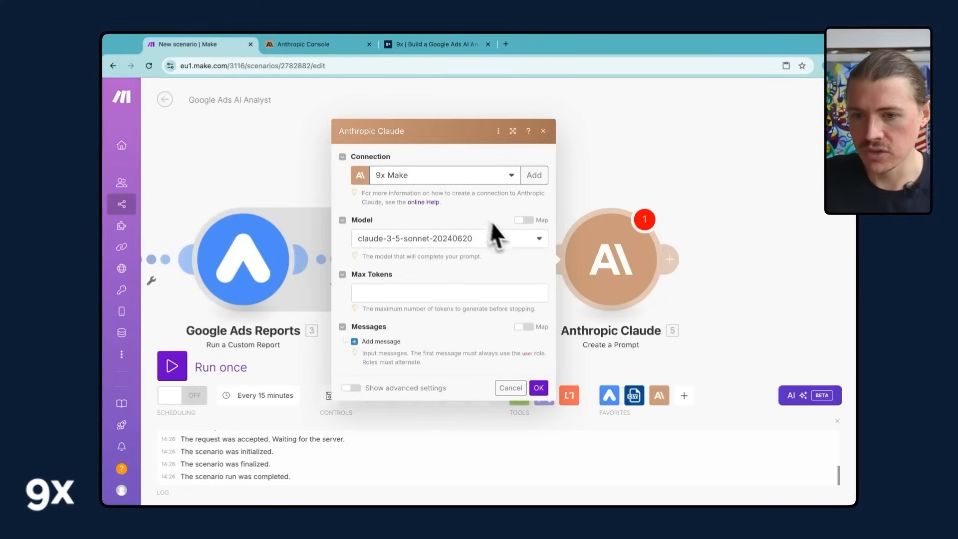
{"action": "mouse_move", "coordinate": [452, 344]}
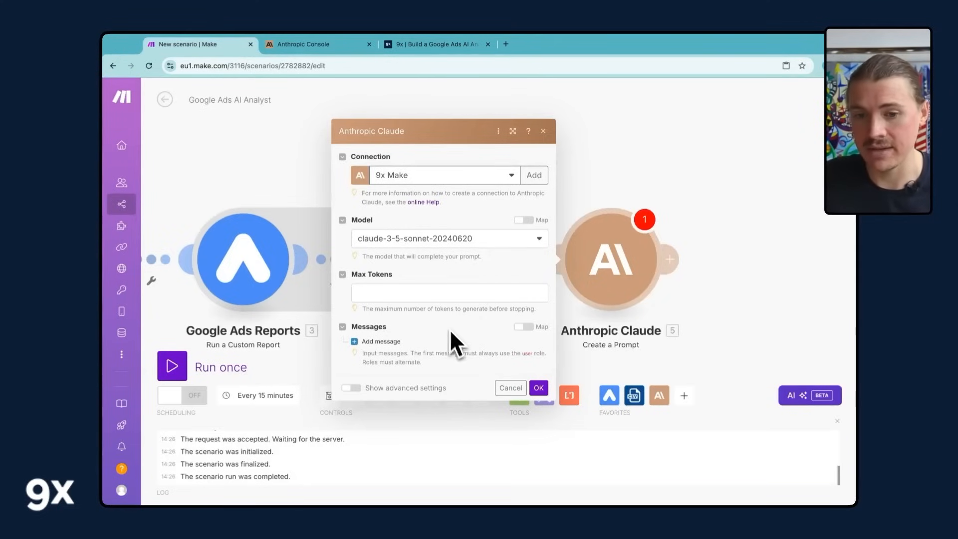
Set Claude's Max Tokens to 8000 and add a User message with a Text content block.
{"action": "left_click", "coordinate": [449, 292]}
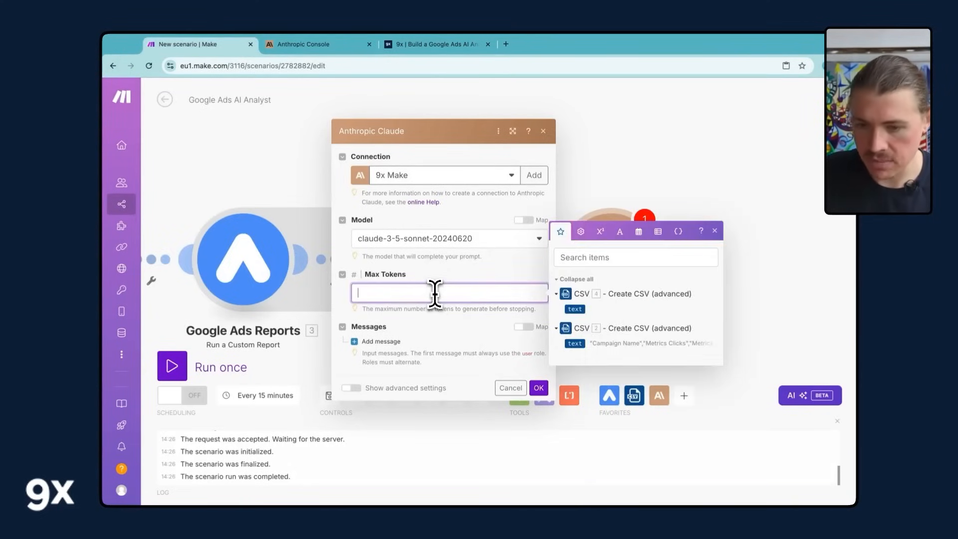
{"action": "type", "text": "8000"}
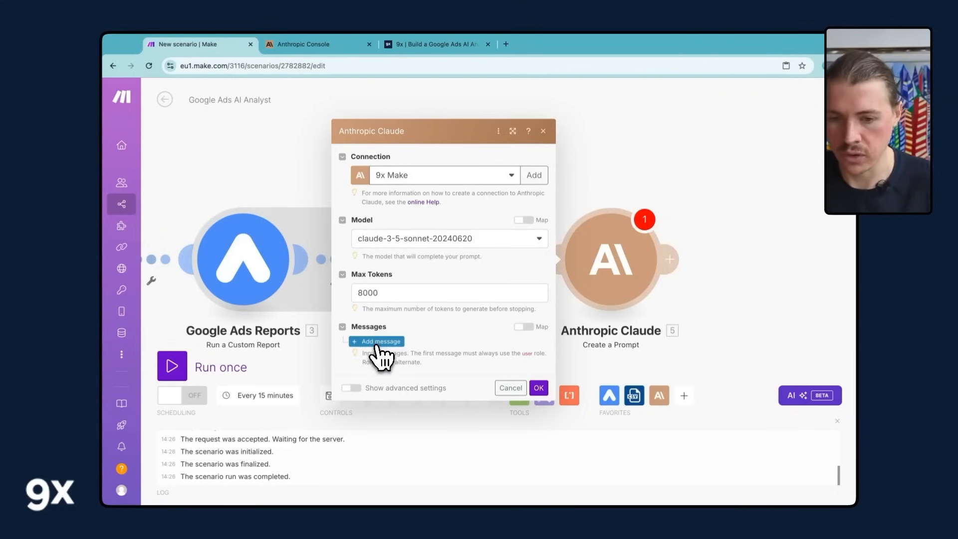
{"action": "left_click", "coordinate": [376, 341]}
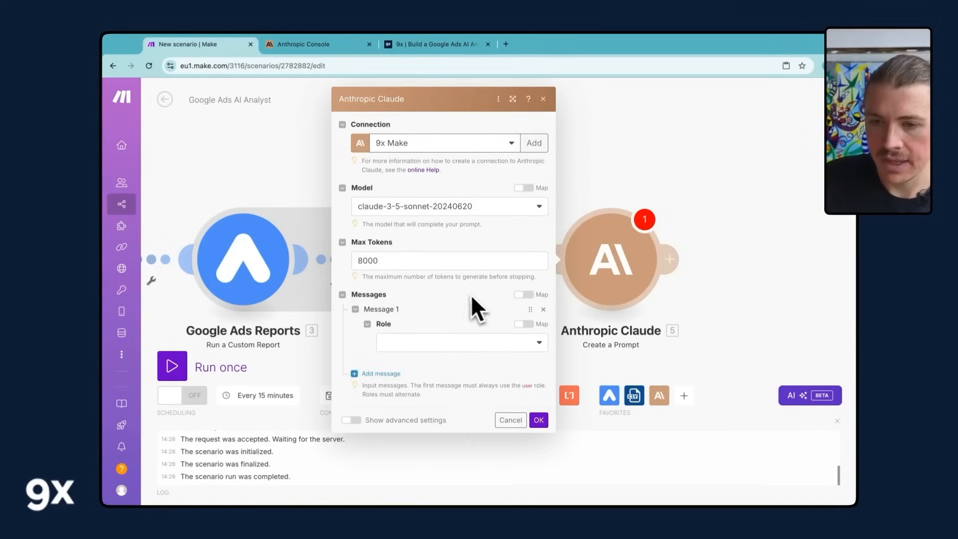
{"action": "left_click", "coordinate": [461, 342]}
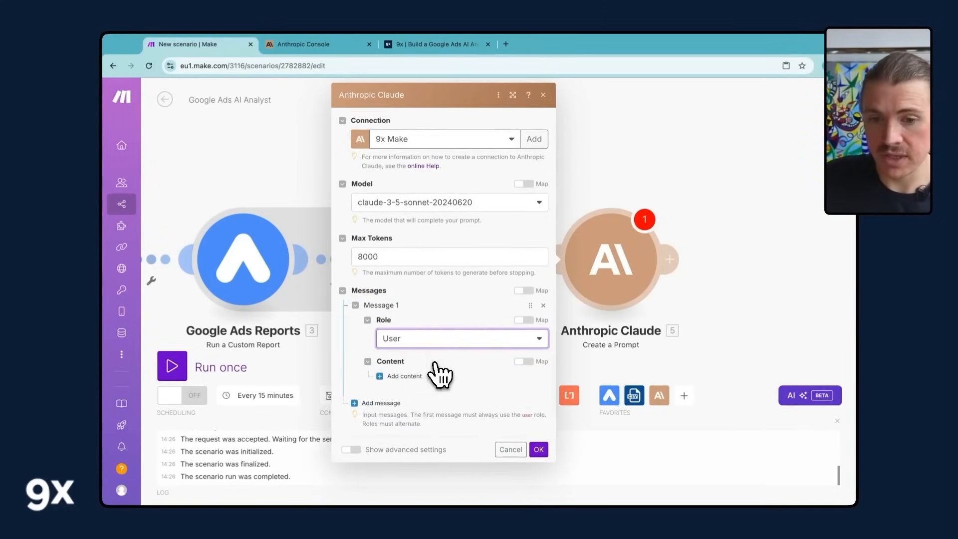
{"action": "left_click", "coordinate": [380, 376]}
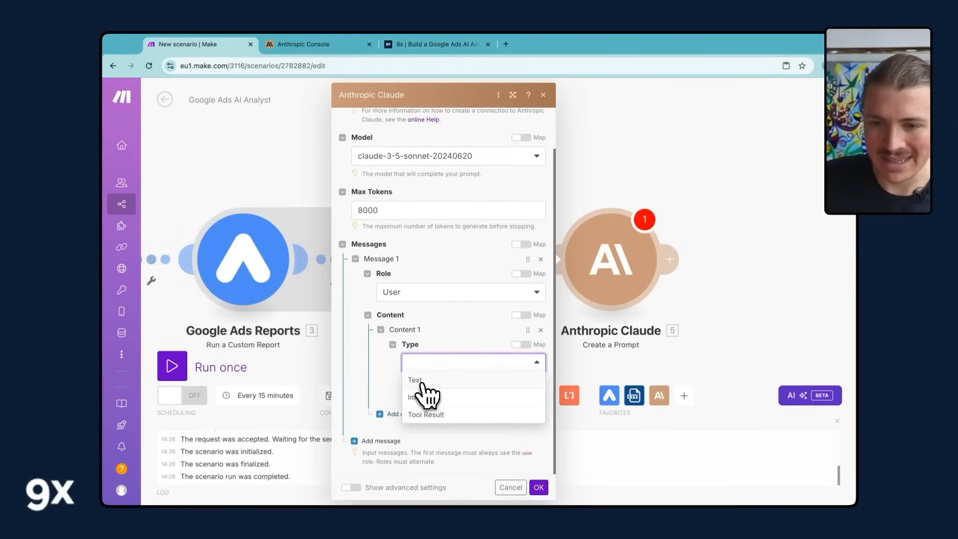
{"action": "left_click", "coordinate": [415, 380]}
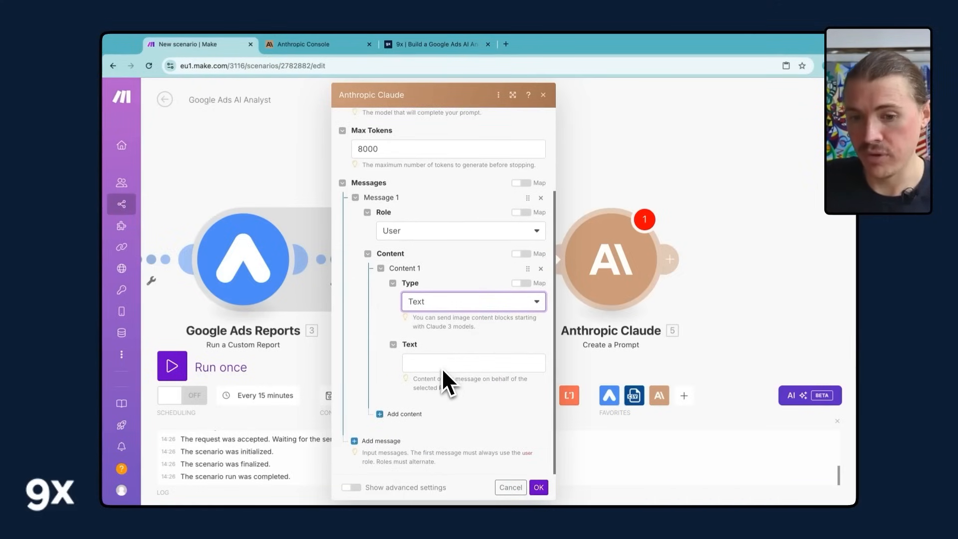
{"action": "mouse_move", "coordinate": [446, 103]}
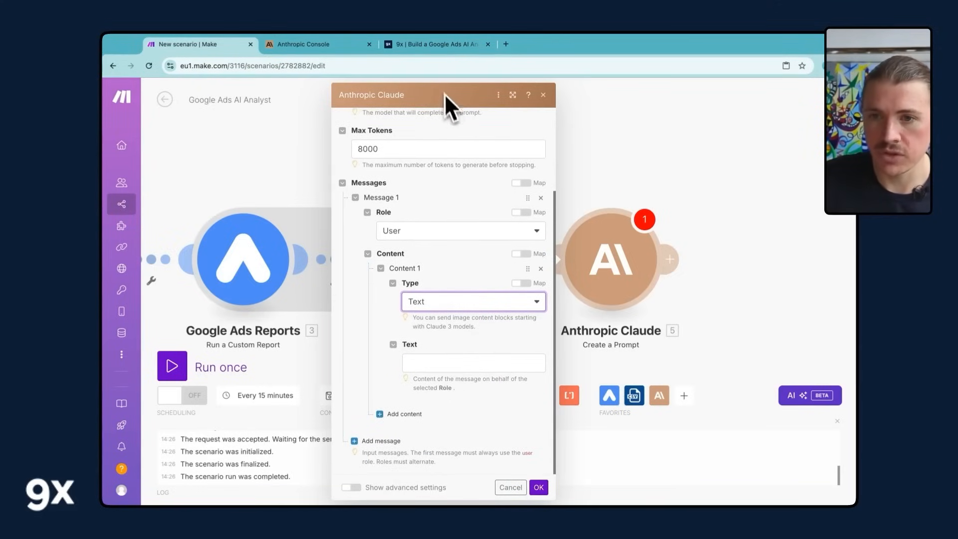
{"action": "left_click", "coordinate": [436, 44]}
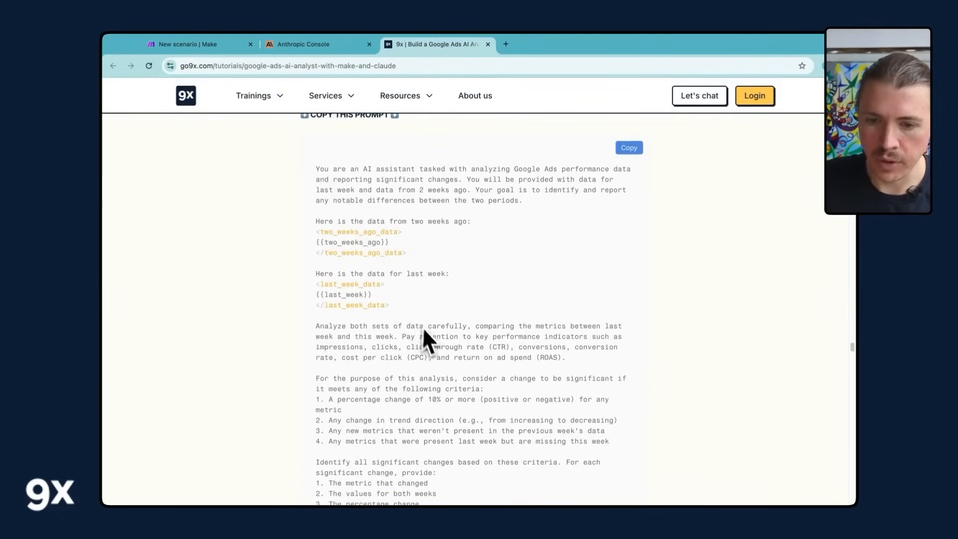
Review the Step 7 Weekly Google Ads Analysis prompt and copy it with its Copy button.
{"action": "scroll", "scroll_direction": "down", "scroll_amount": 3}
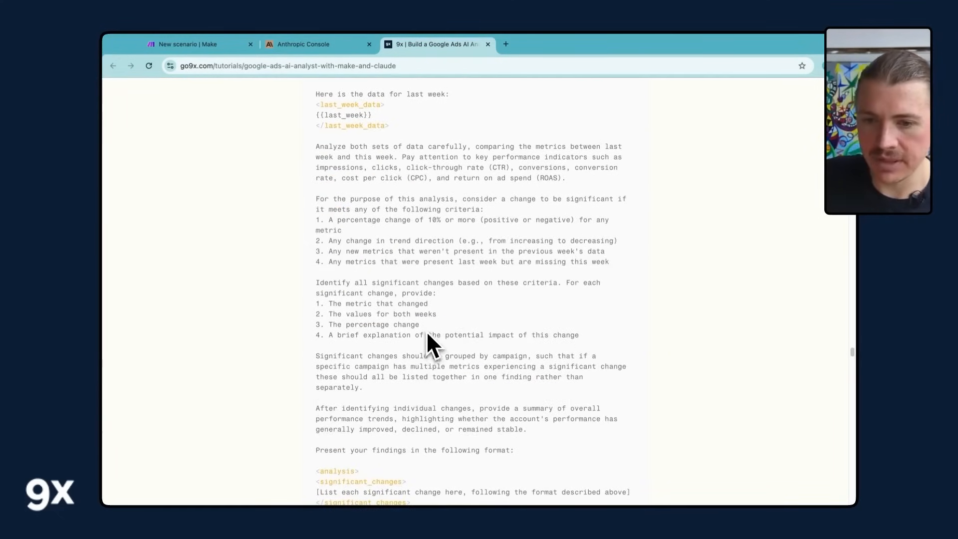
{"action": "scroll", "scroll_direction": "up", "scroll_amount": 3}
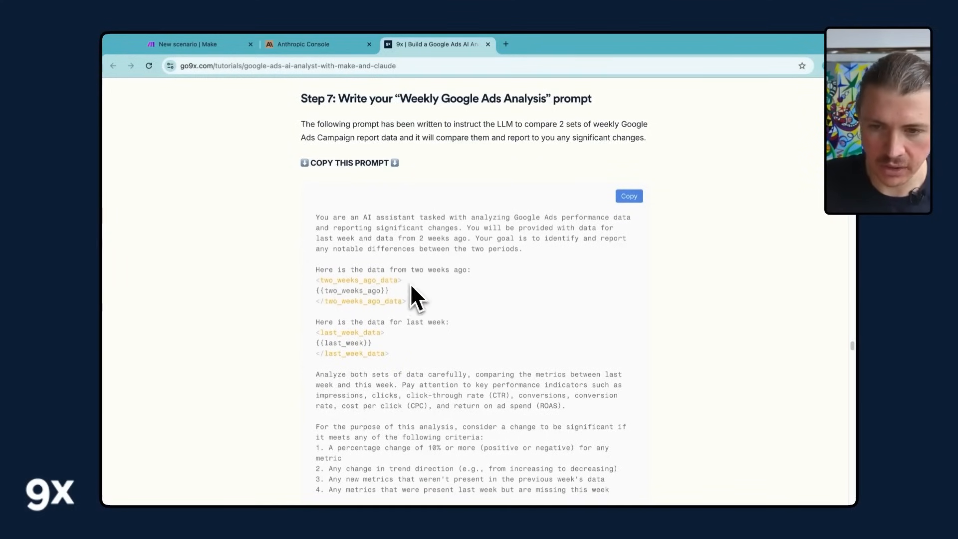
{"action": "mouse_move", "coordinate": [396, 313]}
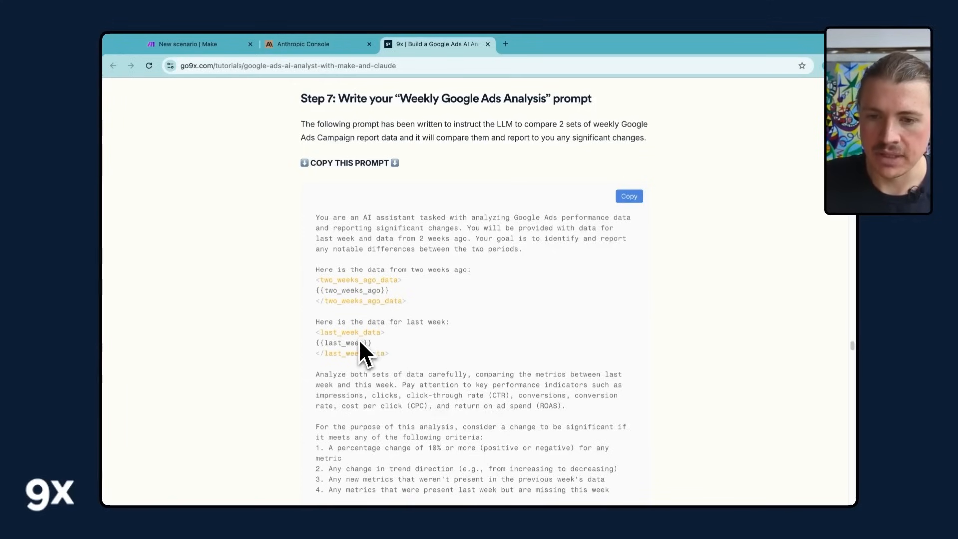
{"action": "mouse_move", "coordinate": [367, 373]}
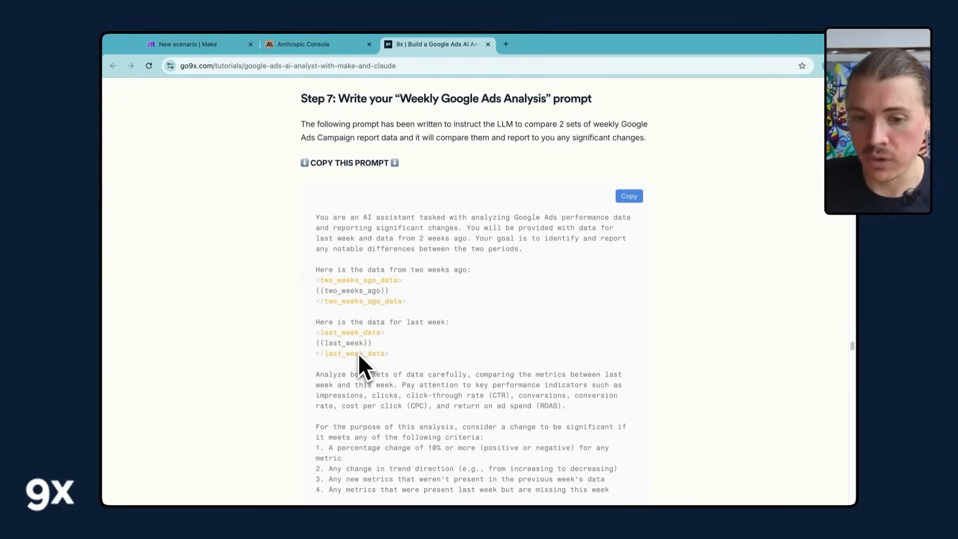
{"action": "mouse_move", "coordinate": [392, 297]}
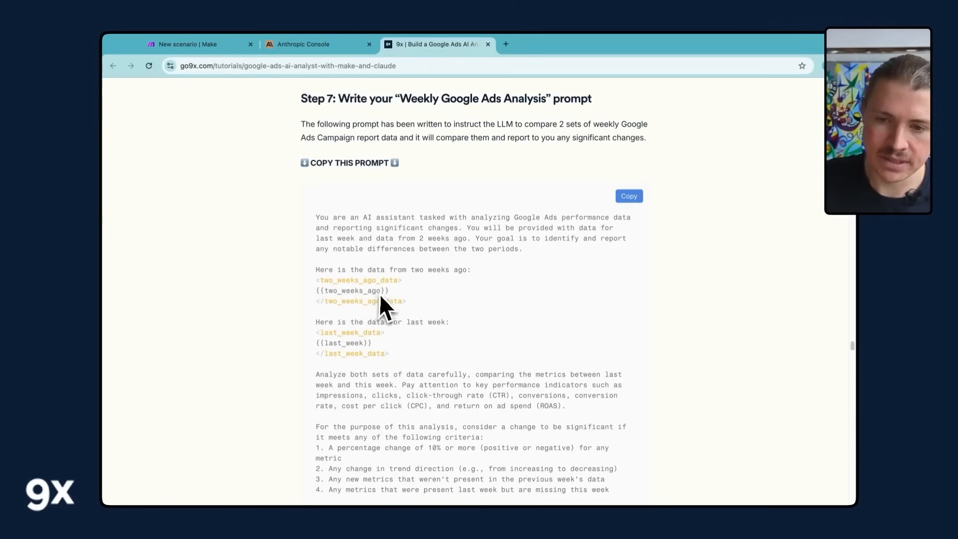
{"action": "double_click", "coordinate": [348, 290]}
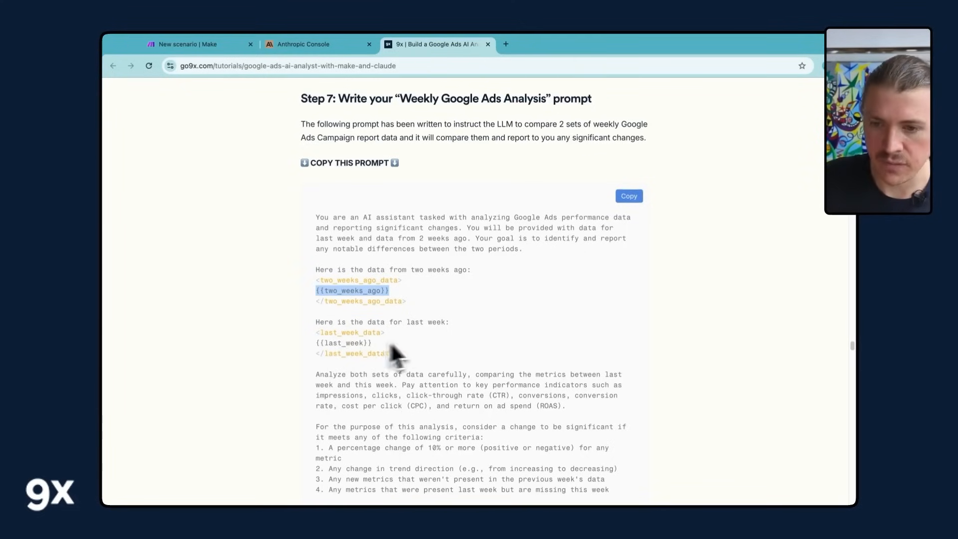
{"action": "scroll", "scroll_direction": "down", "scroll_amount": 3}
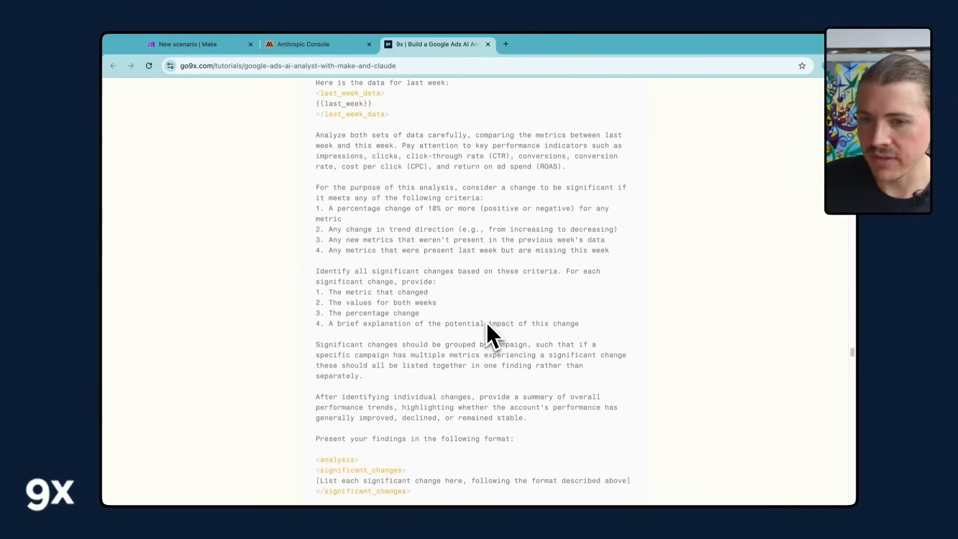
{"action": "mouse_move", "coordinate": [419, 239]}
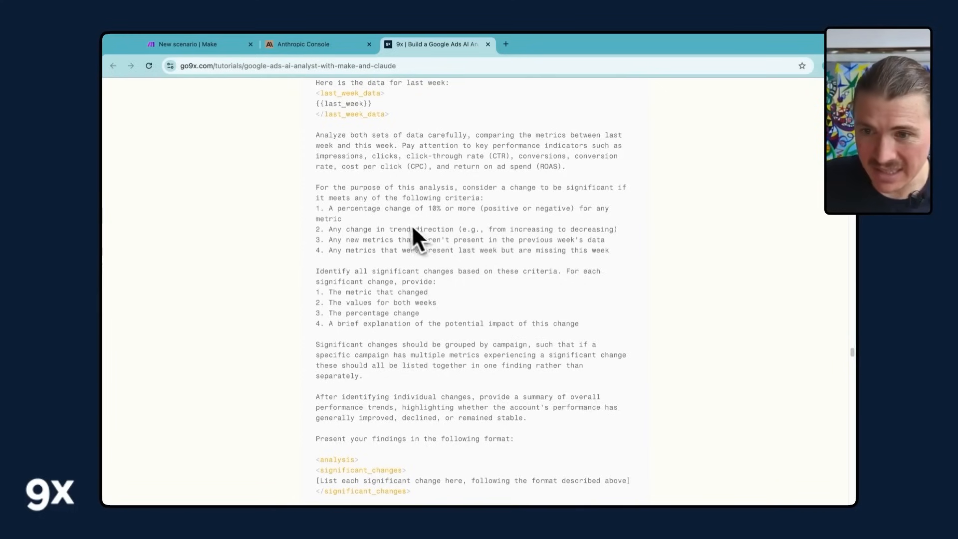
{"action": "scroll", "scroll_direction": "down", "scroll_amount": 3}
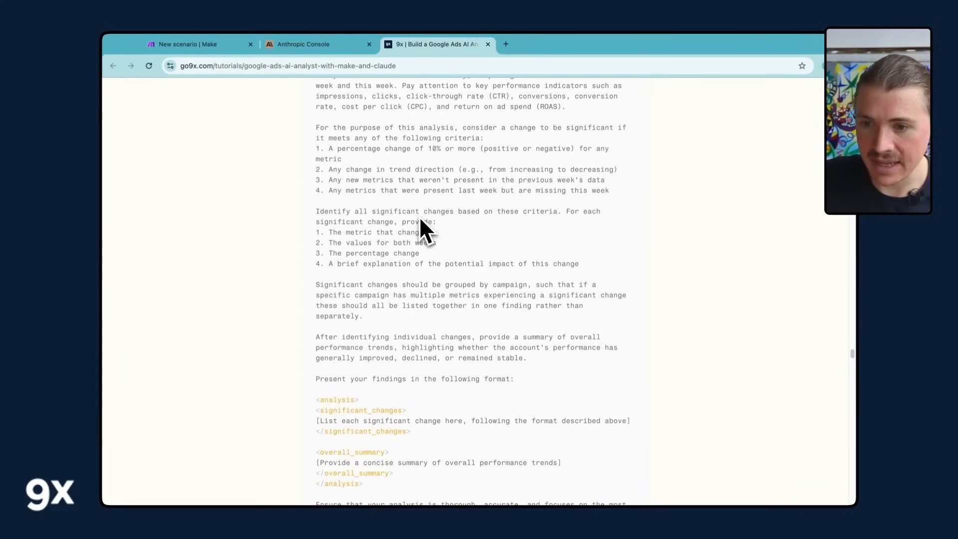
{"action": "scroll", "scroll_direction": "up", "scroll_amount": 3}
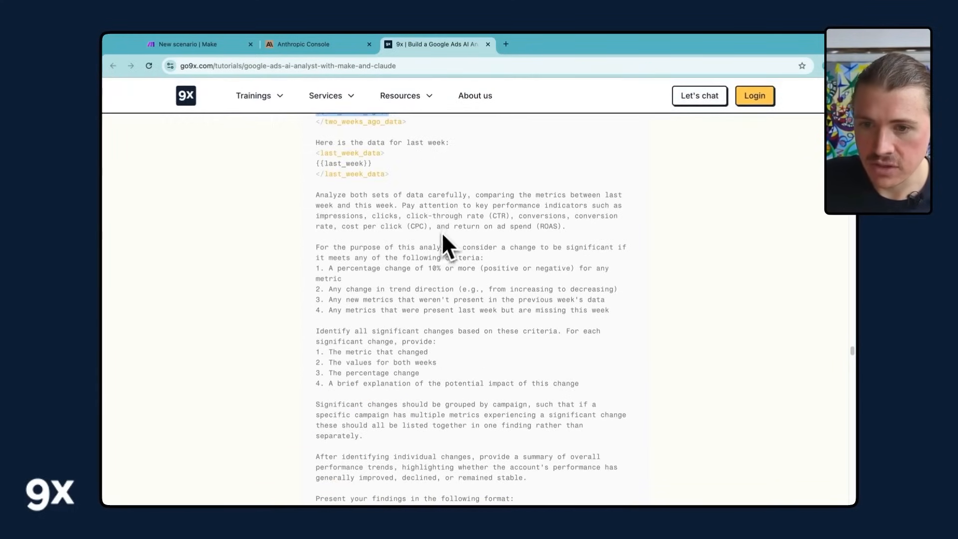
{"action": "mouse_move", "coordinate": [414, 286]}
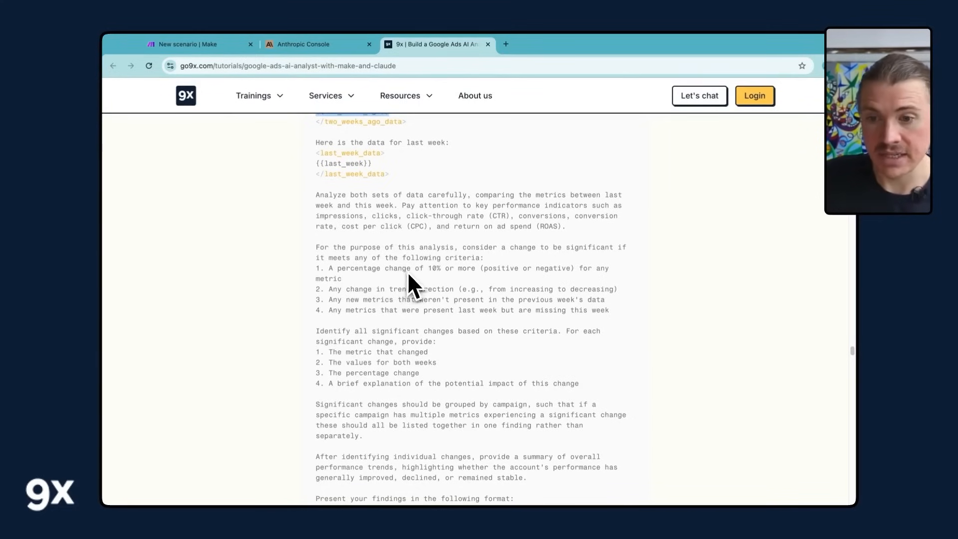
{"action": "mouse_move", "coordinate": [463, 289]}
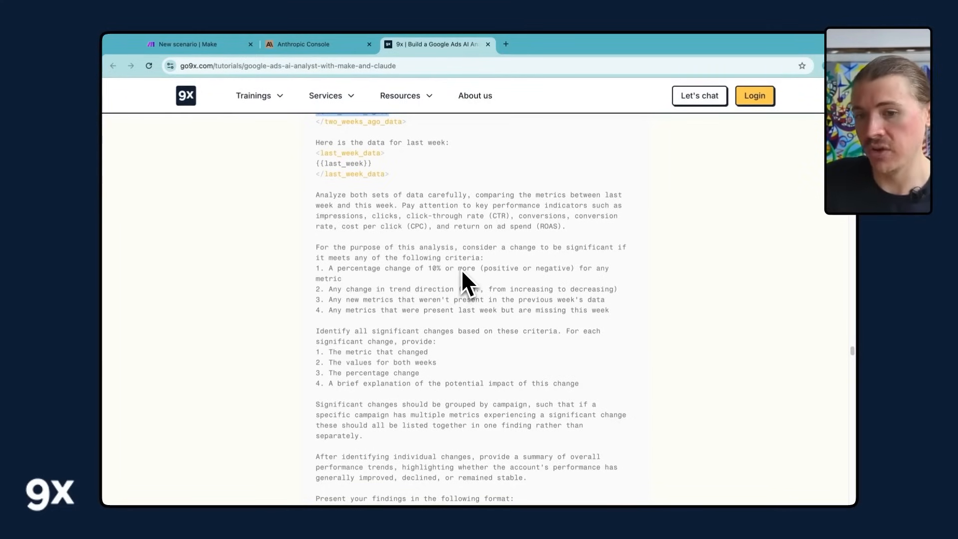
{"action": "scroll", "scroll_direction": "down", "scroll_amount": 3}
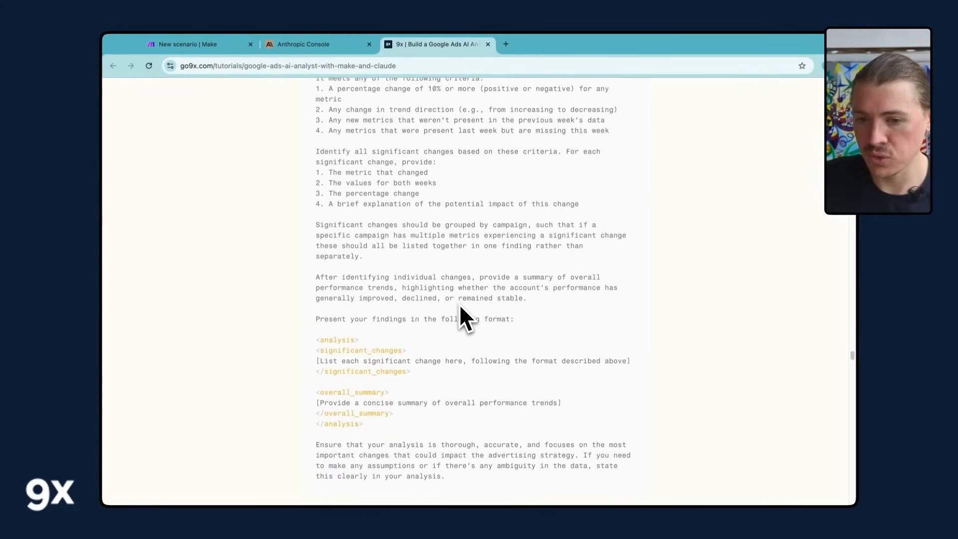
{"action": "scroll", "scroll_direction": "down", "scroll_amount": 3}
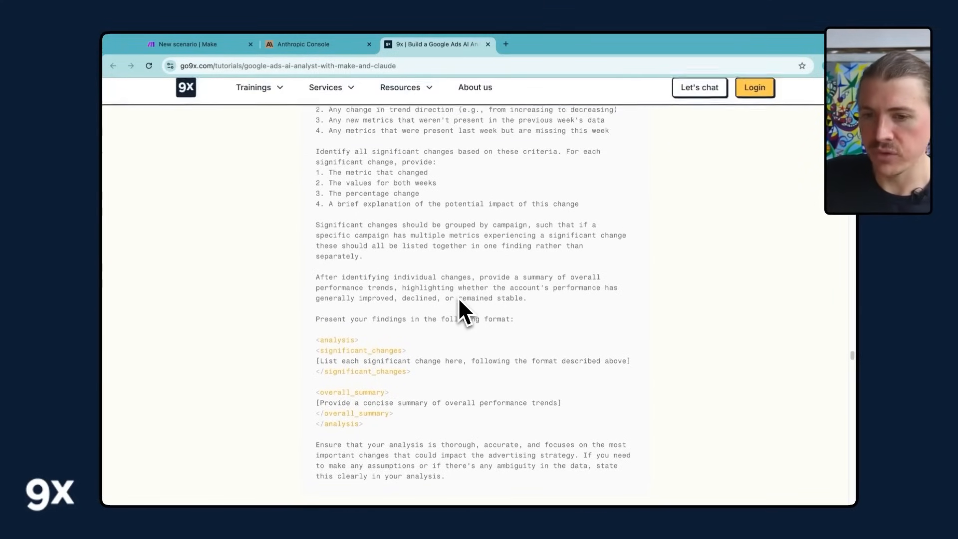
{"action": "scroll", "scroll_direction": "up", "scroll_amount": 3}
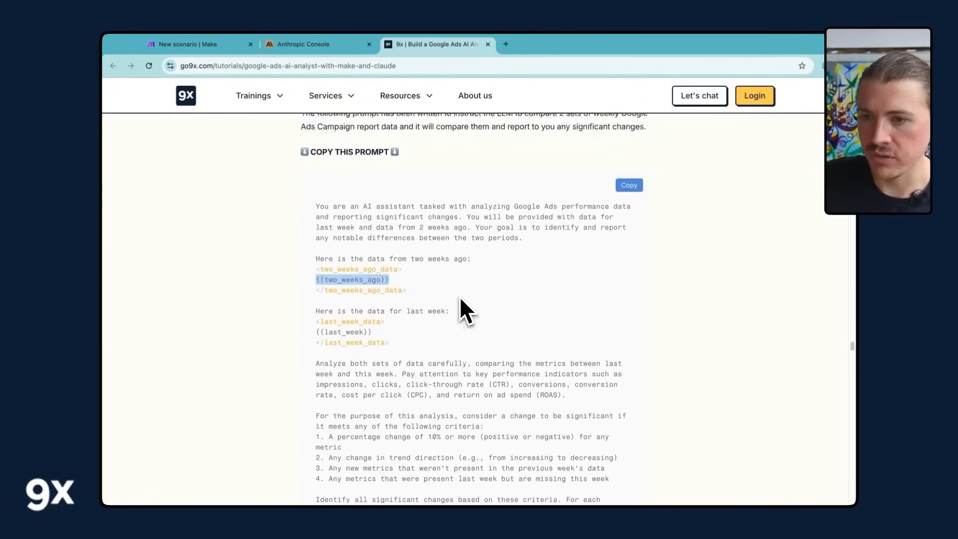
{"action": "left_click", "coordinate": [628, 185]}
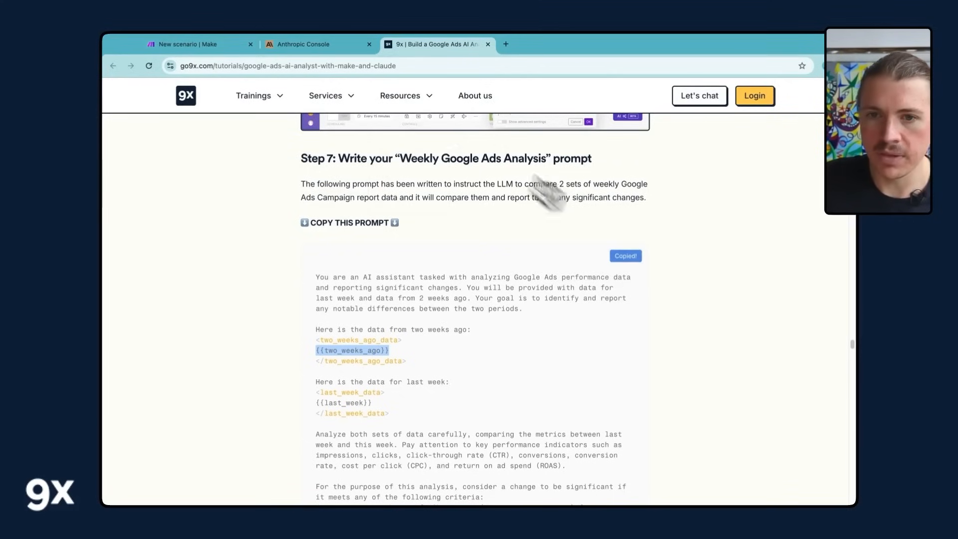
{"action": "left_click", "coordinate": [193, 44]}
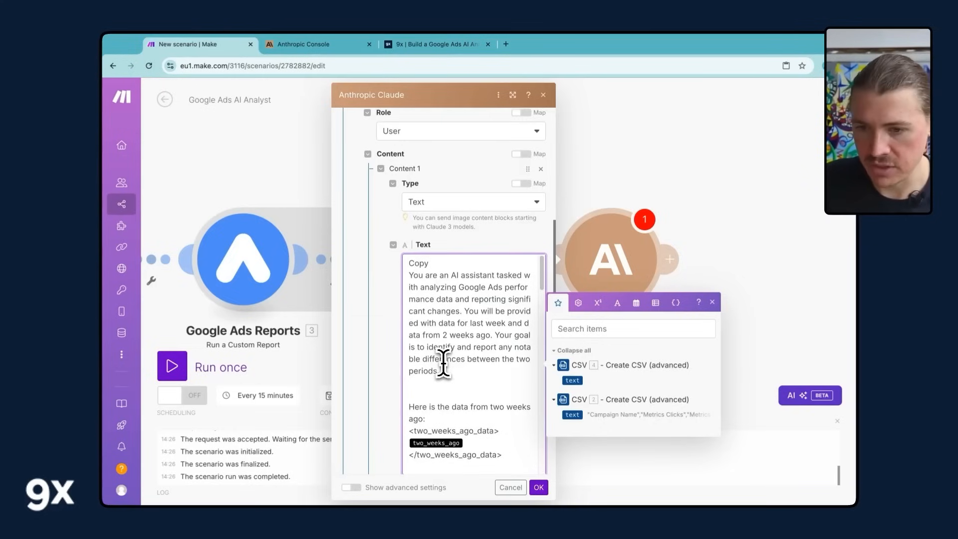
Map the CSV text outputs into the two_weeks_ago and last_week tags, then confirm with OK.
{"action": "double_click", "coordinate": [417, 263]}
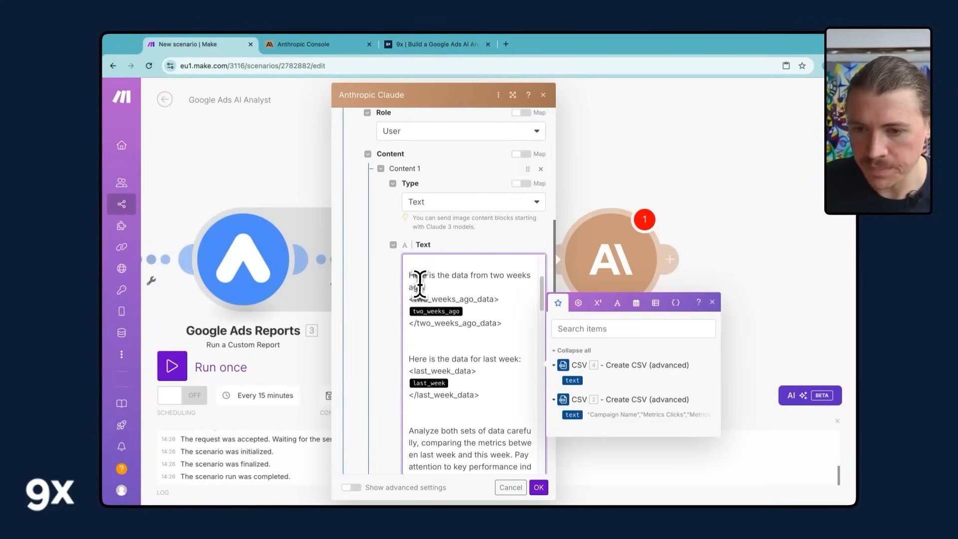
{"action": "mouse_move", "coordinate": [479, 316]}
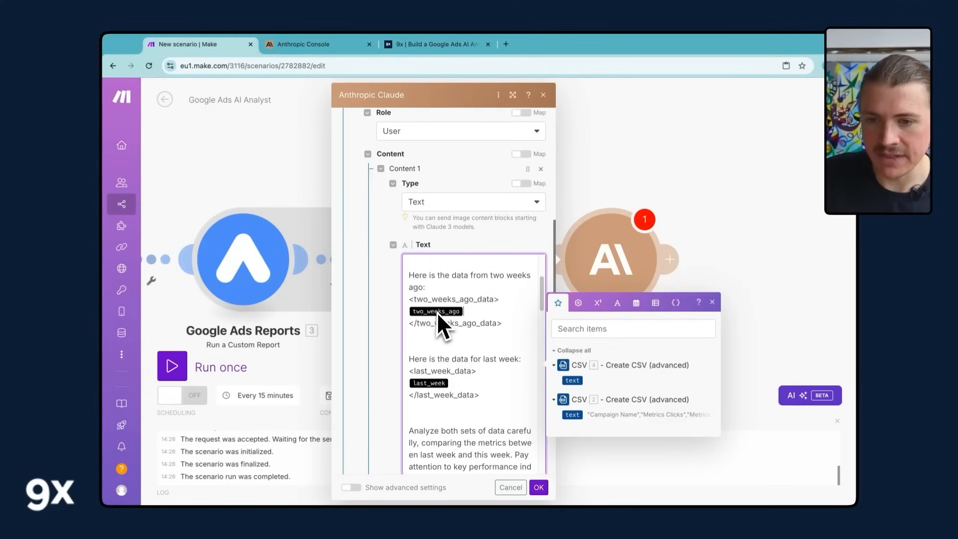
{"action": "mouse_move", "coordinate": [581, 404]}
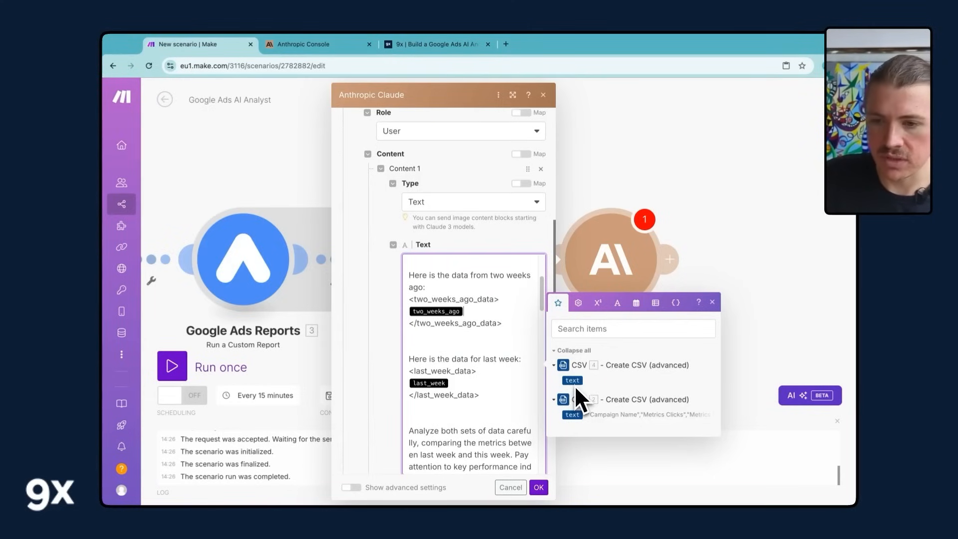
{"action": "mouse_move", "coordinate": [473, 334]}
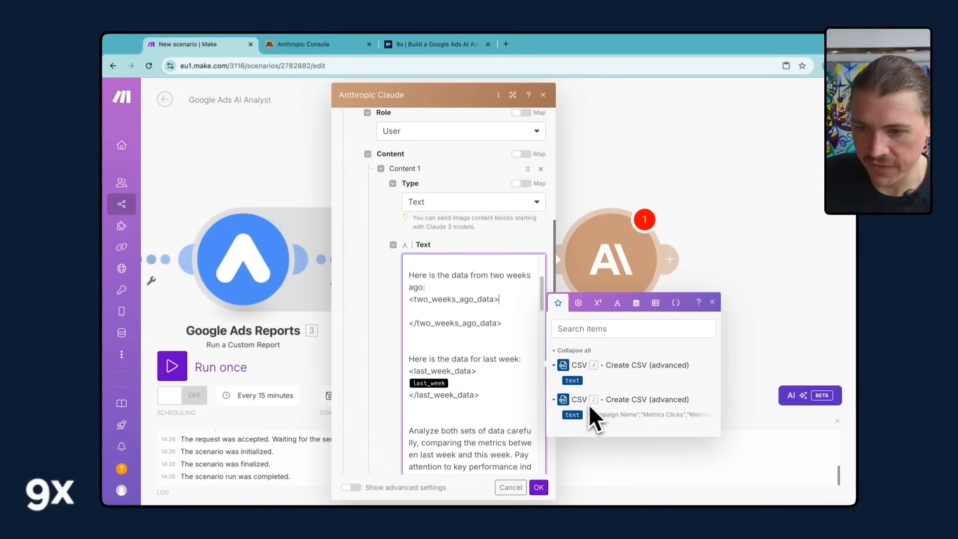
{"action": "mouse_move", "coordinate": [601, 427]}
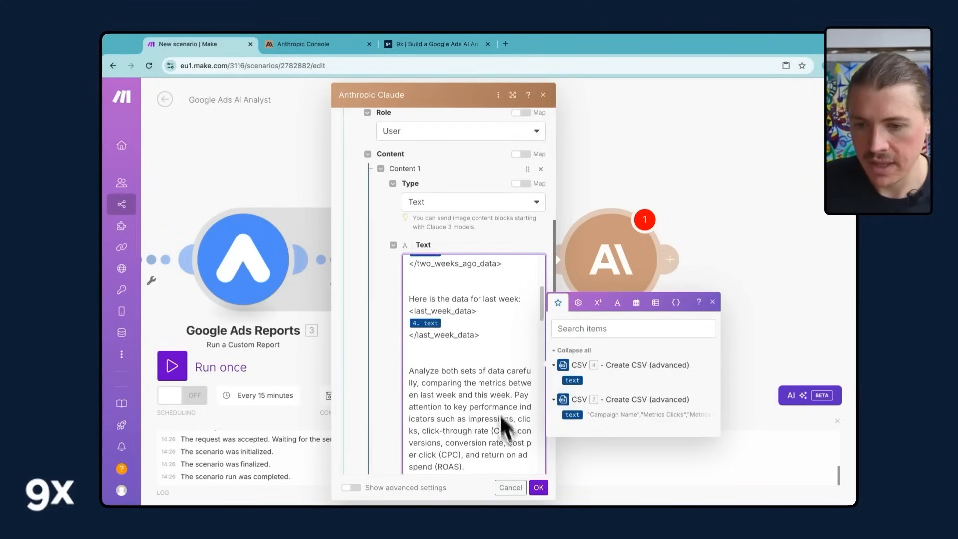
{"action": "left_click", "coordinate": [538, 486]}
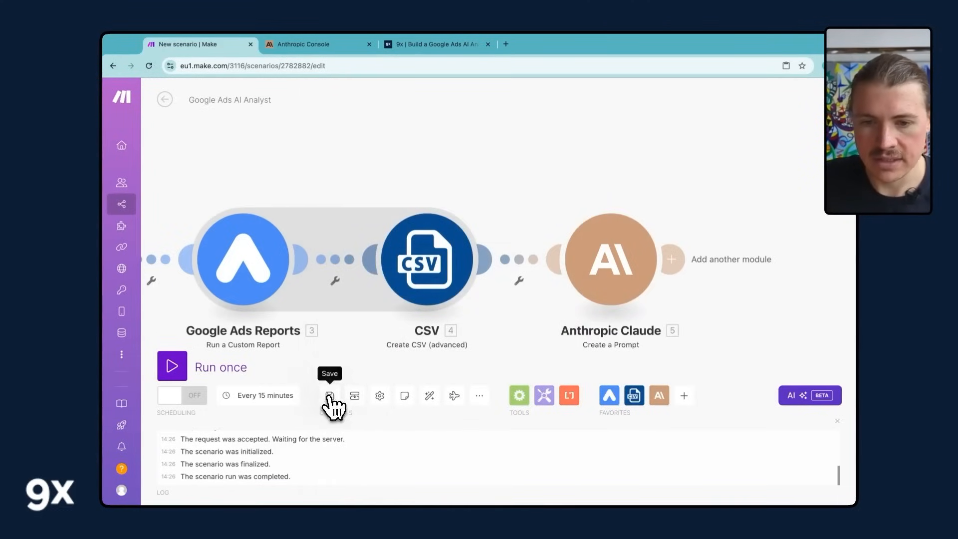
Save the scenario and run it once.
{"action": "left_click", "coordinate": [330, 395]}
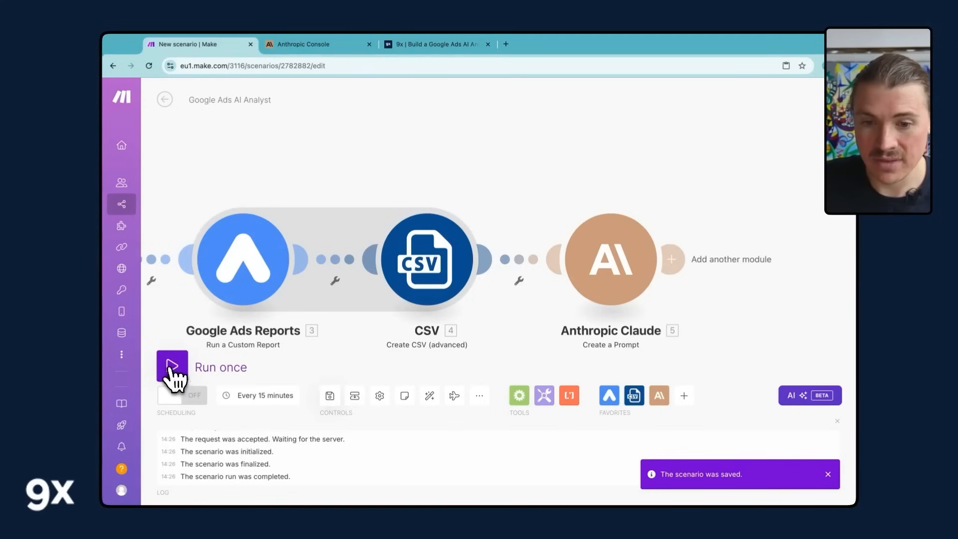
{"action": "left_click", "coordinate": [171, 367]}
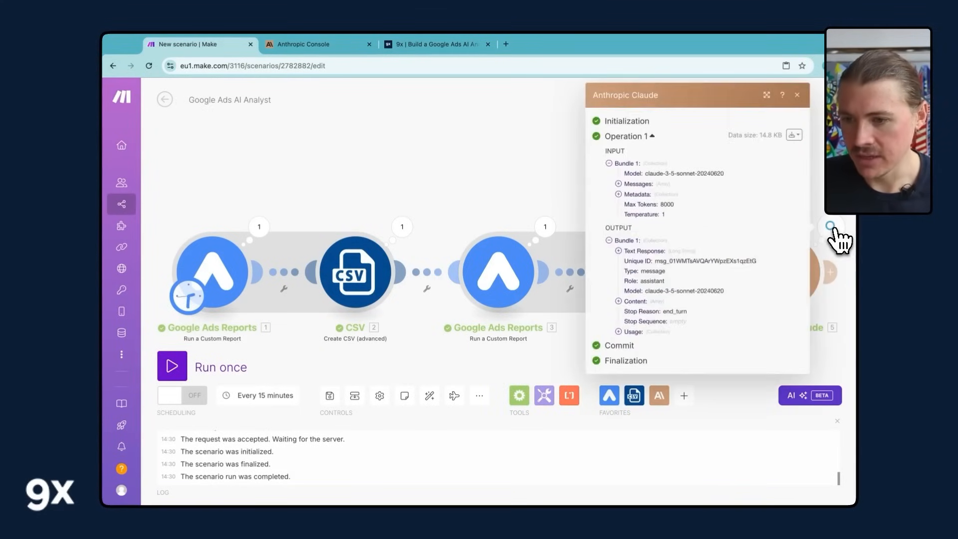
{"action": "mouse_move", "coordinate": [662, 264]}
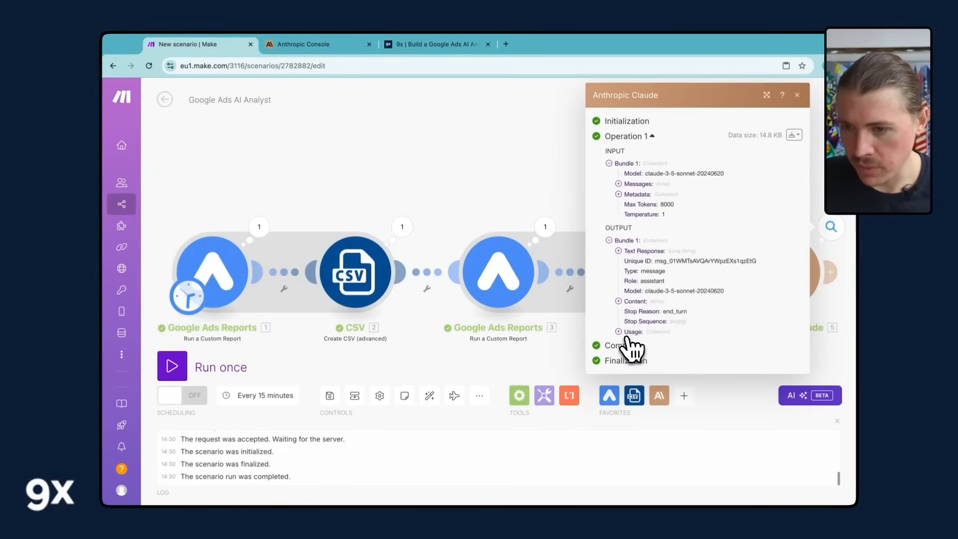
Inspect Claude's output: 2447 input and 2173 output tokens, plus the per-campaign analysis.
{"action": "left_click", "coordinate": [618, 331]}
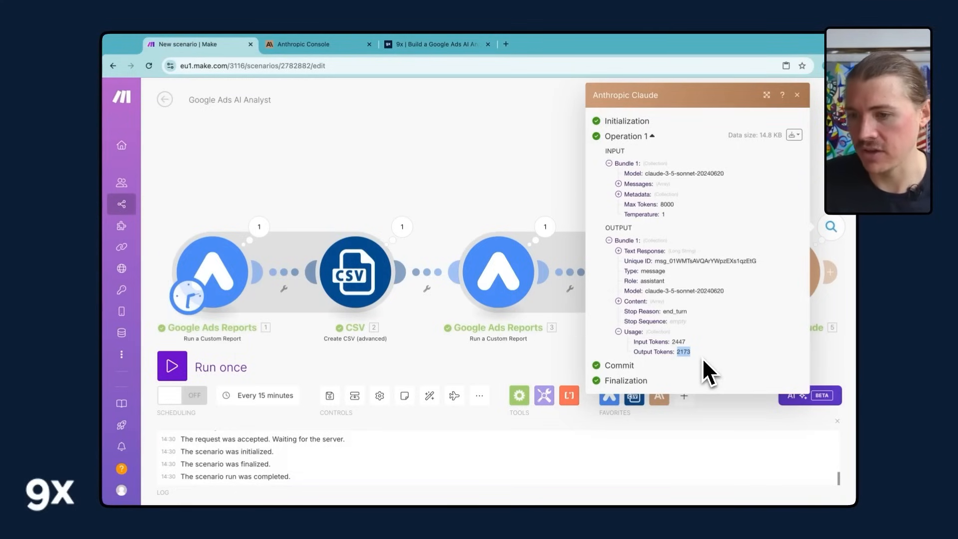
{"action": "mouse_move", "coordinate": [651, 268]}
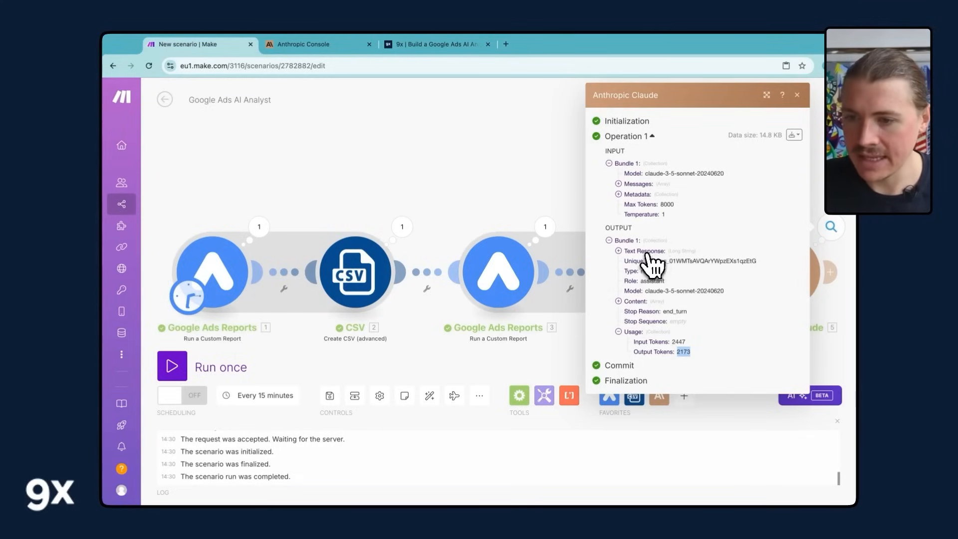
{"action": "left_click", "coordinate": [618, 251]}
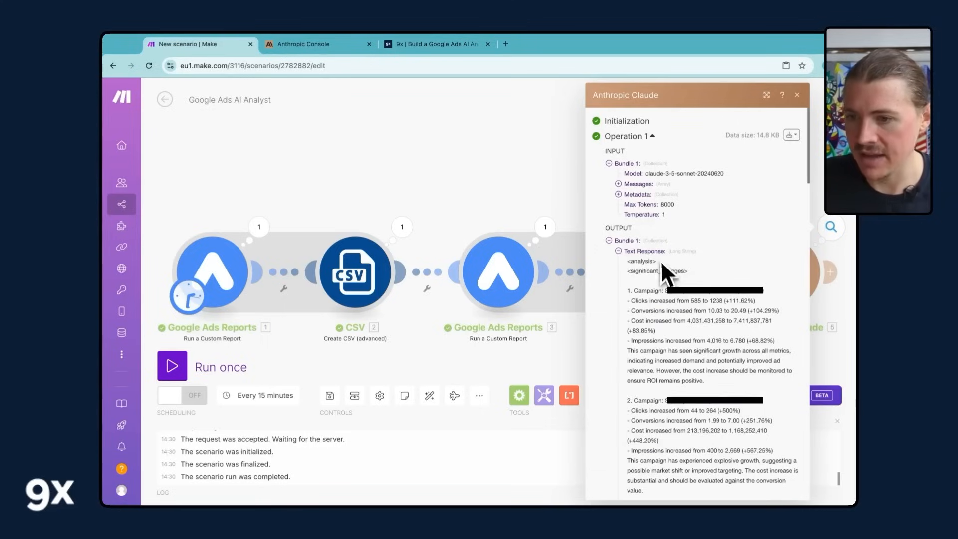
{"action": "scroll", "scroll_direction": "down", "scroll_amount": 3}
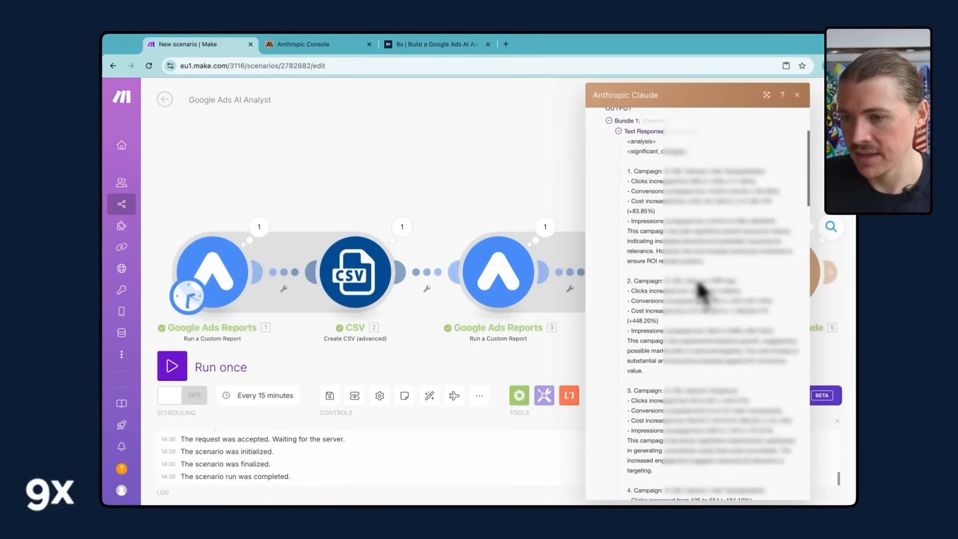
{"action": "scroll", "scroll_direction": "down", "scroll_amount": 3}
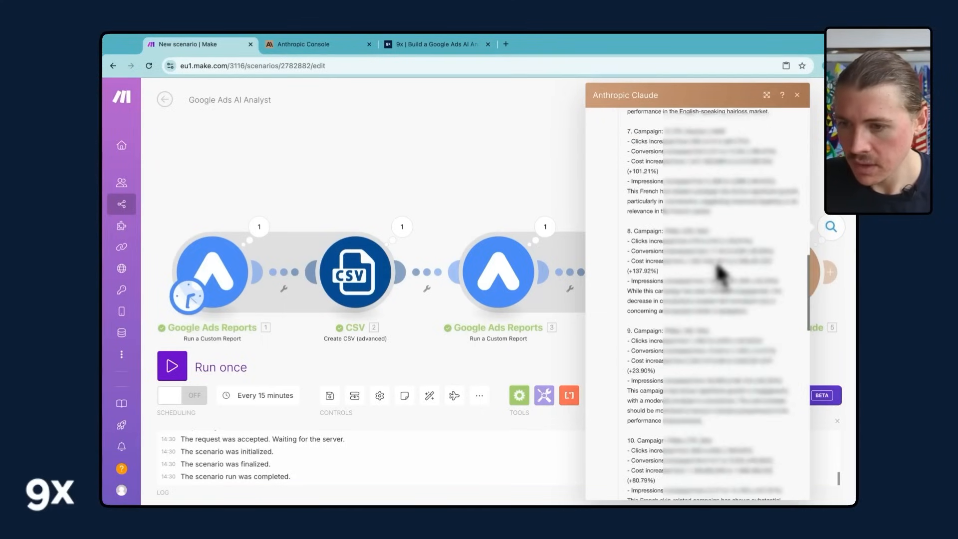
{"action": "scroll", "scroll_direction": "down", "scroll_amount": 3}
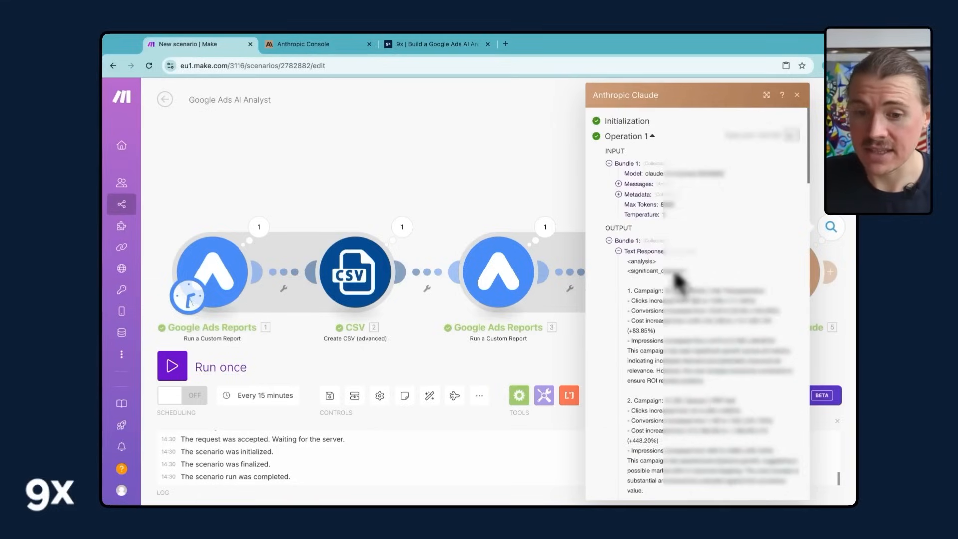
{"action": "mouse_move", "coordinate": [521, 177]}
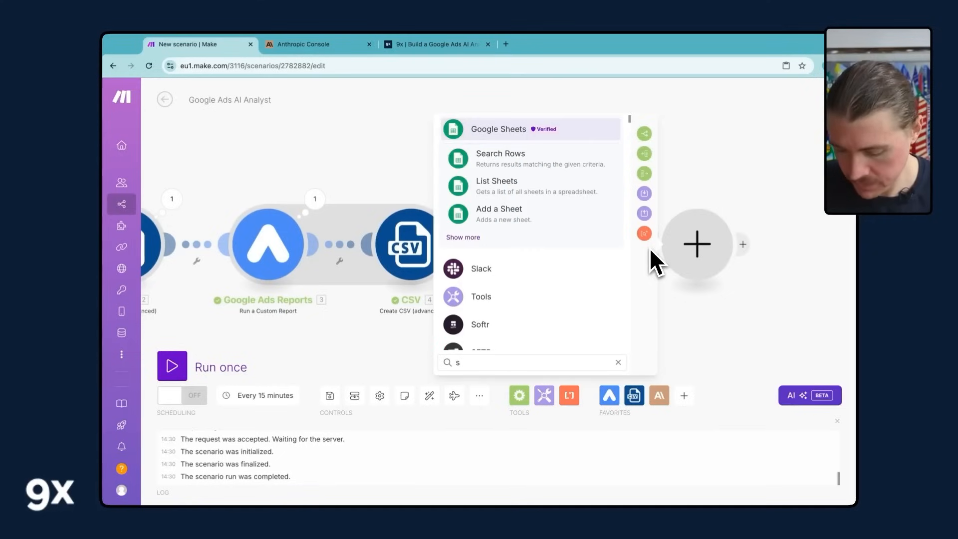
Search 'slack' and add Slack's Create a Message module after Claude.
{"action": "type", "text": "lack"}
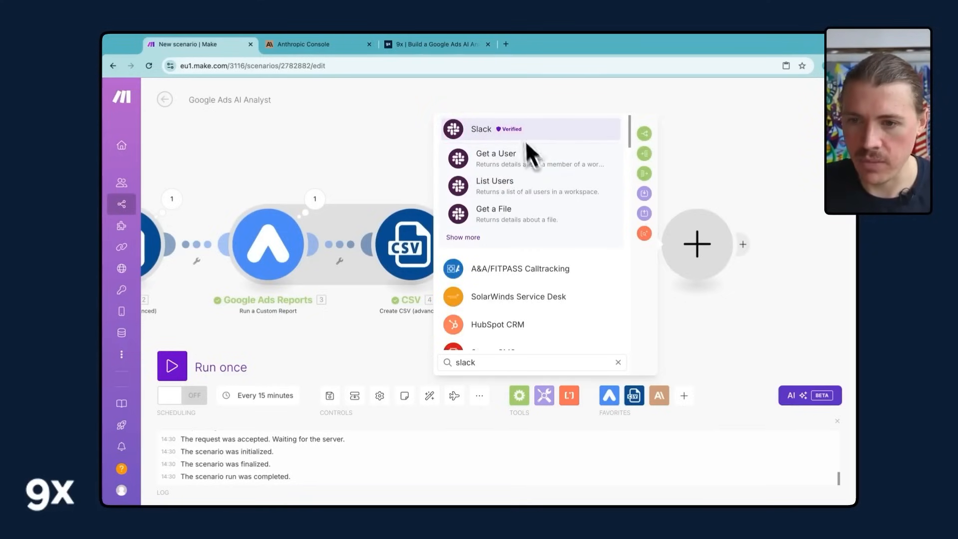
{"action": "left_click", "coordinate": [481, 129]}
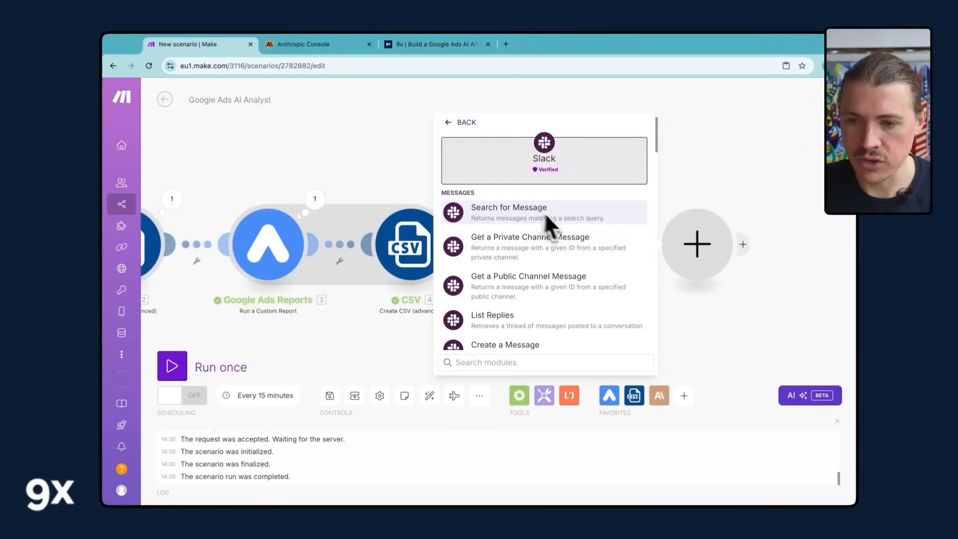
{"action": "scroll", "scroll_direction": "down", "scroll_amount": 3}
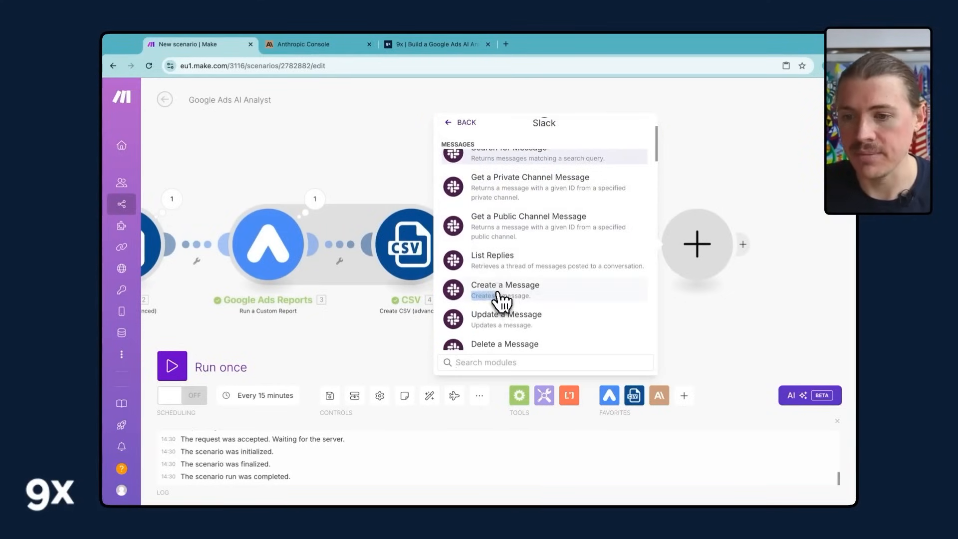
{"action": "left_click", "coordinate": [504, 285]}
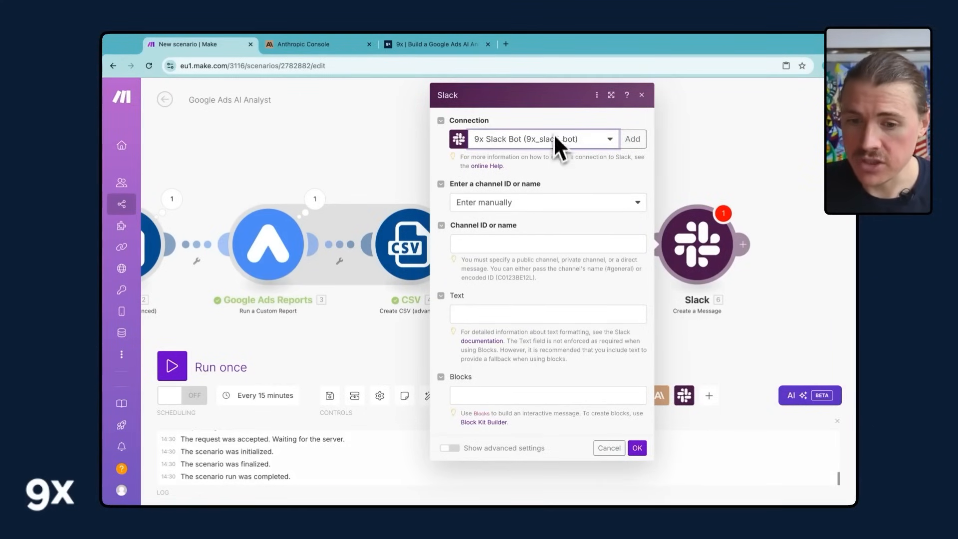
{"action": "mouse_move", "coordinate": [483, 170]}
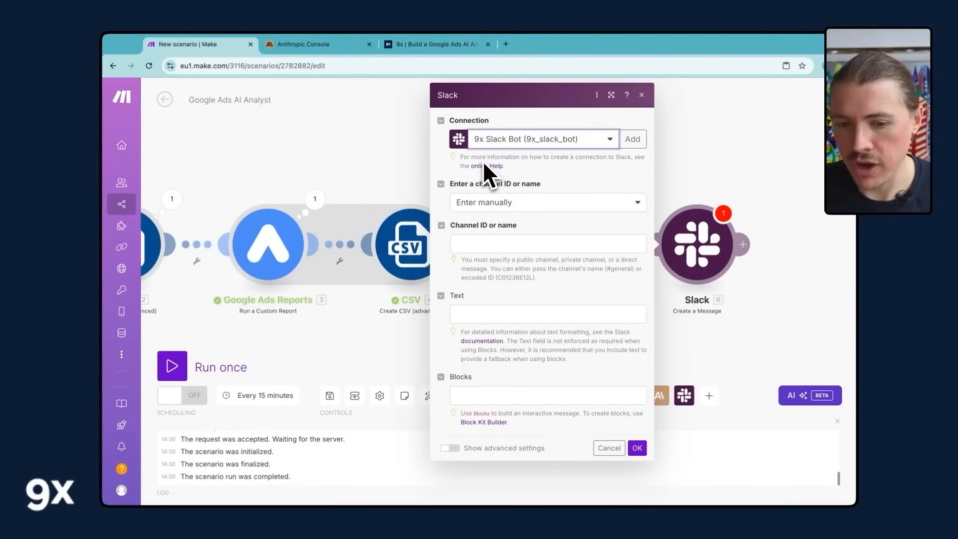
{"action": "mouse_move", "coordinate": [530, 177]}
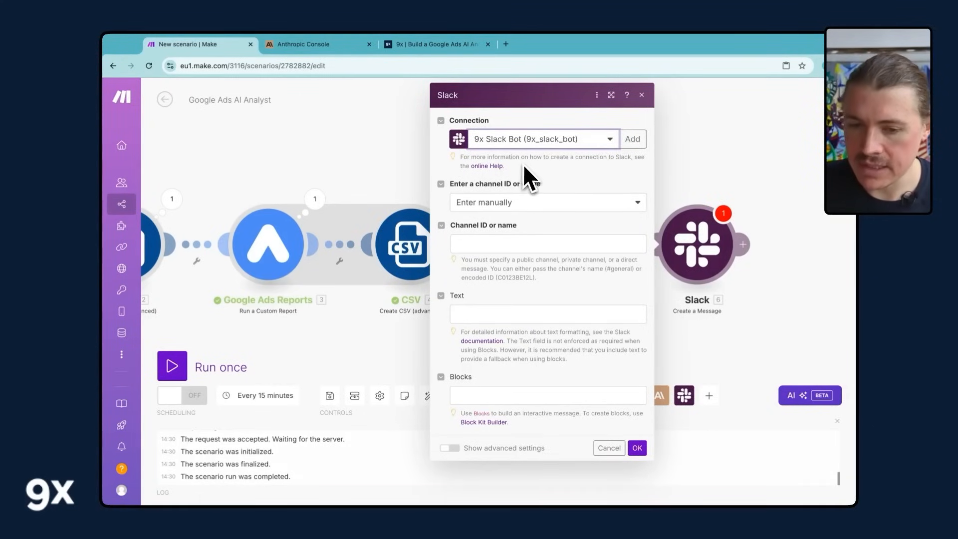
{"action": "mouse_move", "coordinate": [568, 170]}
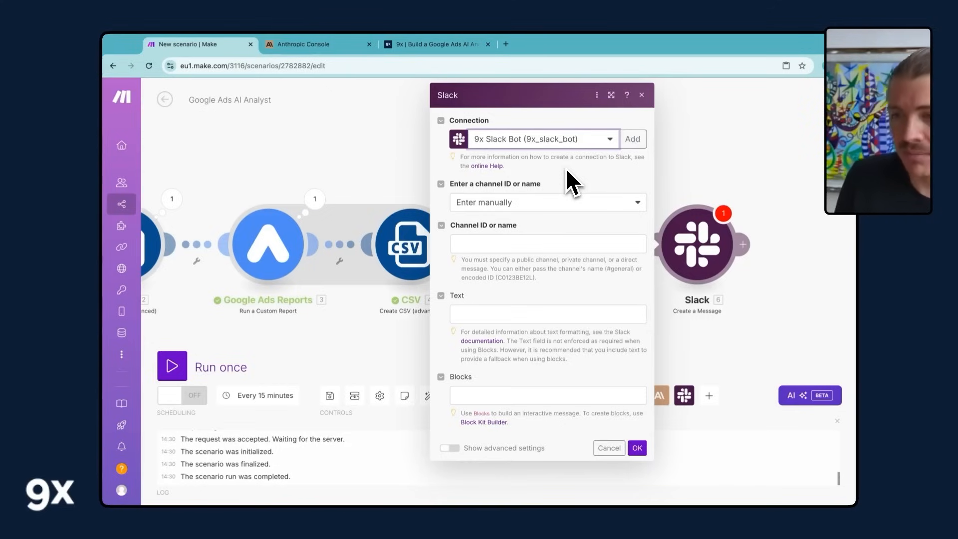
{"action": "mouse_move", "coordinate": [626, 222]}
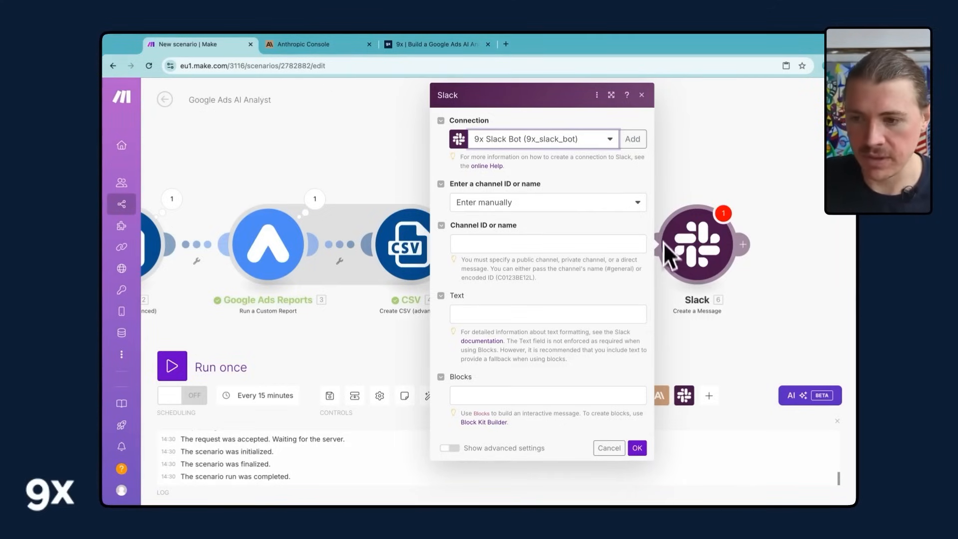
{"action": "mouse_move", "coordinate": [542, 420]}
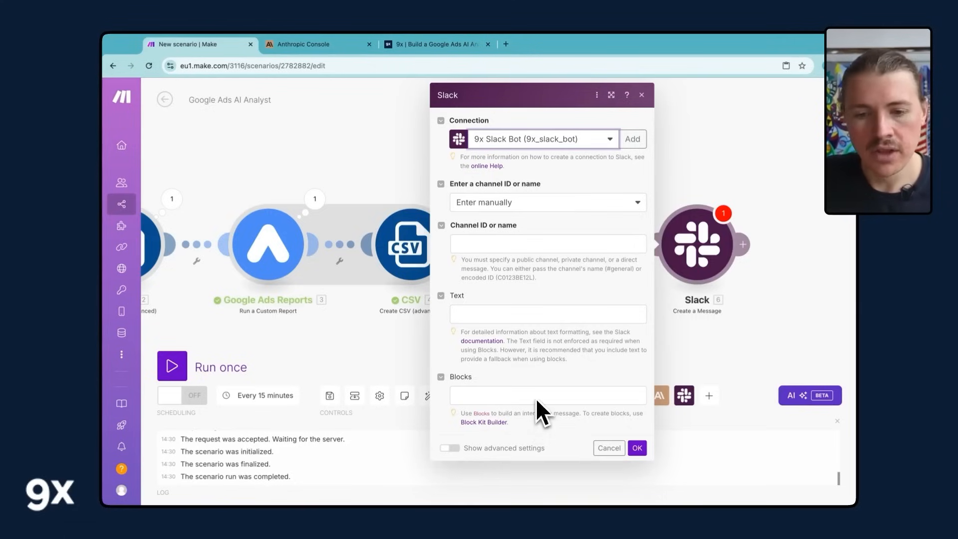
{"action": "mouse_move", "coordinate": [414, 343]}
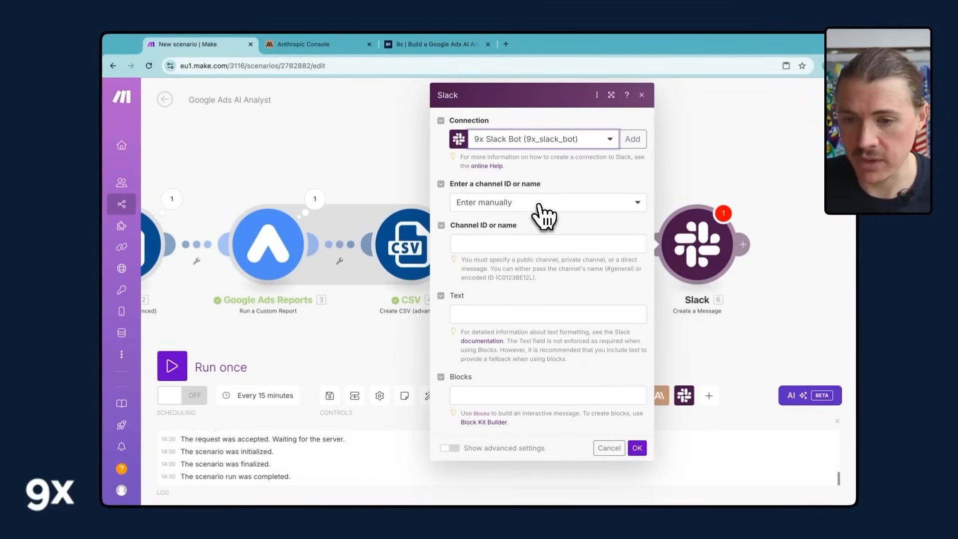
Select the log-ad-performance public channel for the Slack message.
{"action": "left_click", "coordinate": [547, 203]}
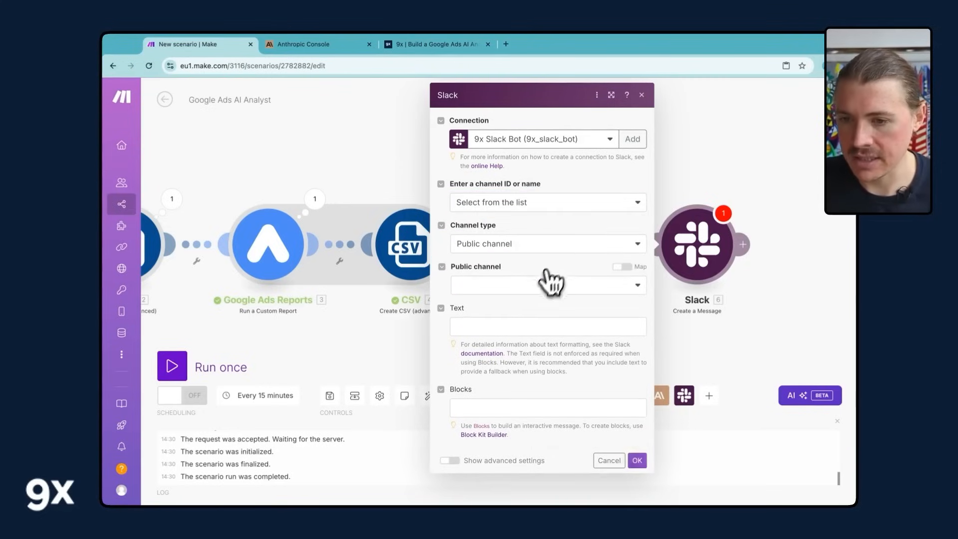
{"action": "left_click", "coordinate": [547, 285]}
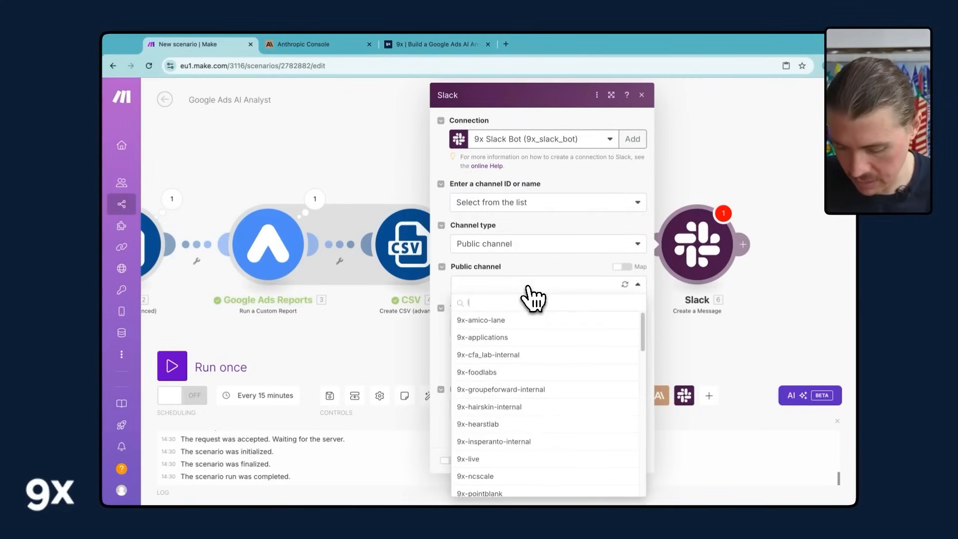
{"action": "type", "text": "log-ad"}
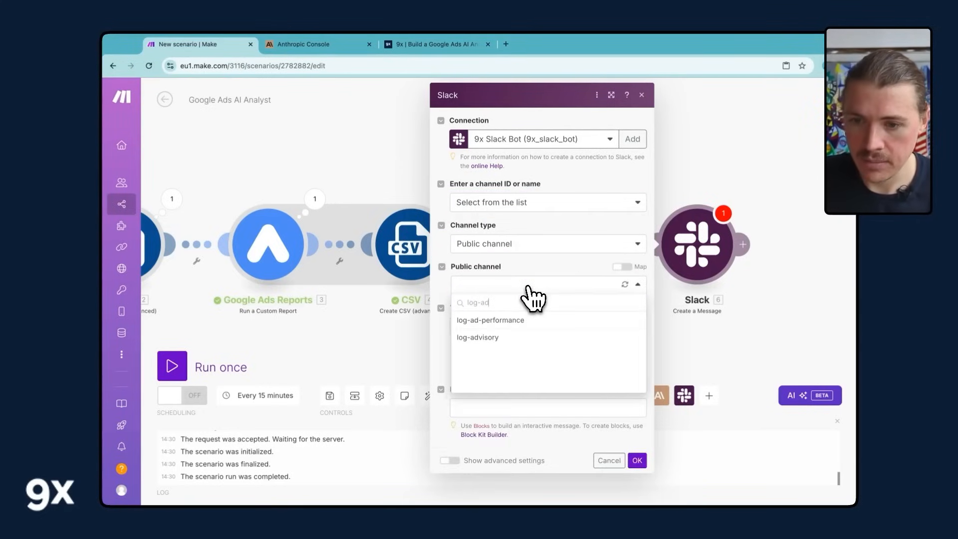
{"action": "left_click", "coordinate": [490, 320]}
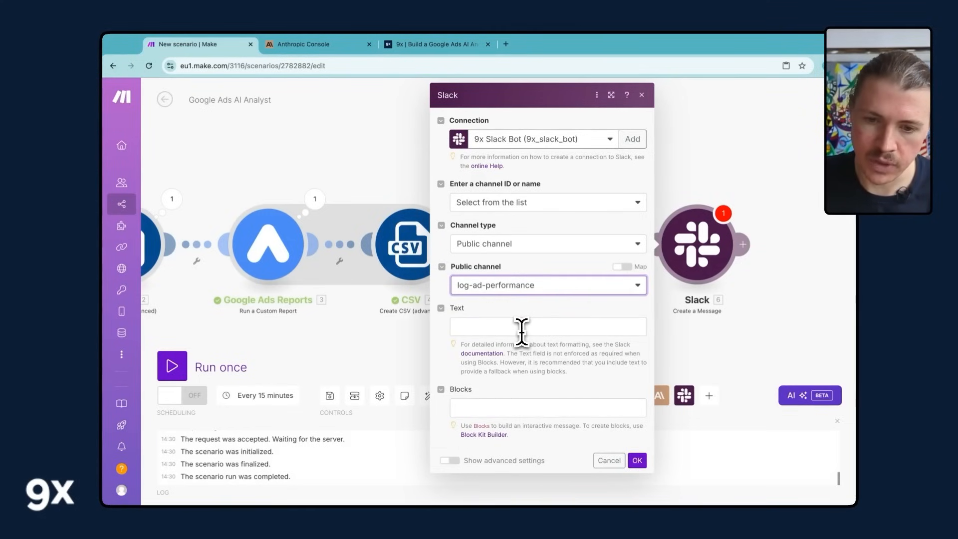
Map Claude's 5. Text Response into the message Text and confirm the Slack settings.
{"action": "left_click", "coordinate": [548, 327]}
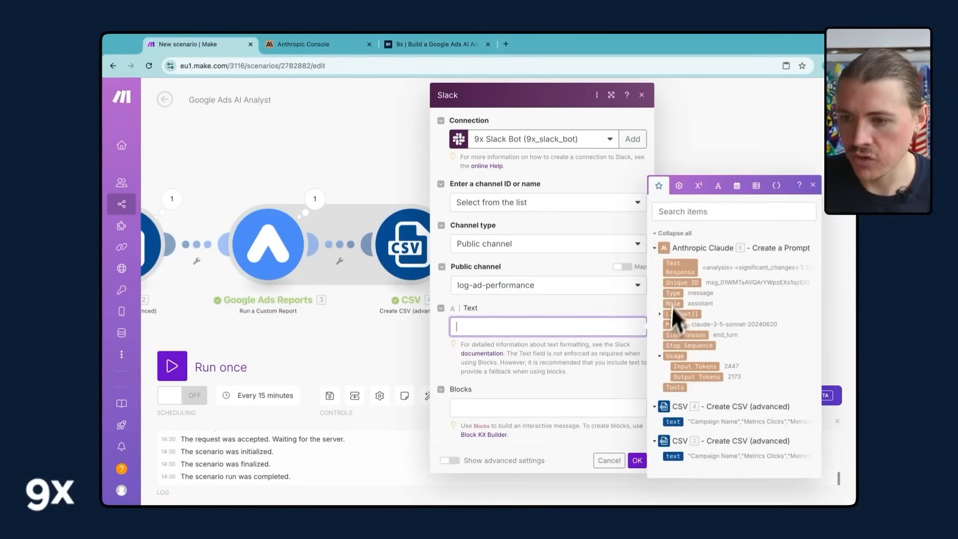
{"action": "left_click", "coordinate": [680, 267]}
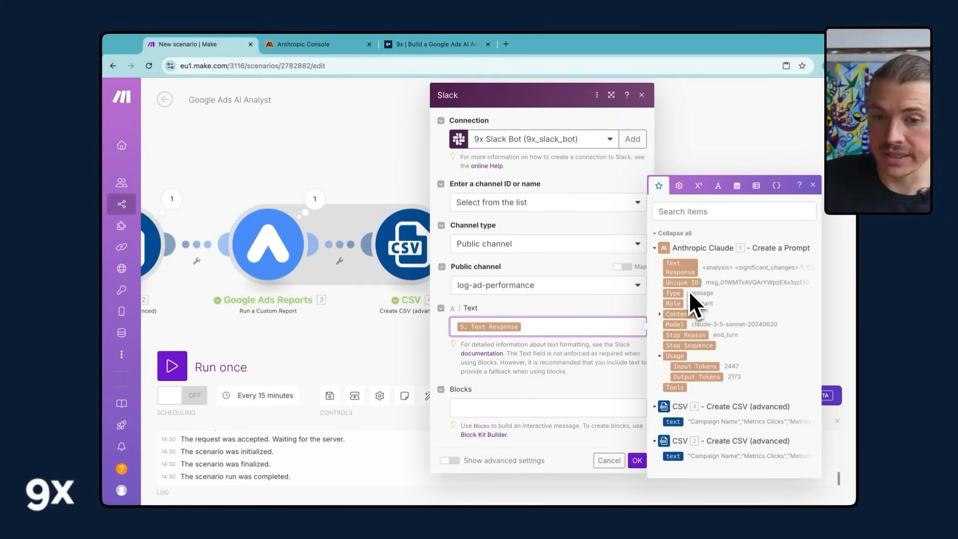
{"action": "mouse_move", "coordinate": [601, 337]}
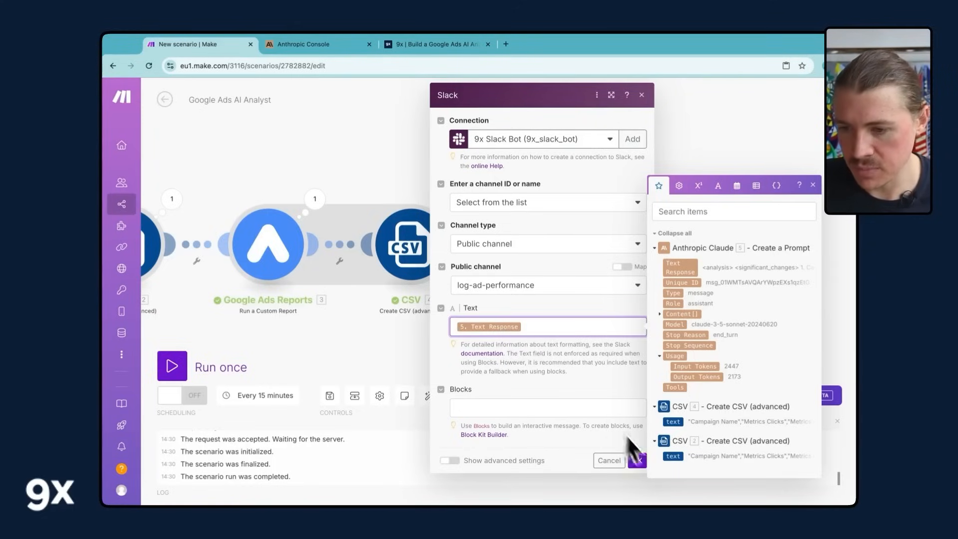
{"action": "left_click", "coordinate": [641, 461]}
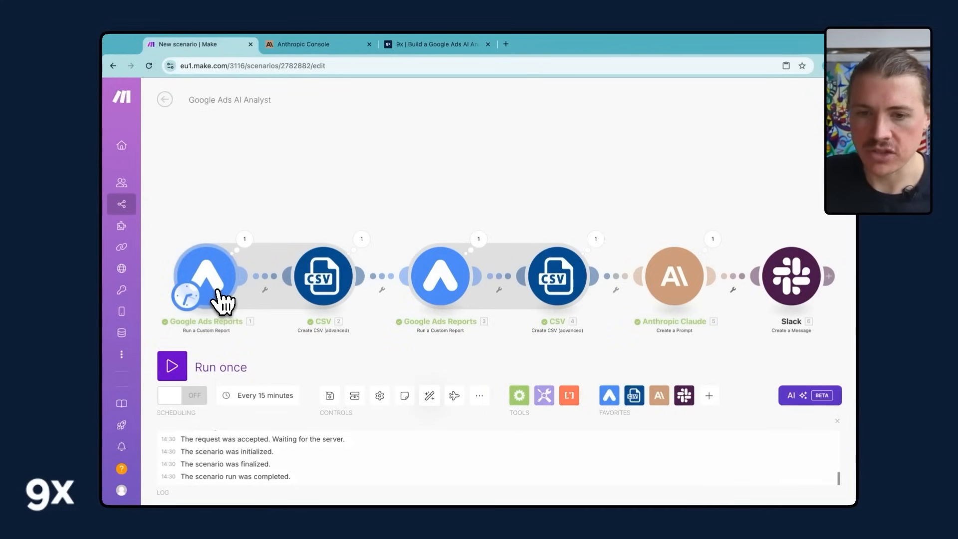
Compare report 1 with the 9x tutorial's dynamic-date query, then bring up Google Ads Reports module 3.
{"action": "left_click", "coordinate": [206, 277]}
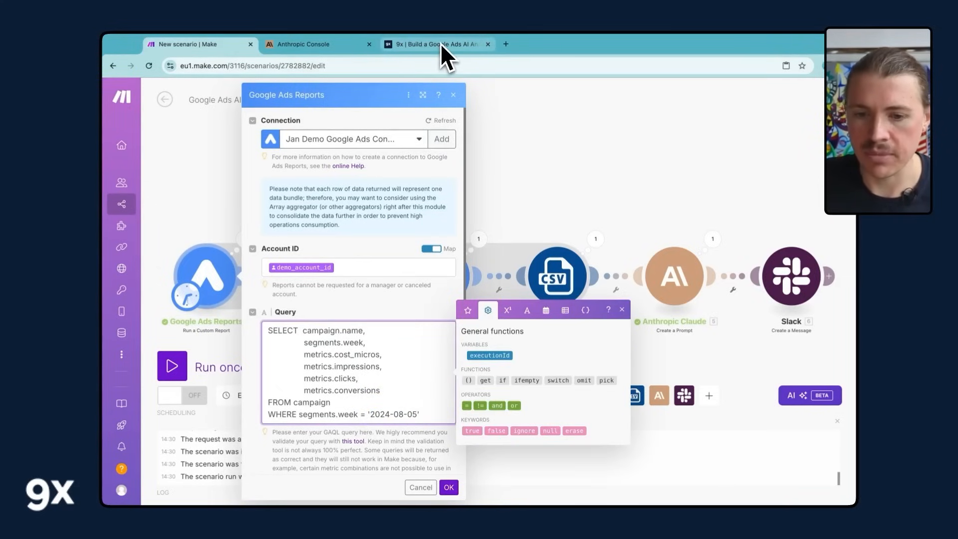
{"action": "left_click", "coordinate": [435, 44]}
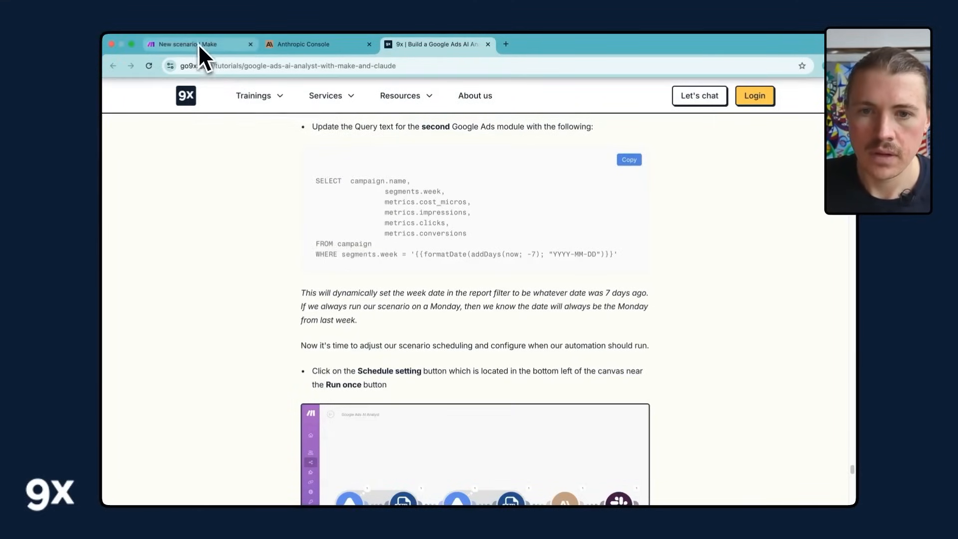
{"action": "left_click", "coordinate": [190, 44]}
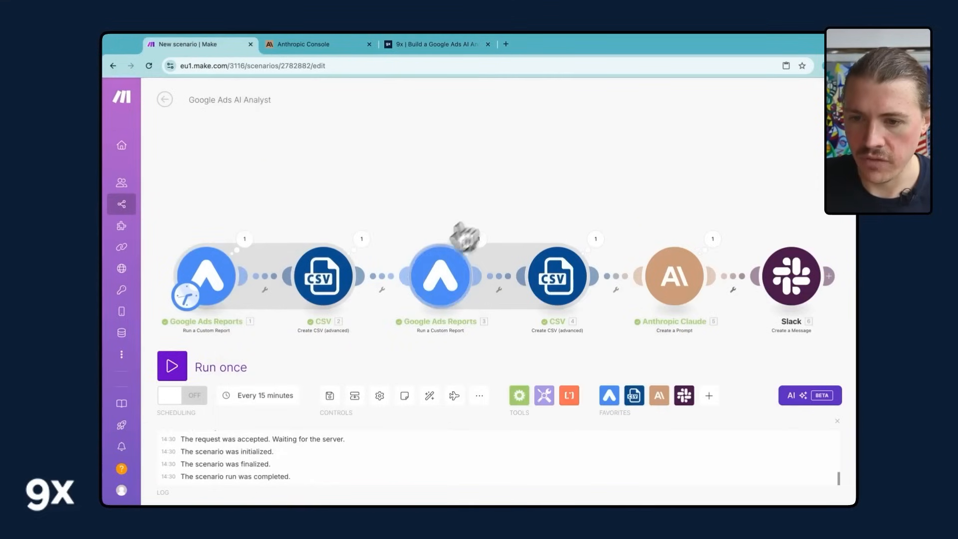
{"action": "left_click", "coordinate": [439, 277]}
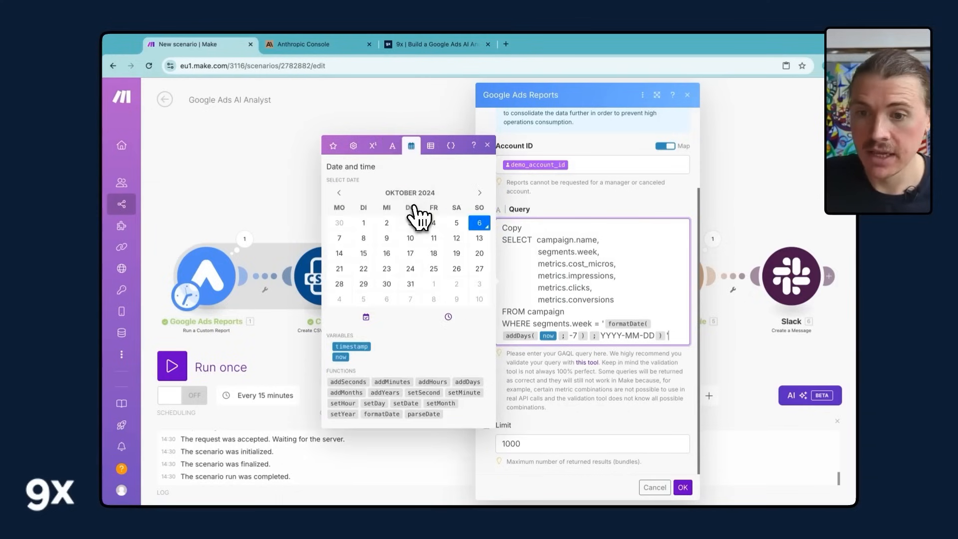
{"action": "mouse_move", "coordinate": [413, 412]}
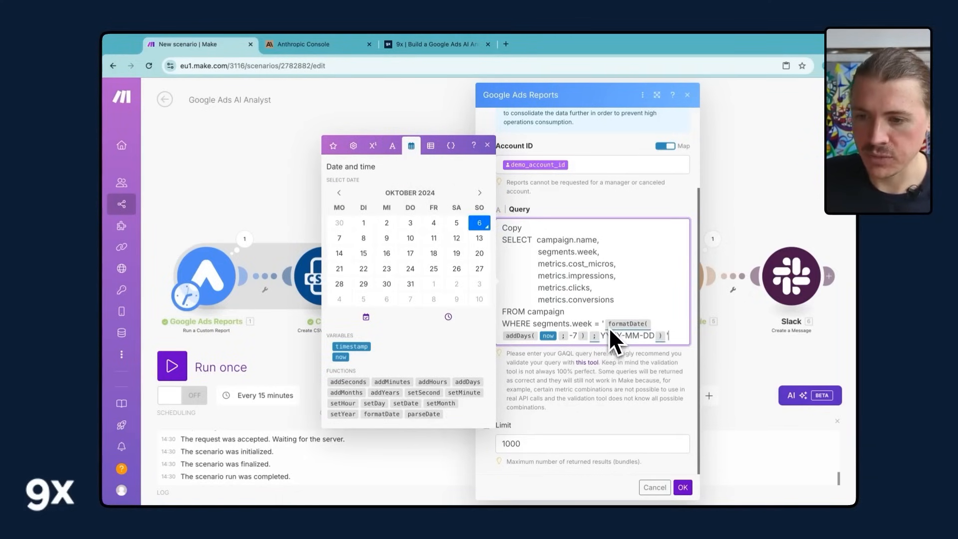
{"action": "mouse_move", "coordinate": [615, 338]}
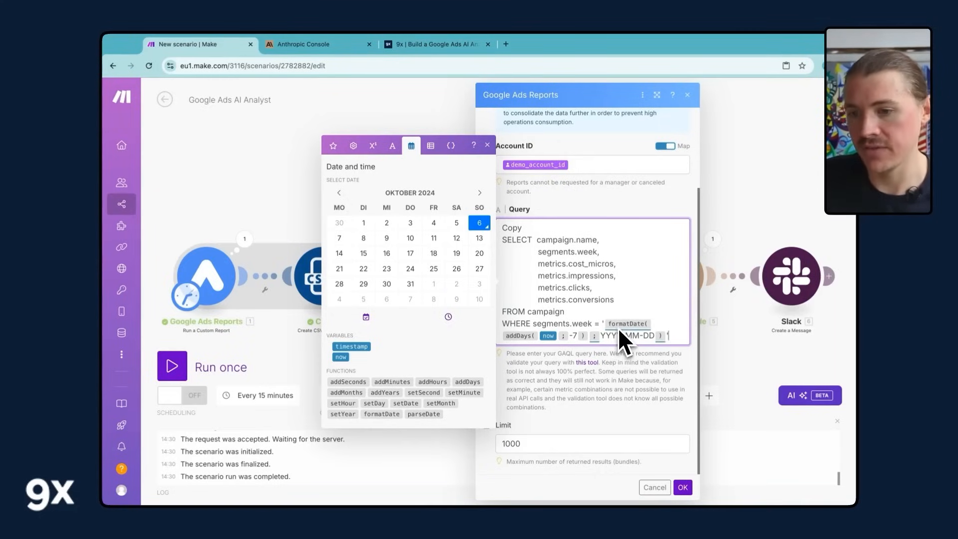
{"action": "mouse_move", "coordinate": [610, 351]}
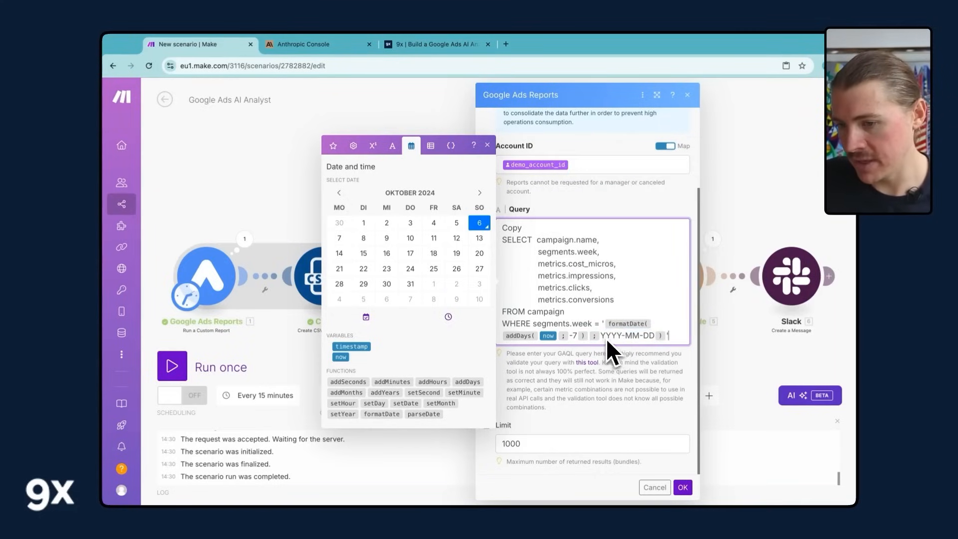
{"action": "mouse_move", "coordinate": [659, 349]}
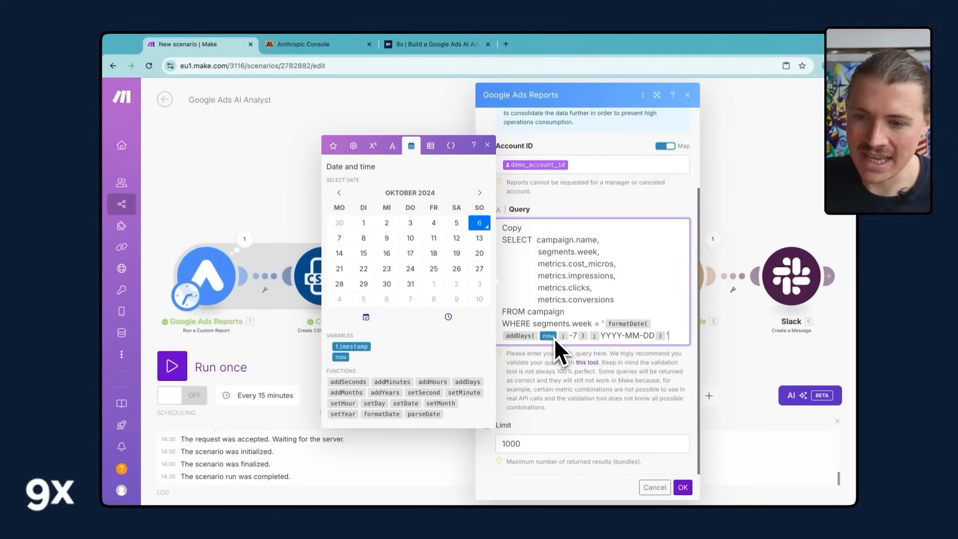
{"action": "mouse_move", "coordinate": [548, 335]}
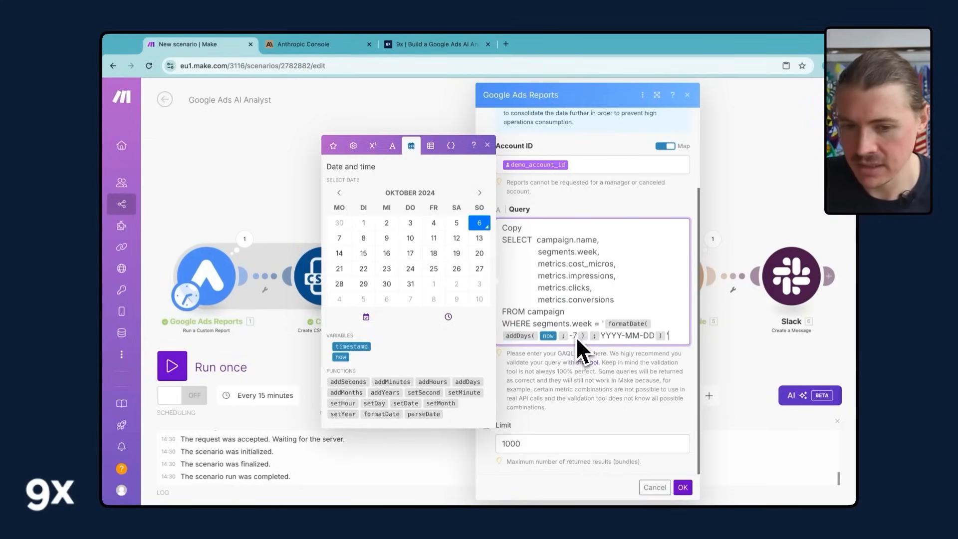
{"action": "mouse_move", "coordinate": [568, 349]}
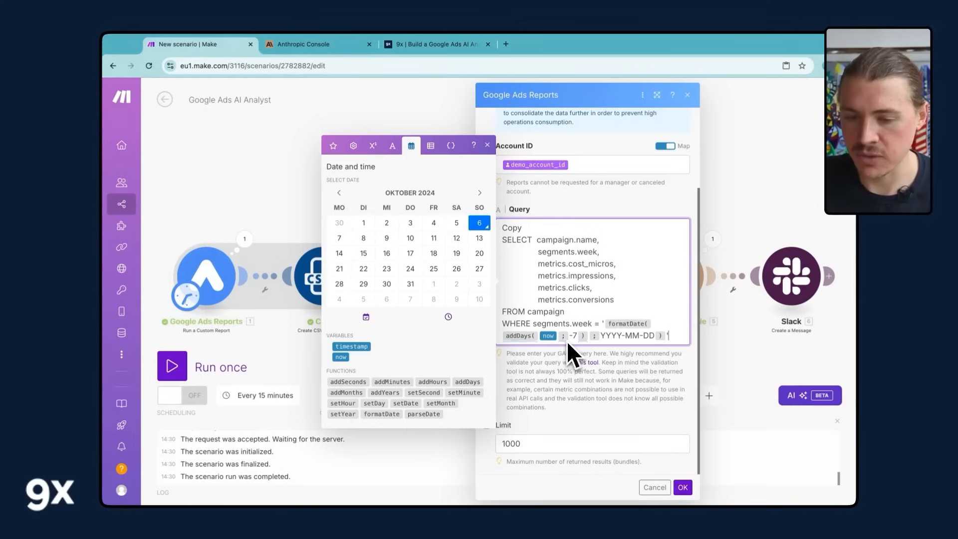
{"action": "mouse_move", "coordinate": [676, 352]}
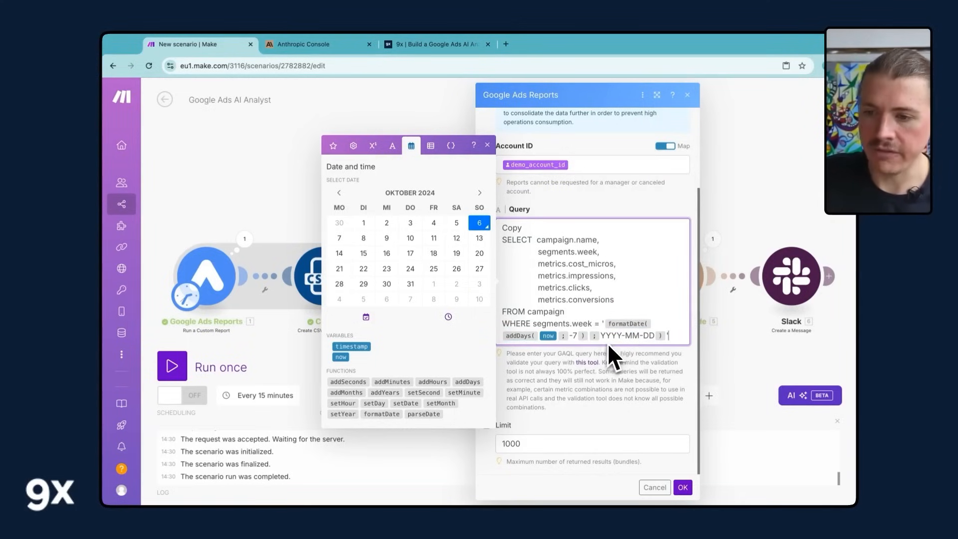
Work the formatDate(addDays(now; -7); YYYY-MM-DD) WHERE clause into the second report's Query field.
{"action": "left_click_drag", "start_coordinate": [501, 239], "coordinate": [665, 334]}
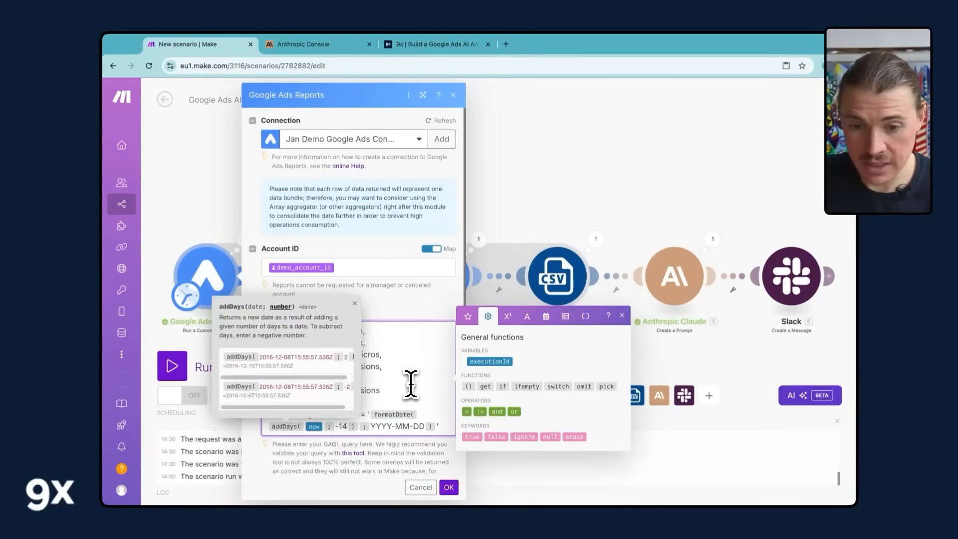
{"action": "mouse_move", "coordinate": [214, 271]}
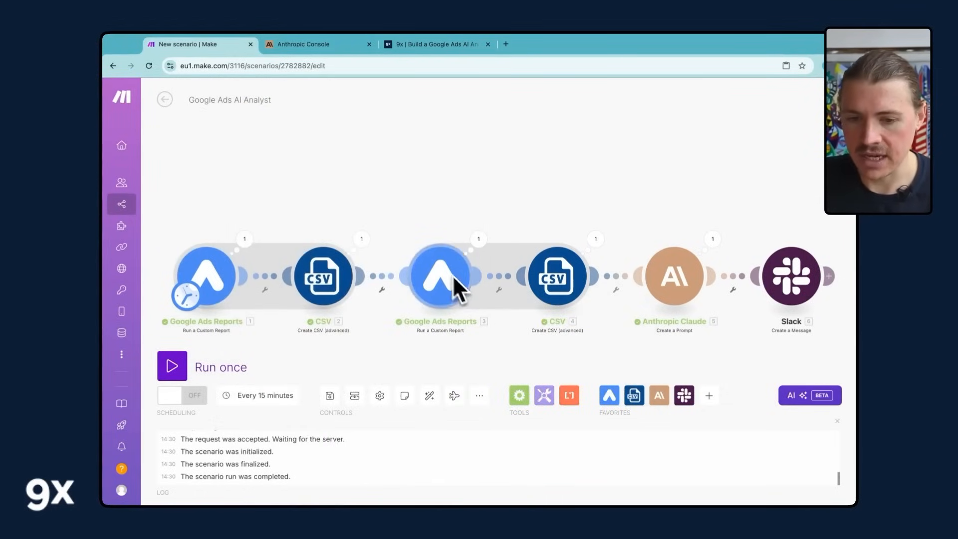
{"action": "mouse_move", "coordinate": [268, 479]}
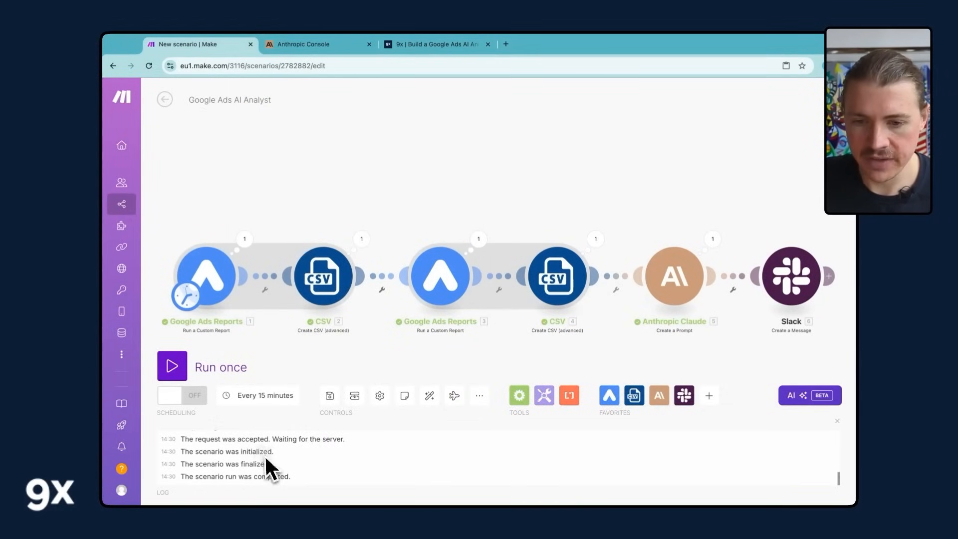
{"action": "mouse_move", "coordinate": [258, 399]}
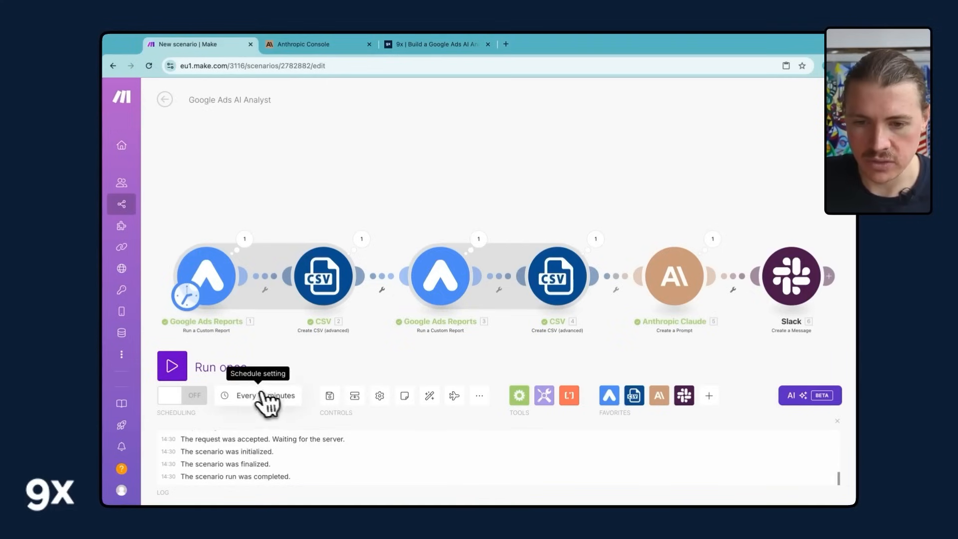
Schedule the scenario for Days of the week, Monday only, at 07:35.
{"action": "left_click", "coordinate": [258, 395]}
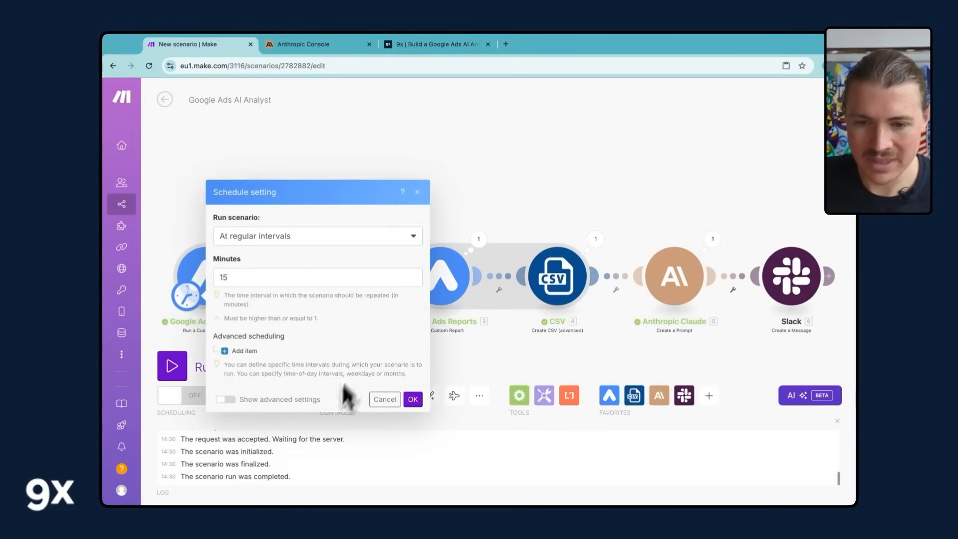
{"action": "left_click", "coordinate": [412, 399]}
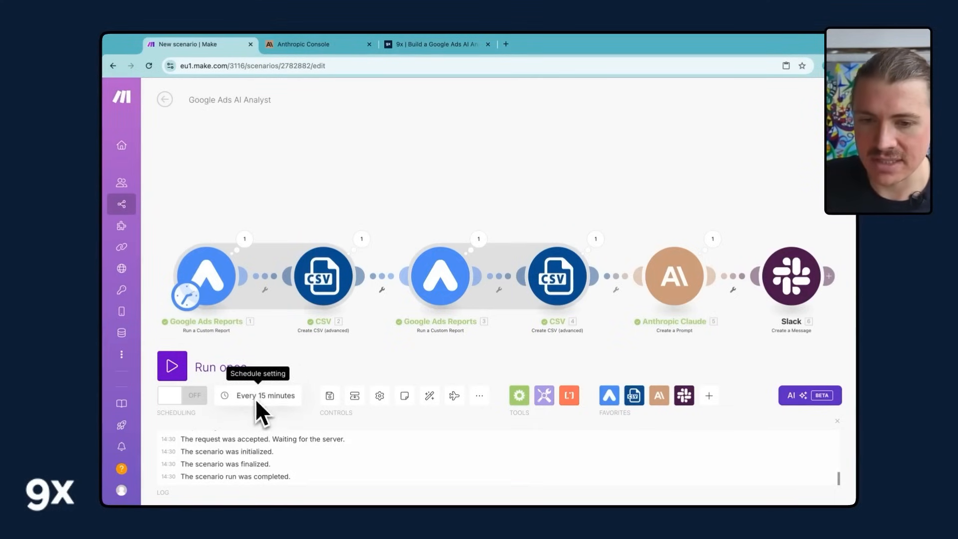
{"action": "left_click", "coordinate": [257, 395]}
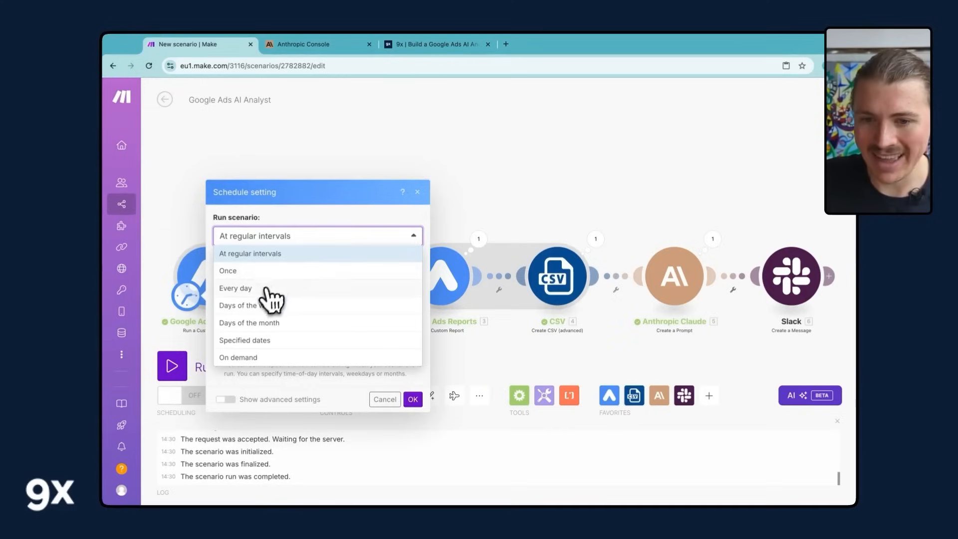
{"action": "left_click", "coordinate": [245, 305]}
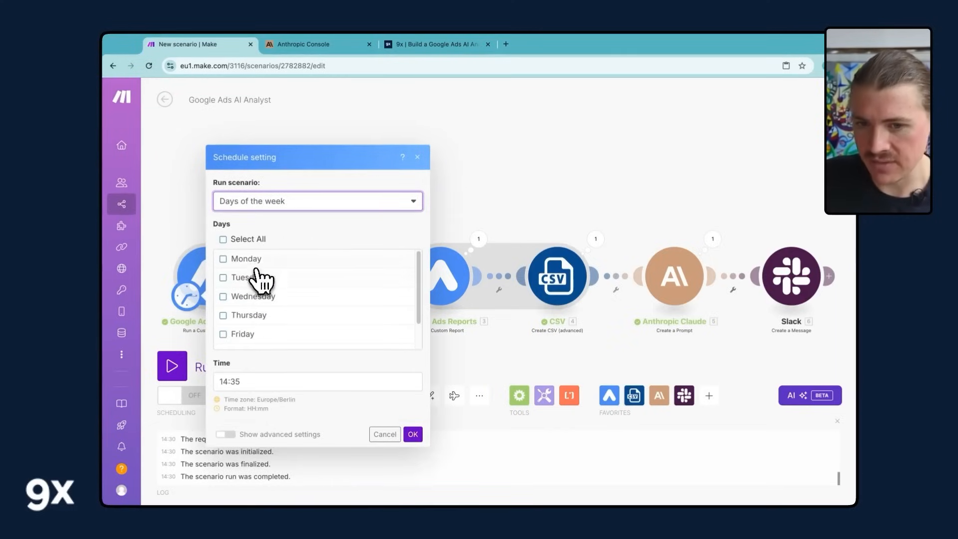
{"action": "left_click", "coordinate": [223, 259]}
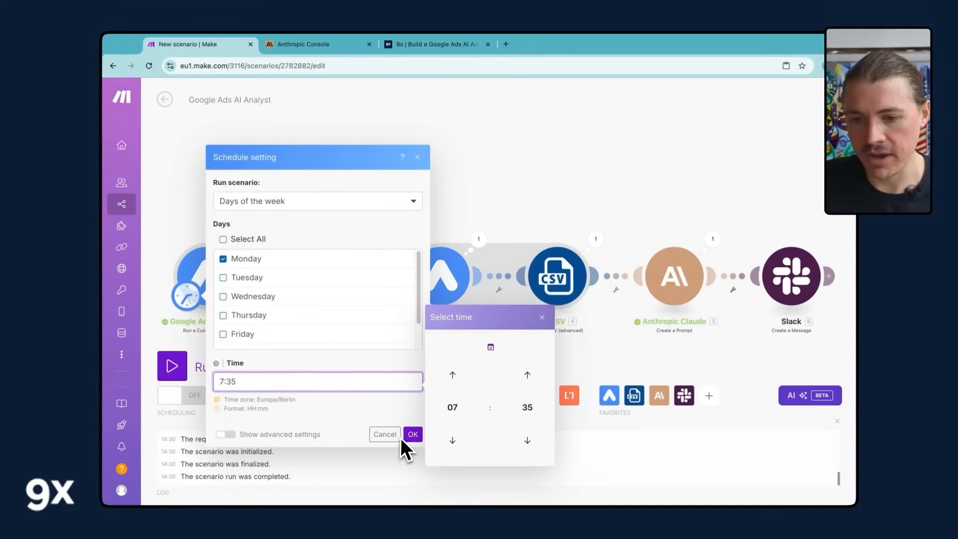
{"action": "left_click", "coordinate": [412, 434]}
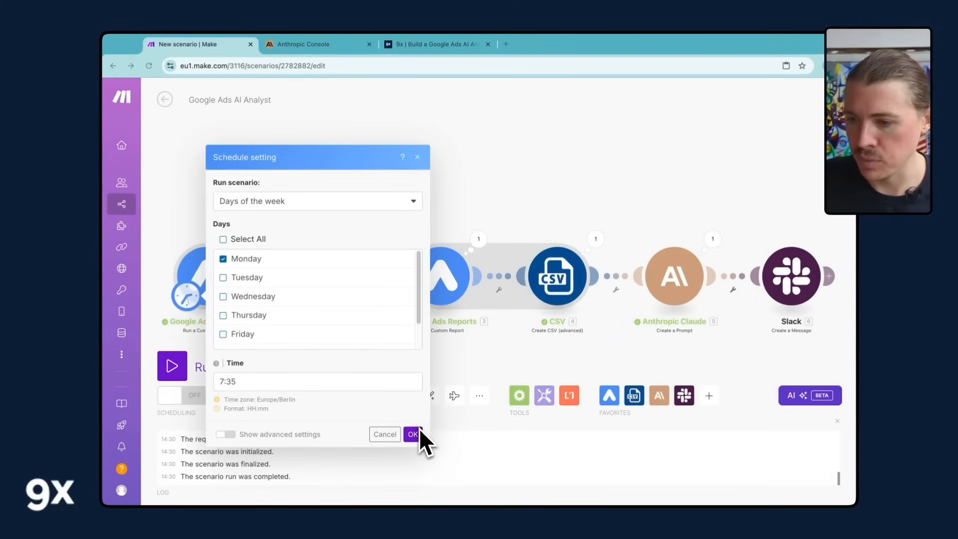
{"action": "left_click", "coordinate": [316, 381]}
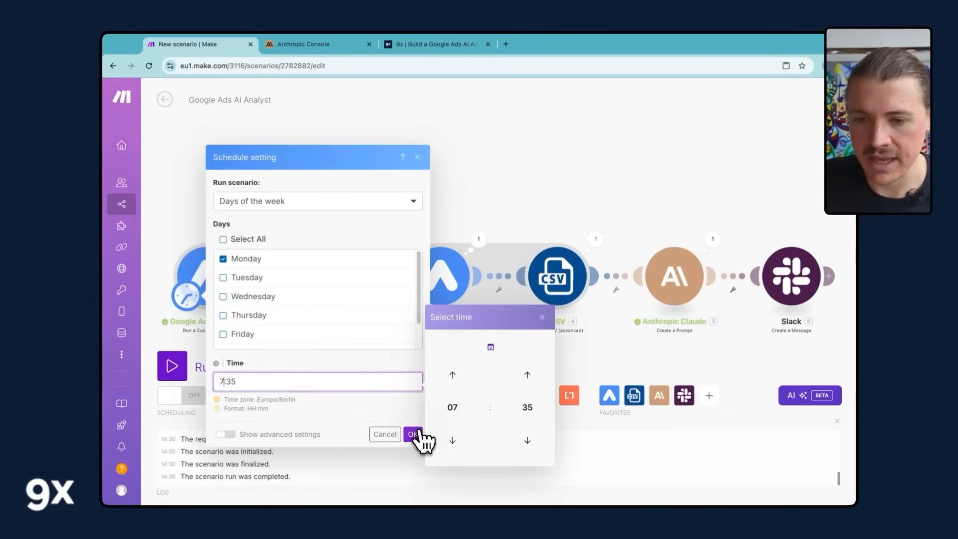
{"action": "left_click", "coordinate": [413, 433]}
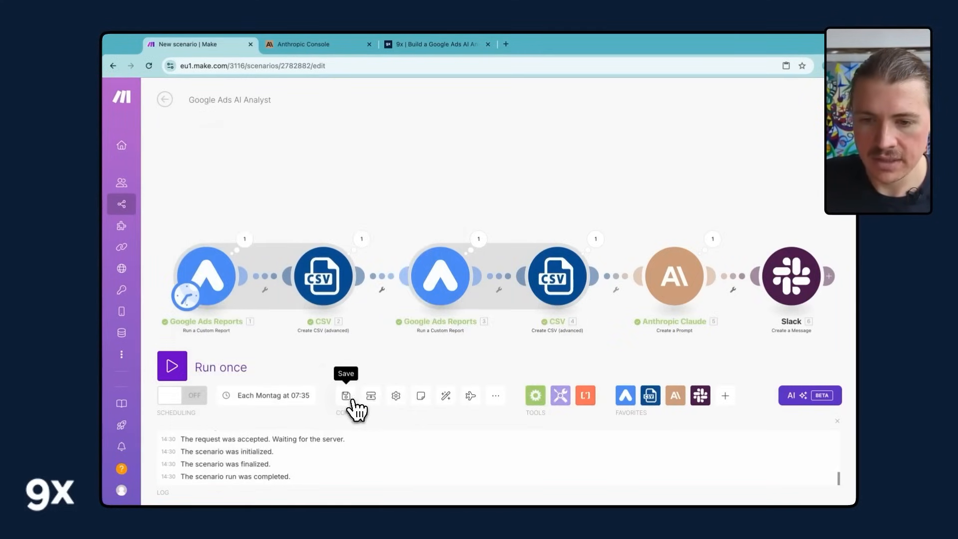
Save the scenario and switch the Scheduling toggle ON.
{"action": "left_click", "coordinate": [345, 396]}
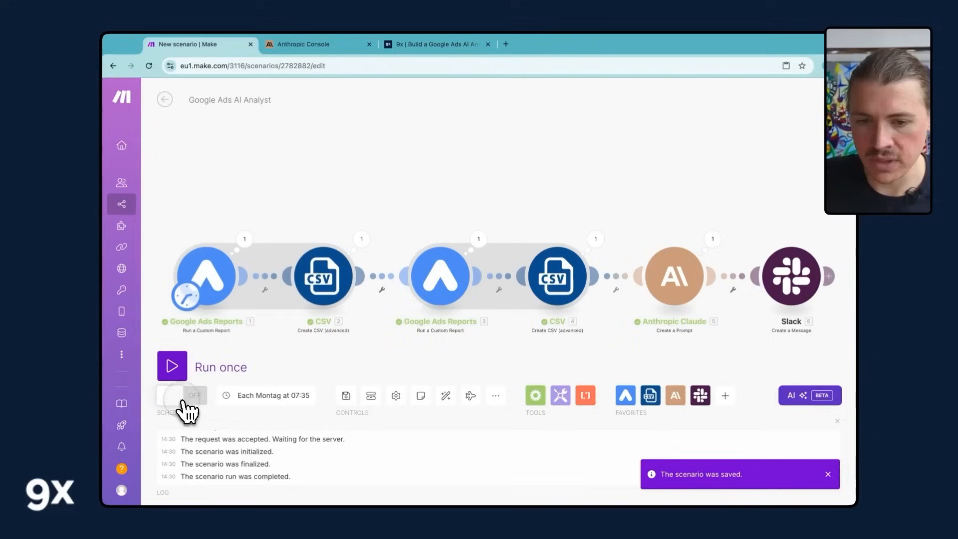
{"action": "left_click", "coordinate": [182, 395]}
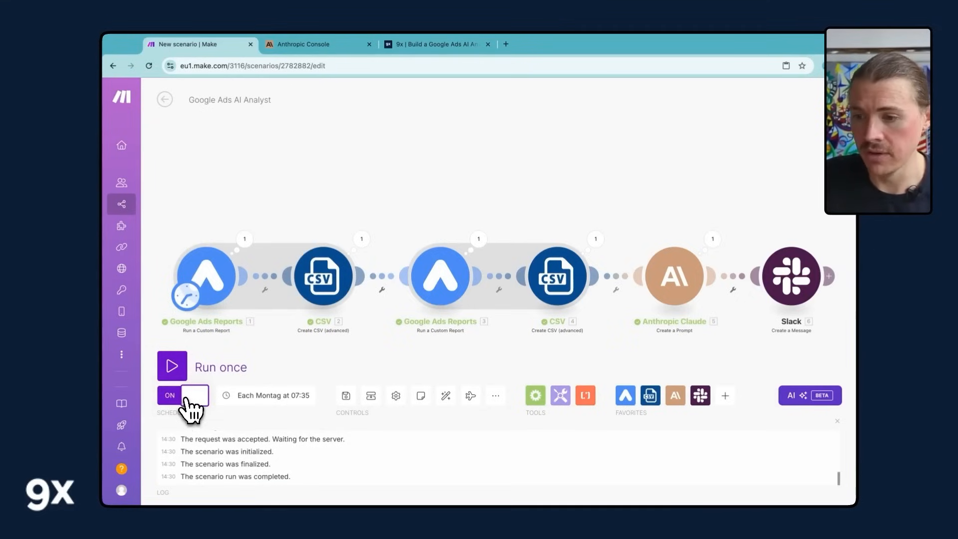